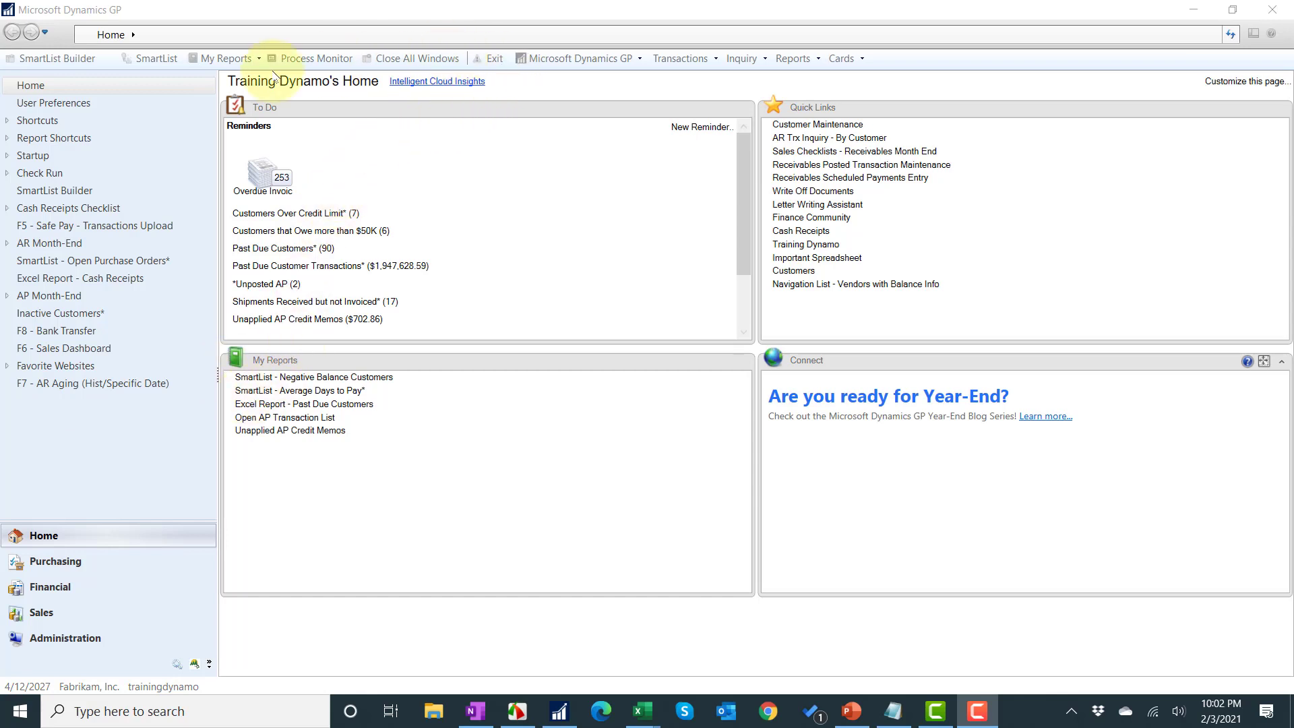
mouse_move(156, 58)
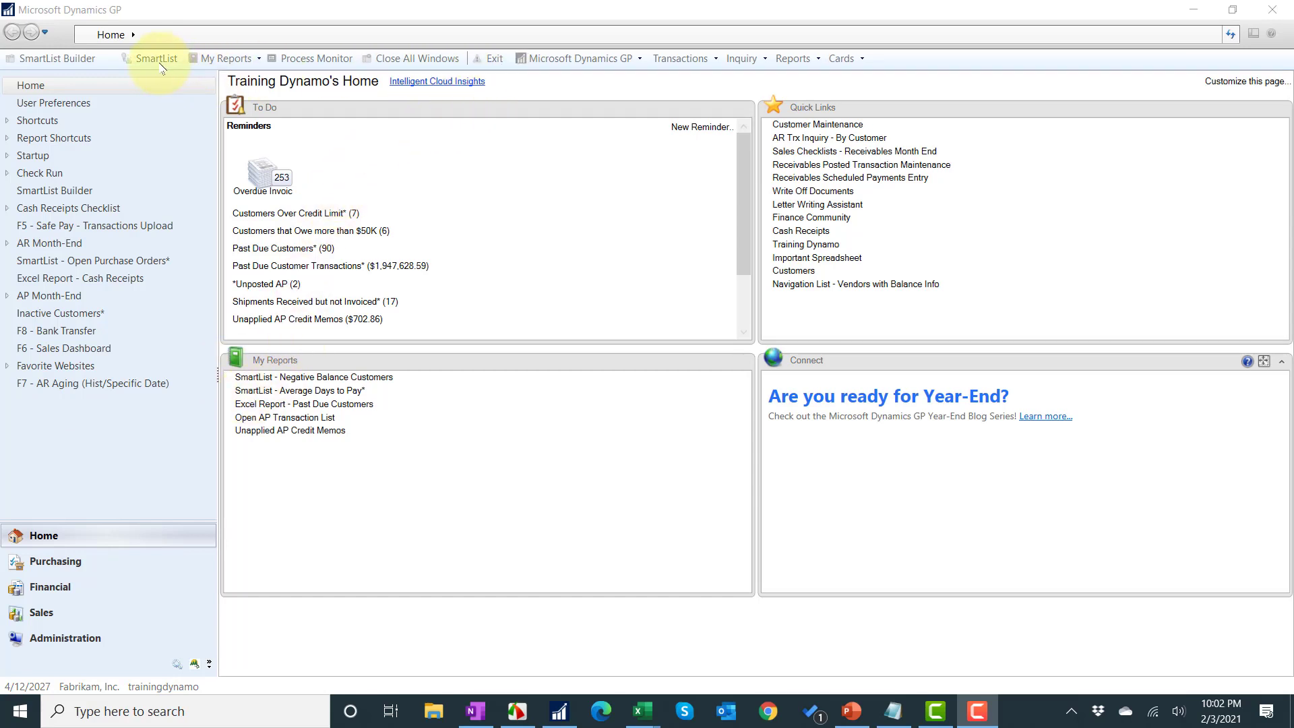
mouse_move(580, 58)
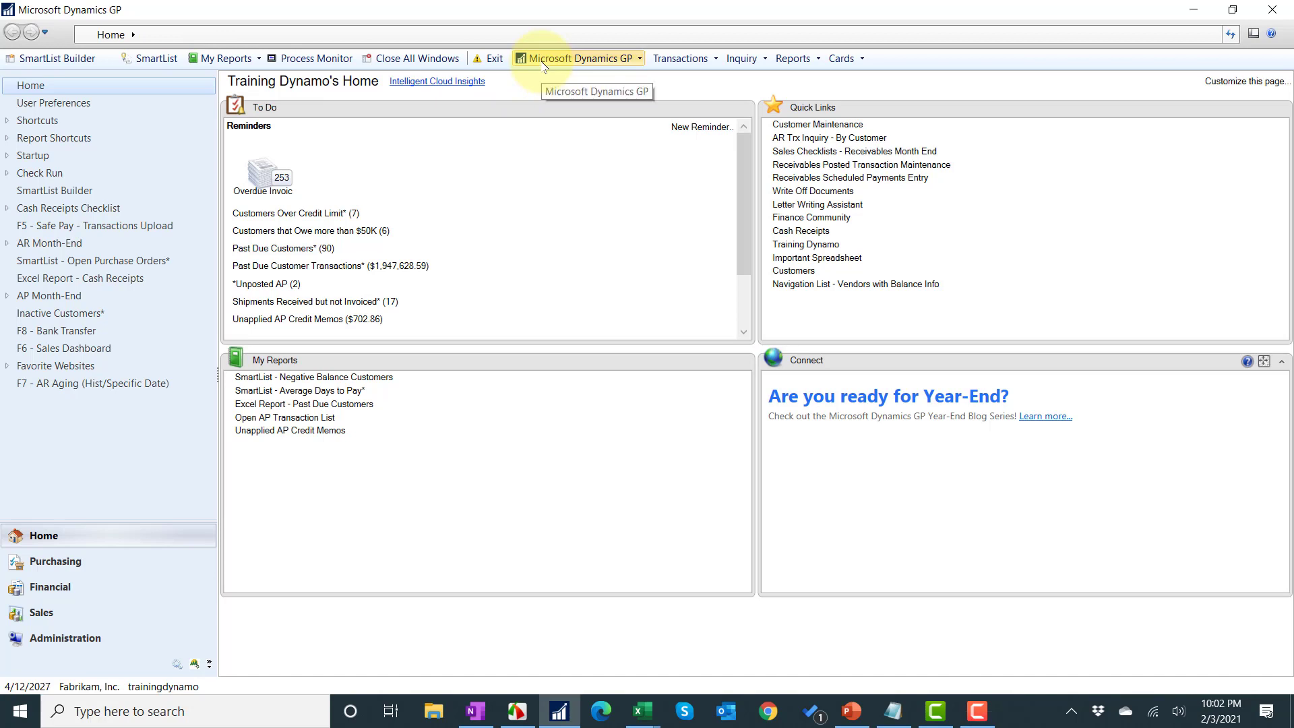
Open SmartList, expand Purchasing and choose the '_AP Invoices - Current Year' list.
click(578, 58)
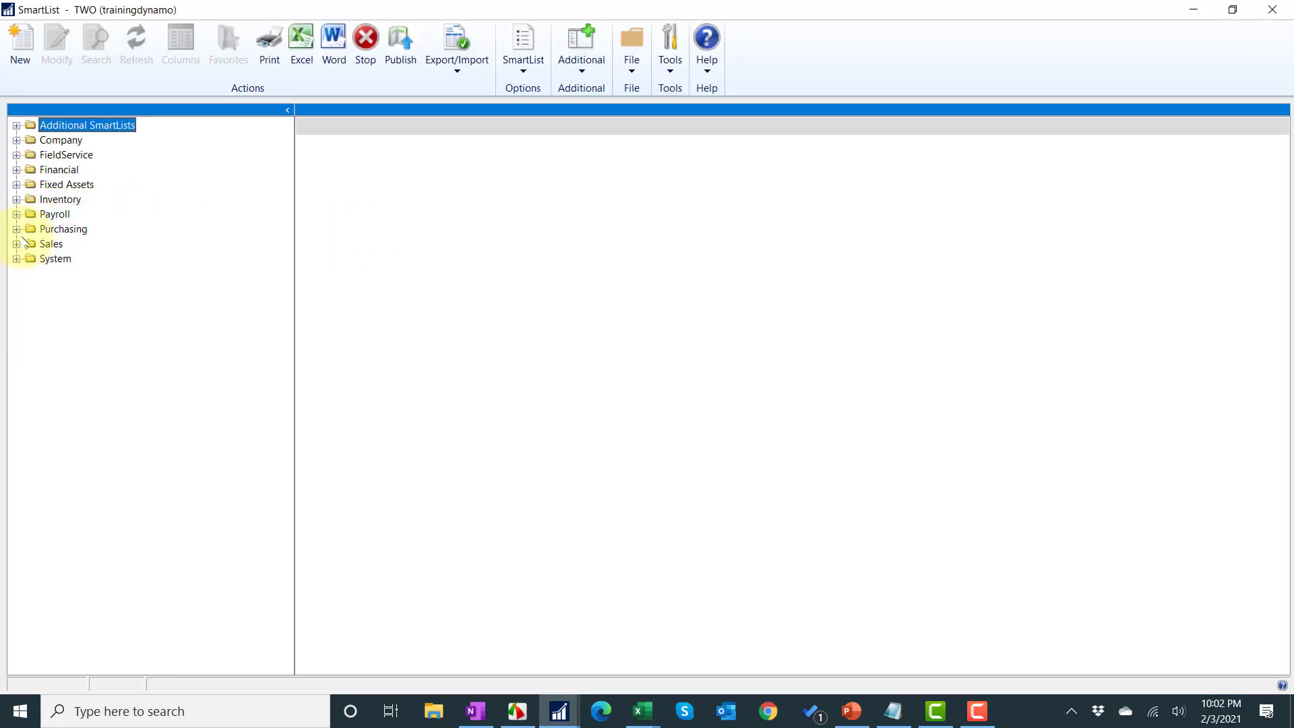
mouse_move(23, 243)
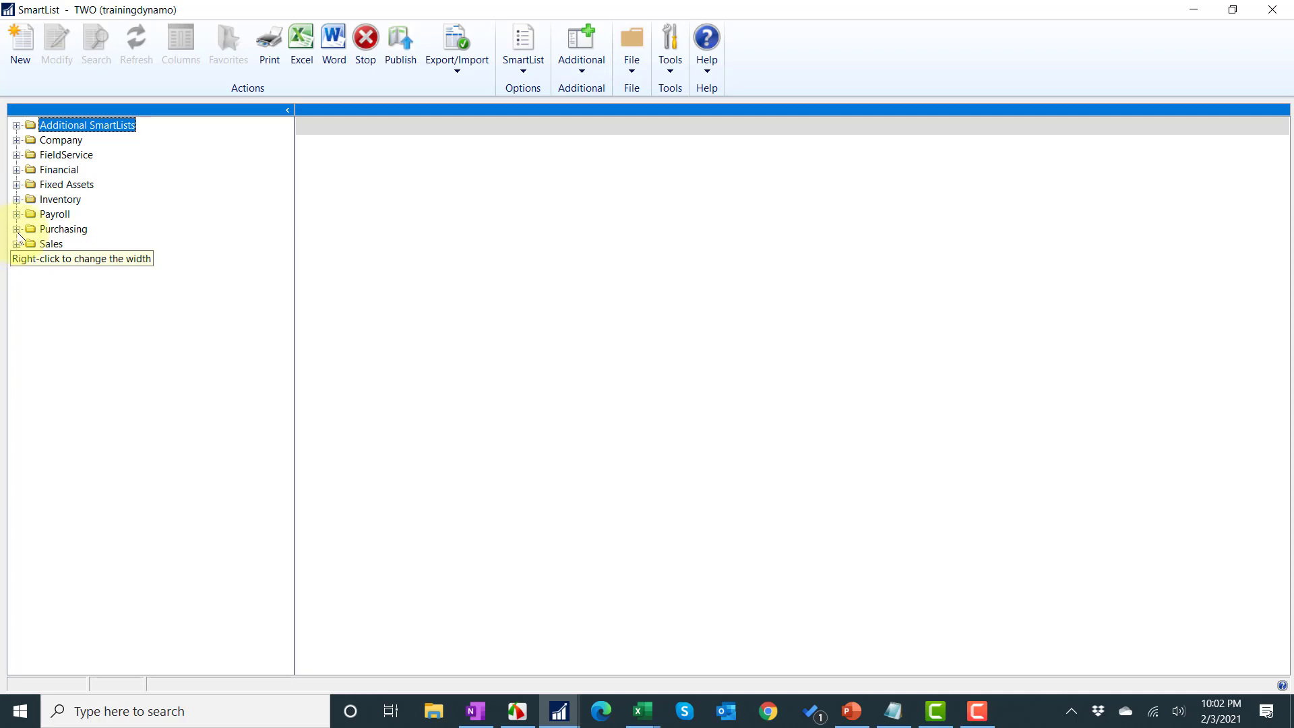
click(13, 229)
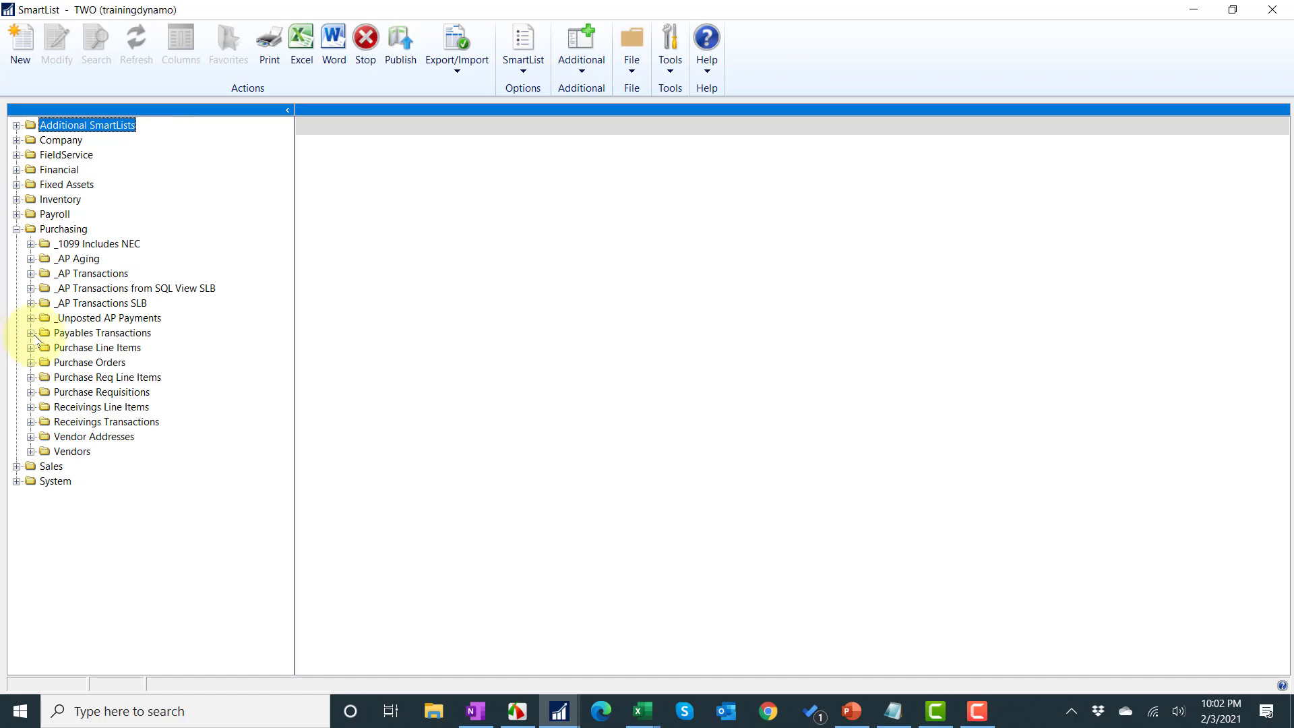
click(31, 332)
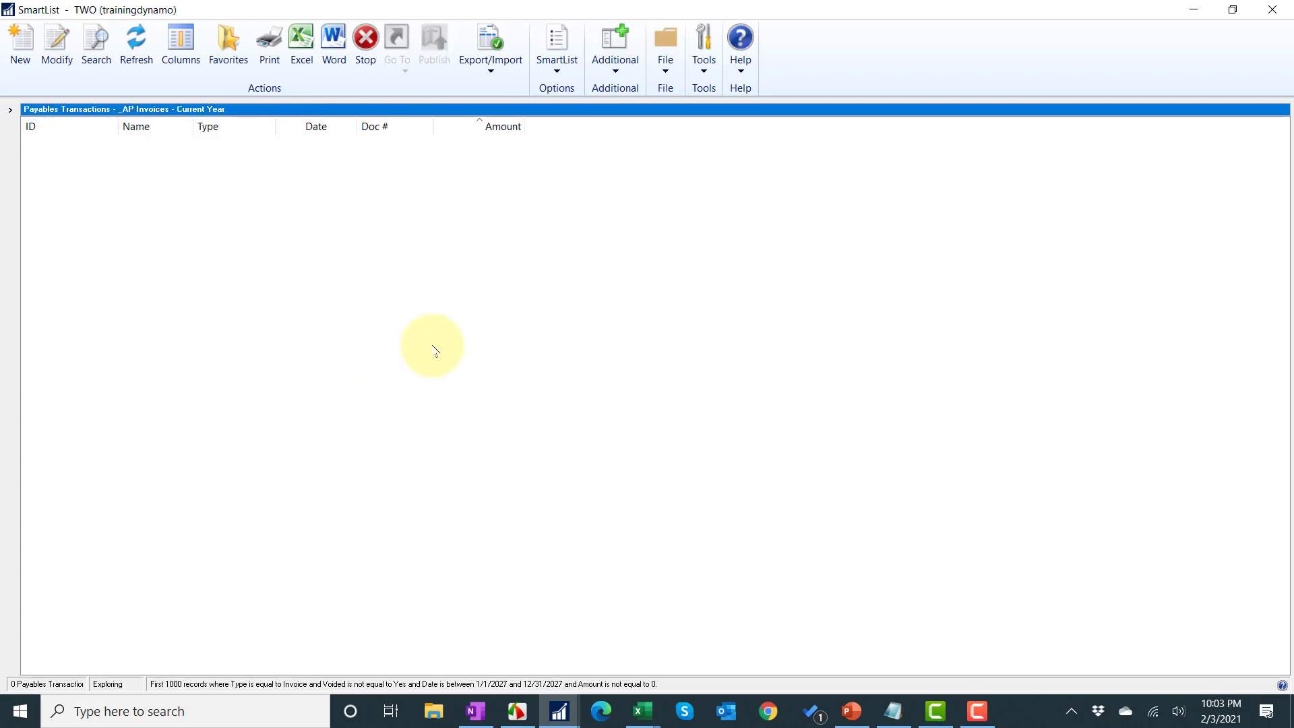
Load the 33 current-year AP invoice records and export them to an Excel workbook.
click(134, 43)
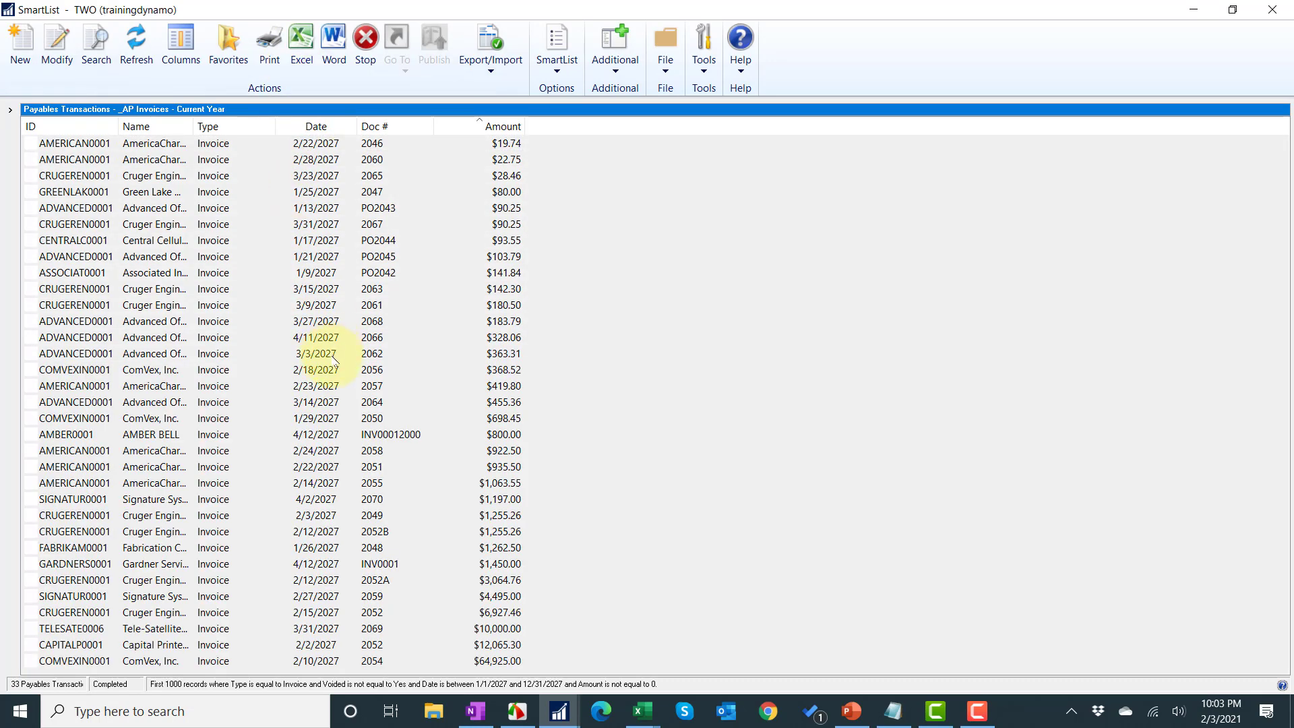
click(70, 142)
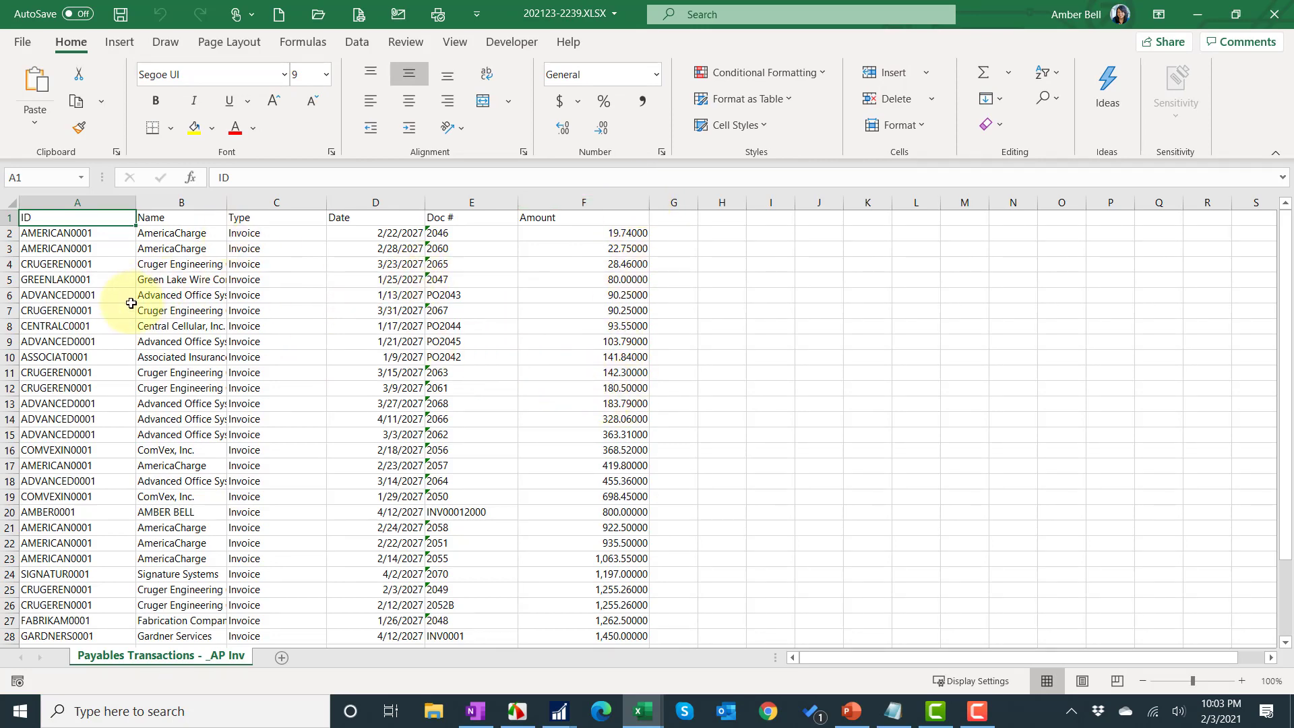
mouse_move(535, 280)
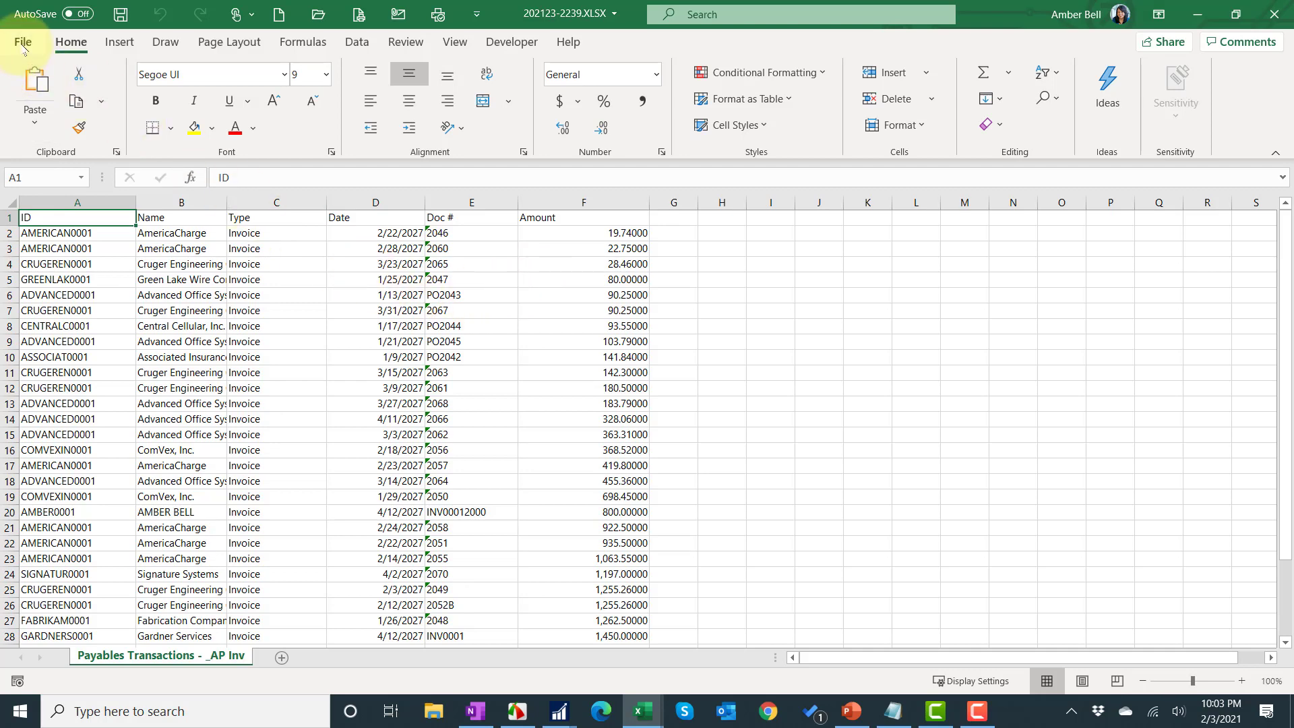
Enable the Developer tab via File > Options > Customize Ribbon.
click(23, 41)
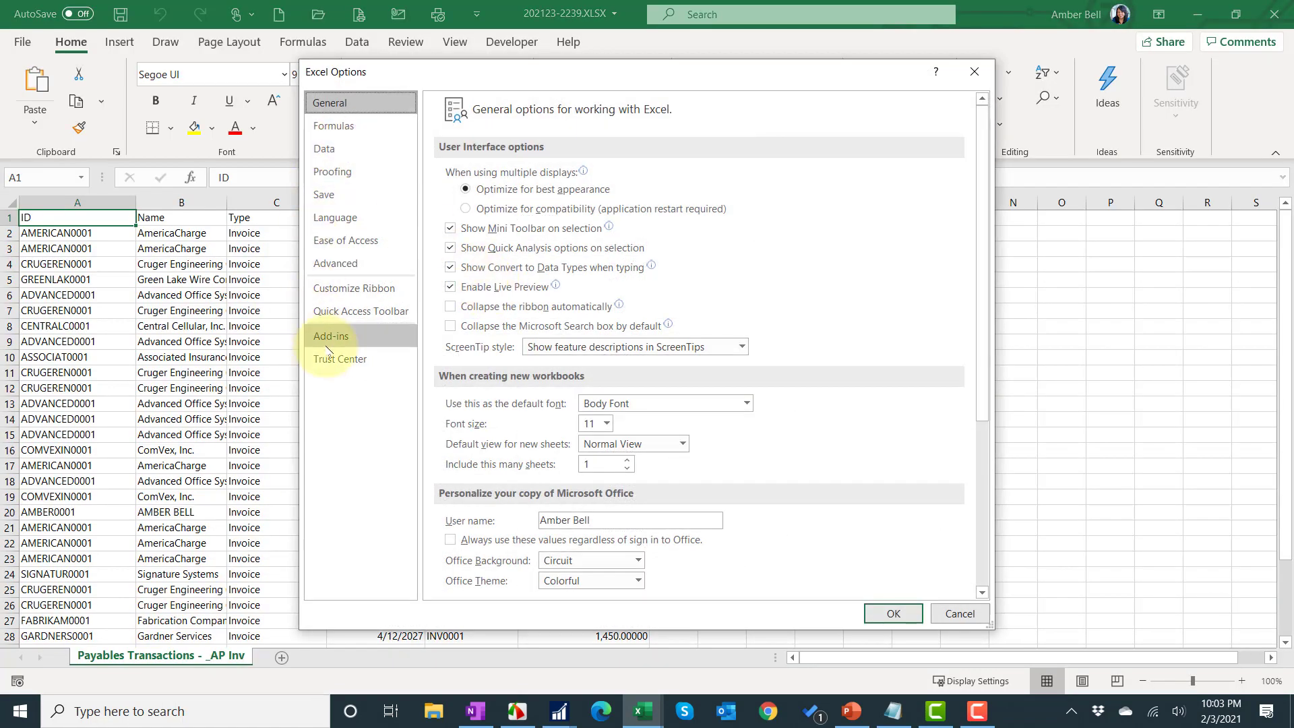
click(355, 288)
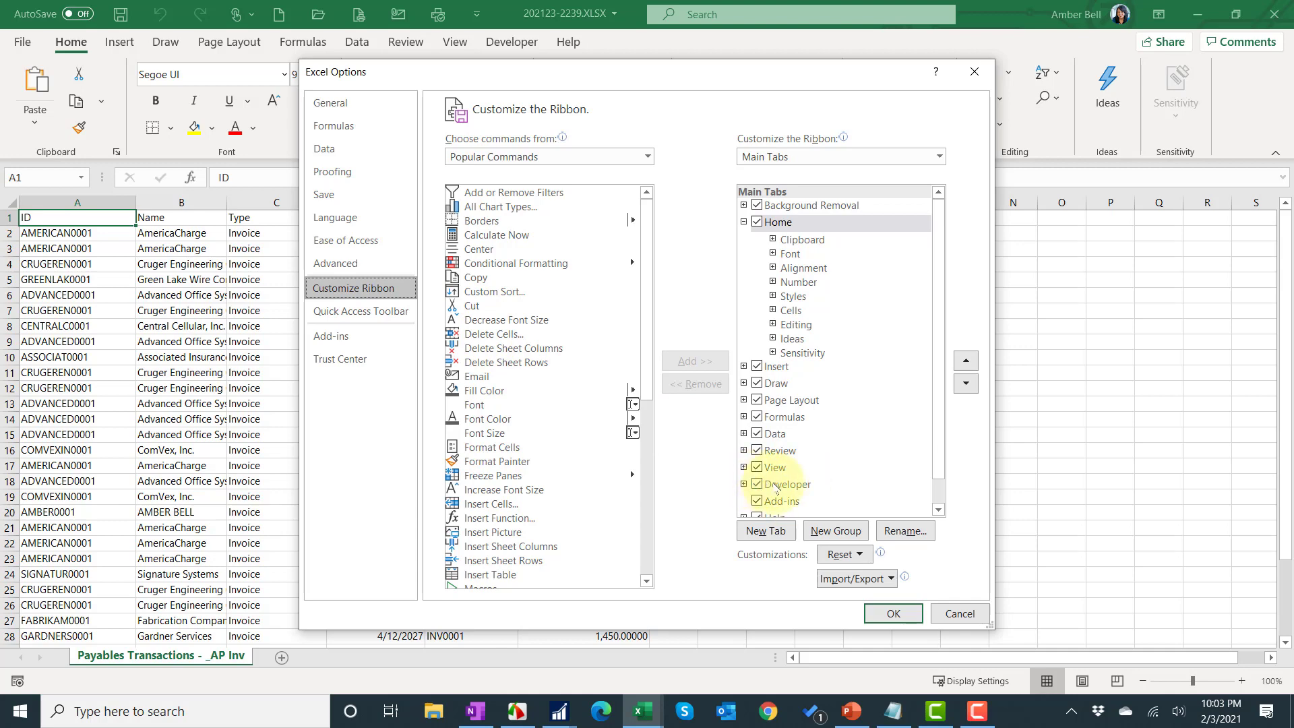
click(785, 484)
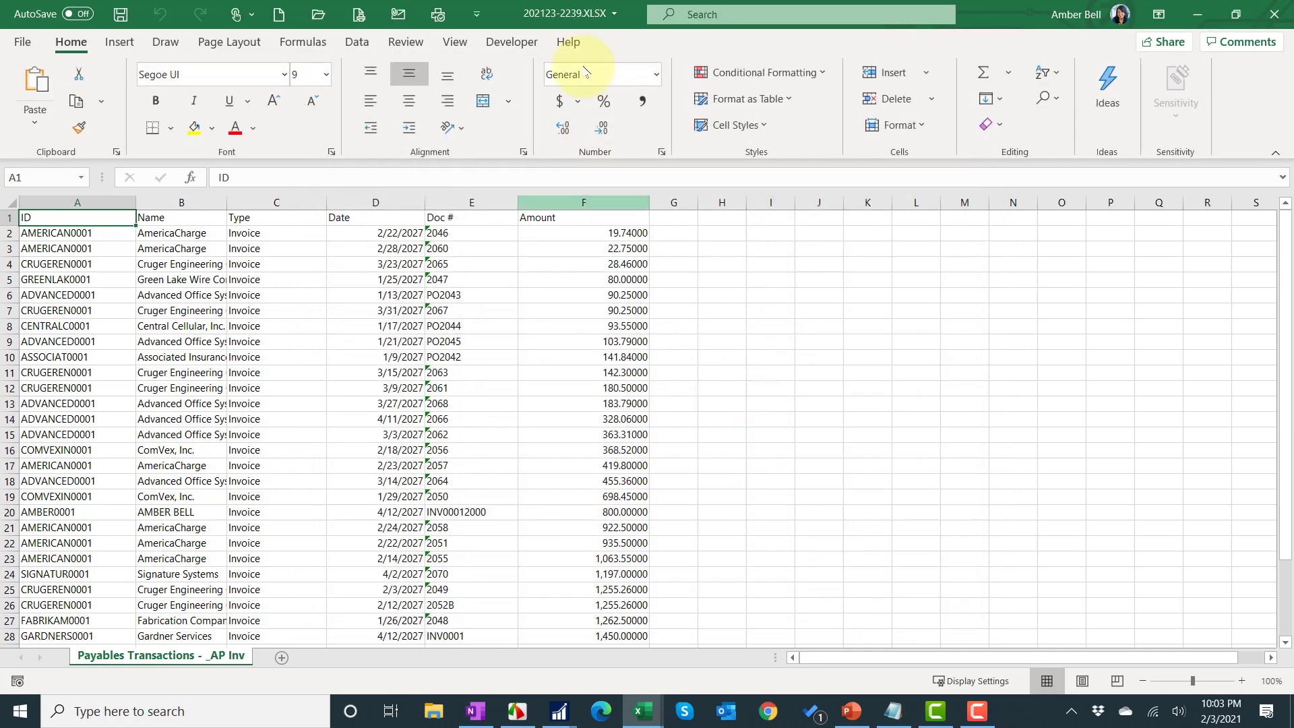
Start recording a macro named Format stored in this workbook.
click(509, 42)
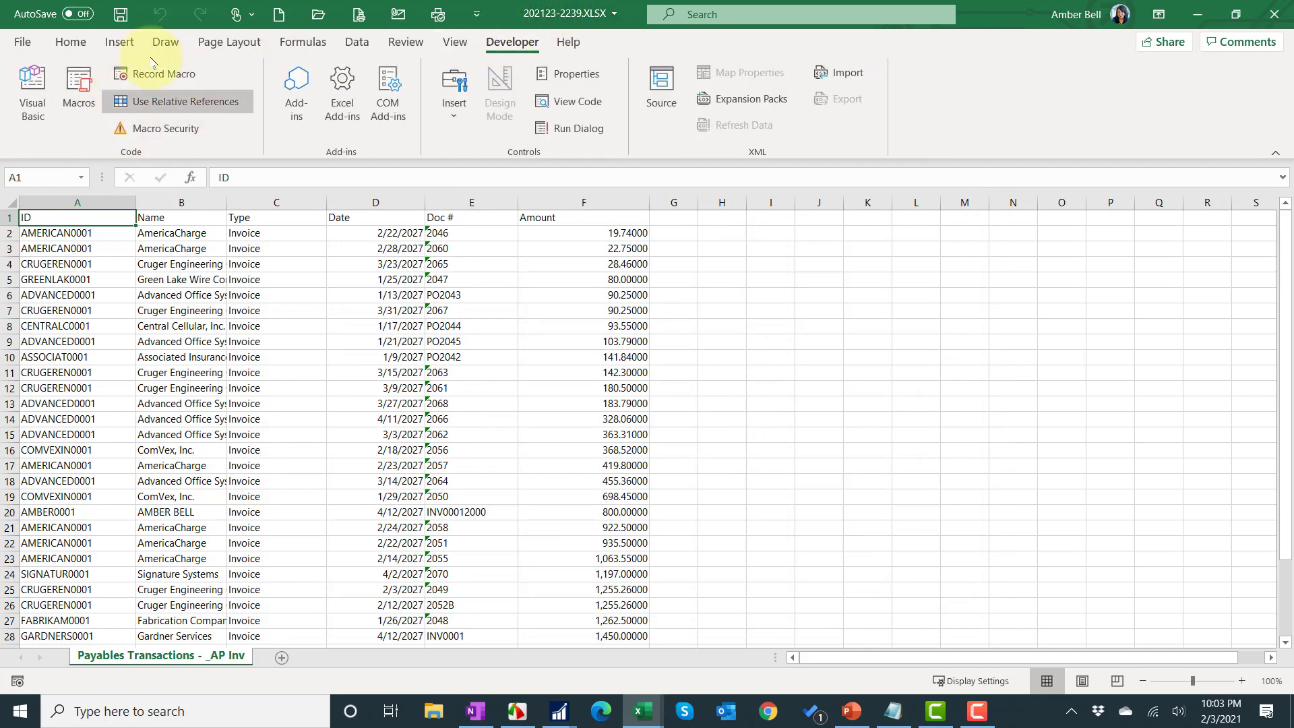
mouse_move(162, 73)
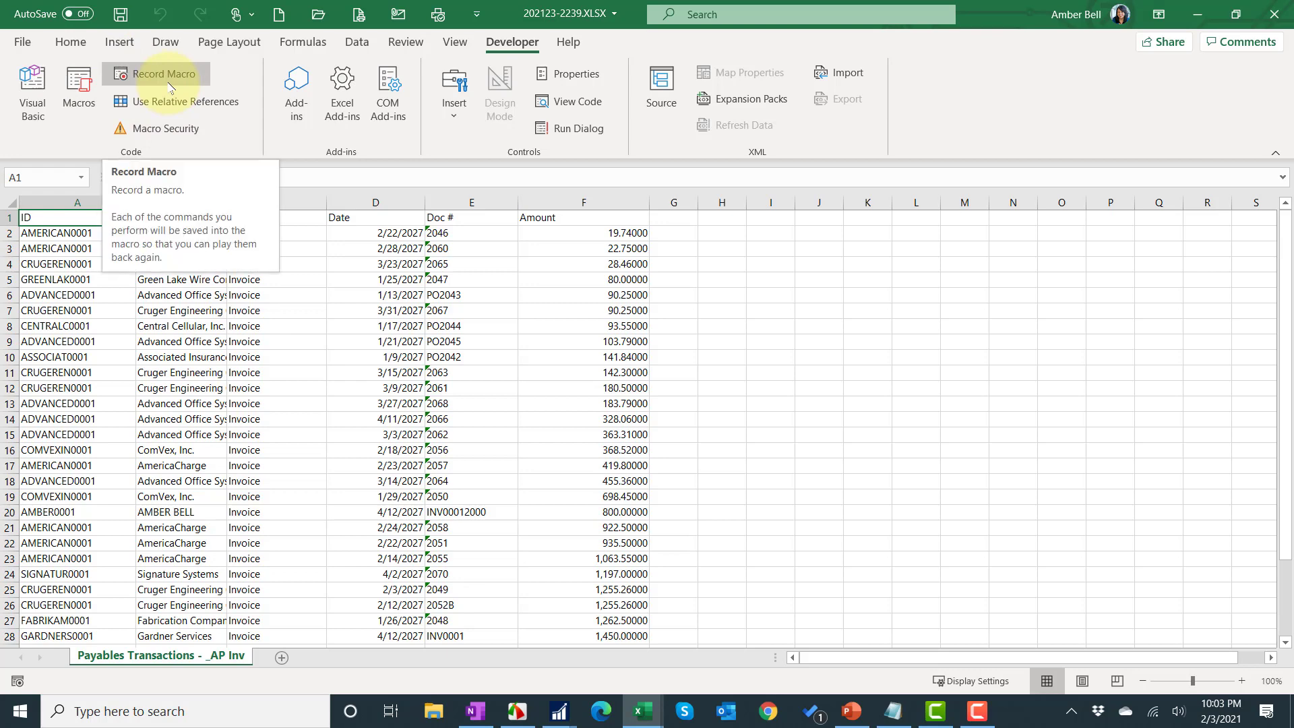
click(163, 73)
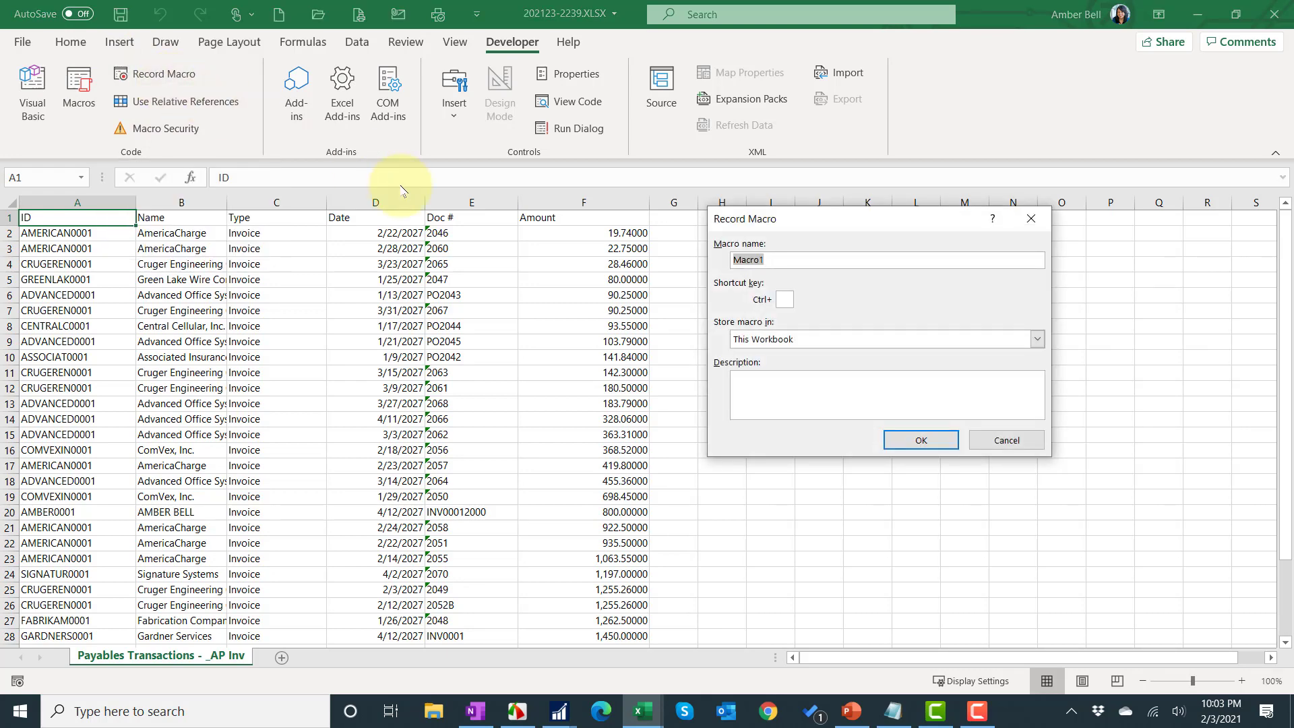
text(Format)
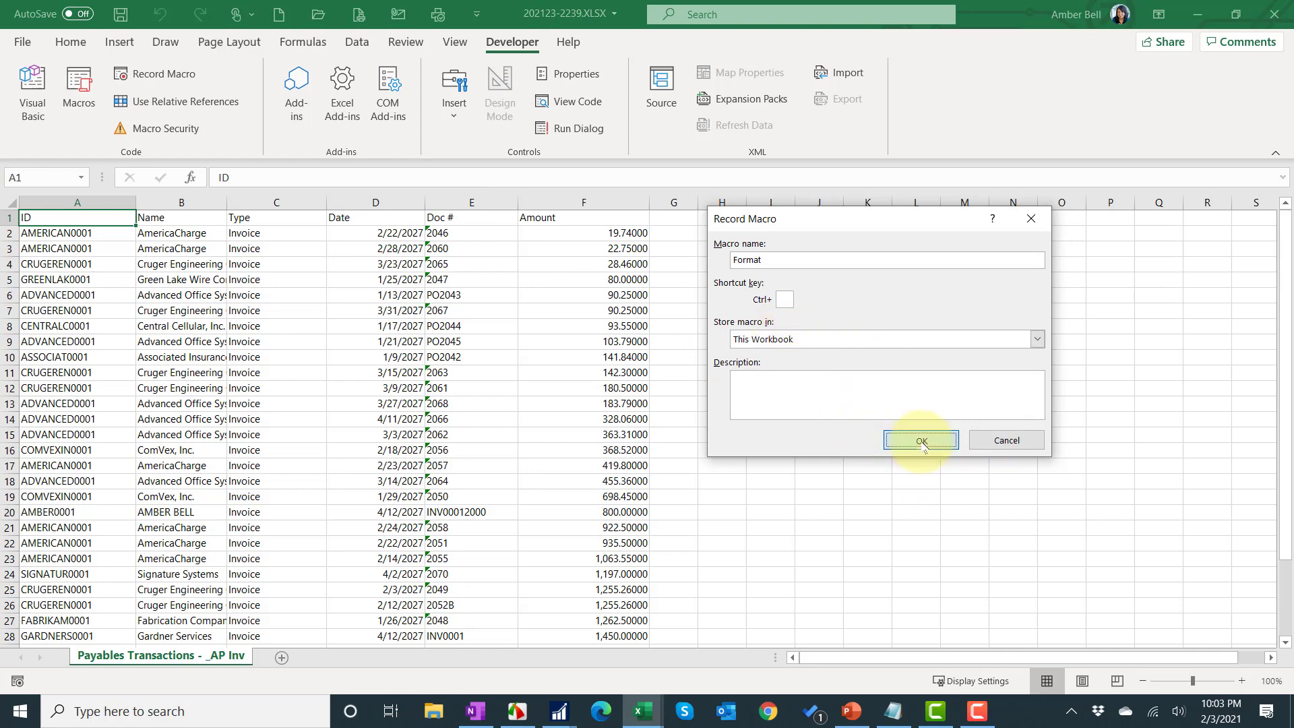
click(920, 439)
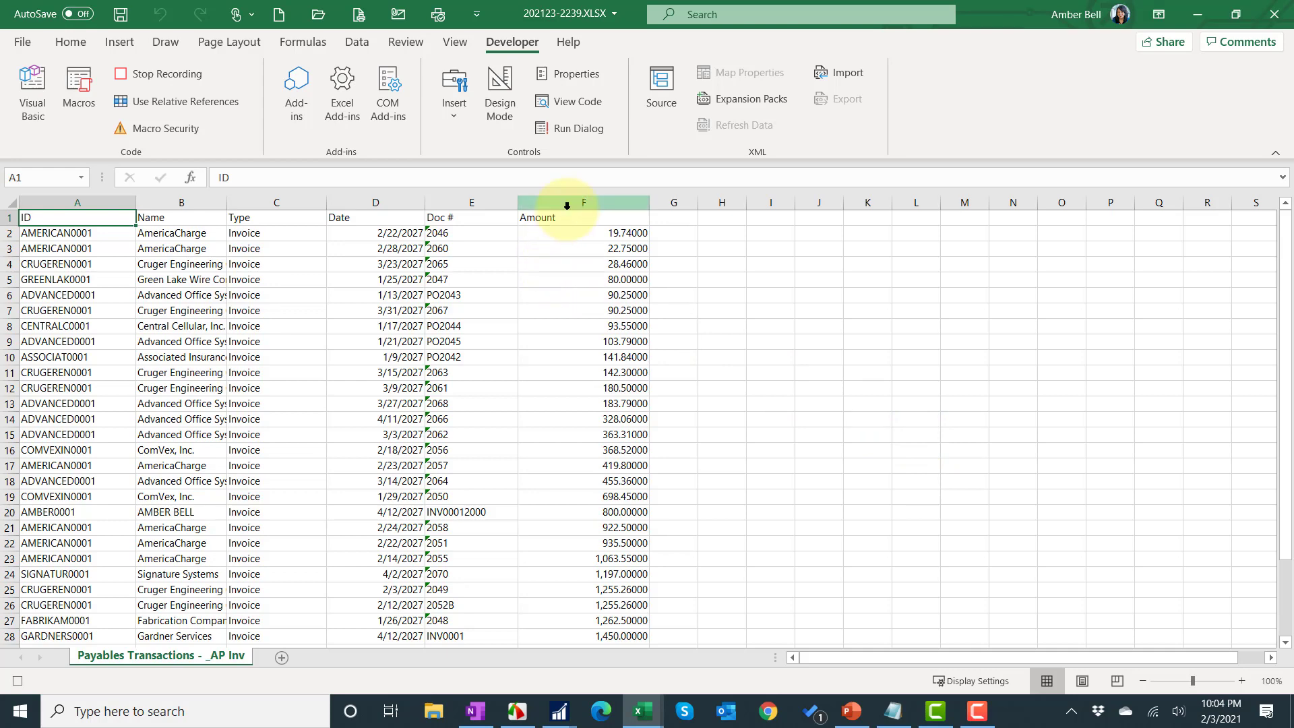
Format the Amount column F in accounting currency format.
click(582, 202)
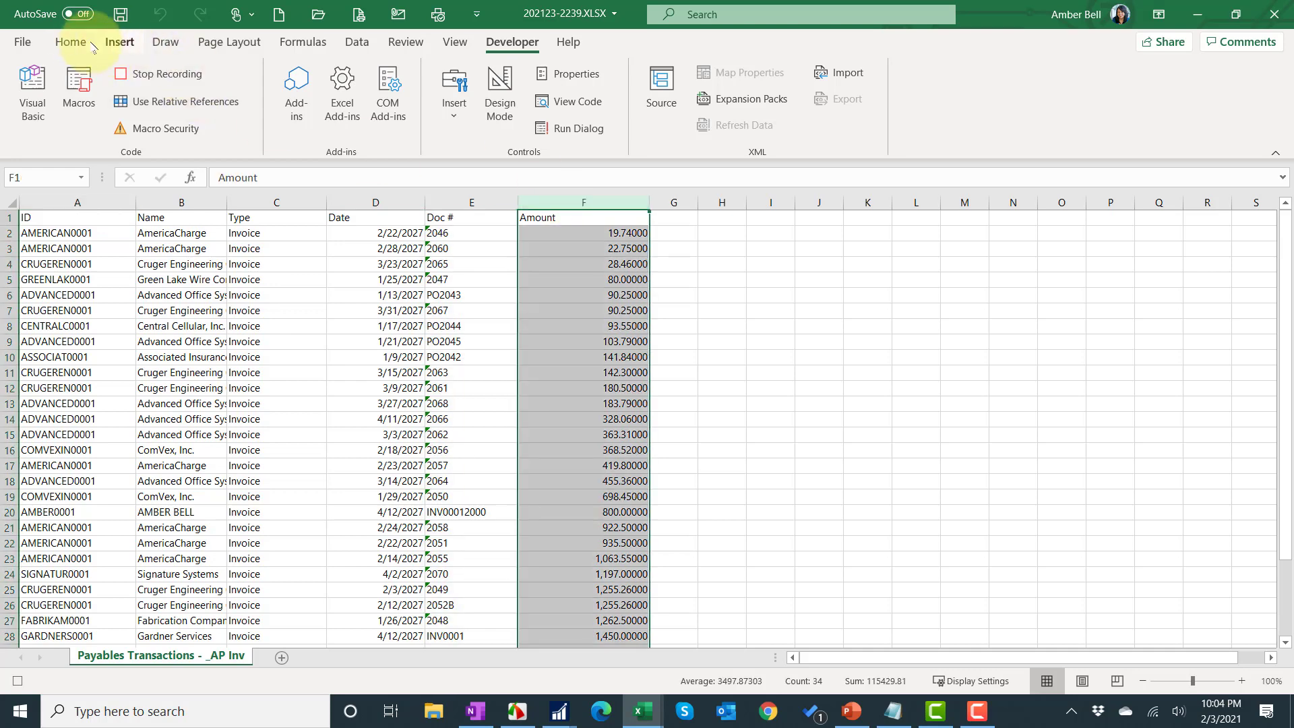
click(70, 42)
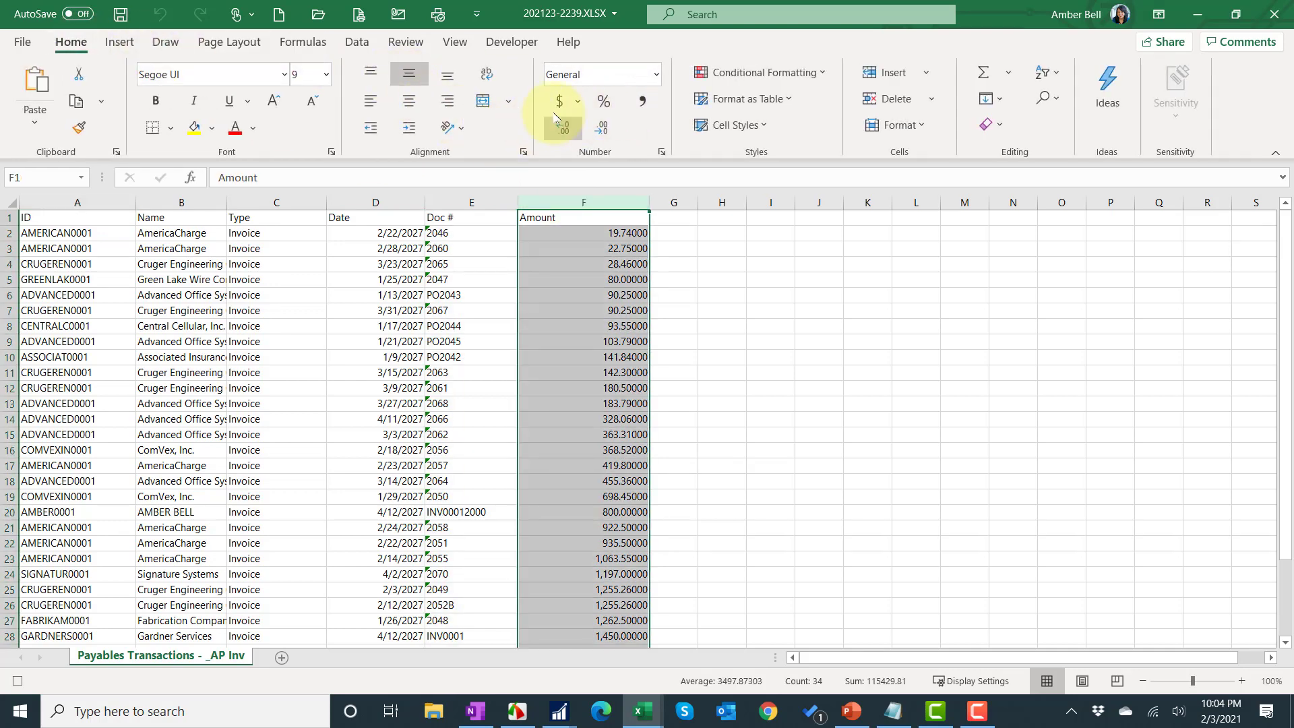
click(559, 102)
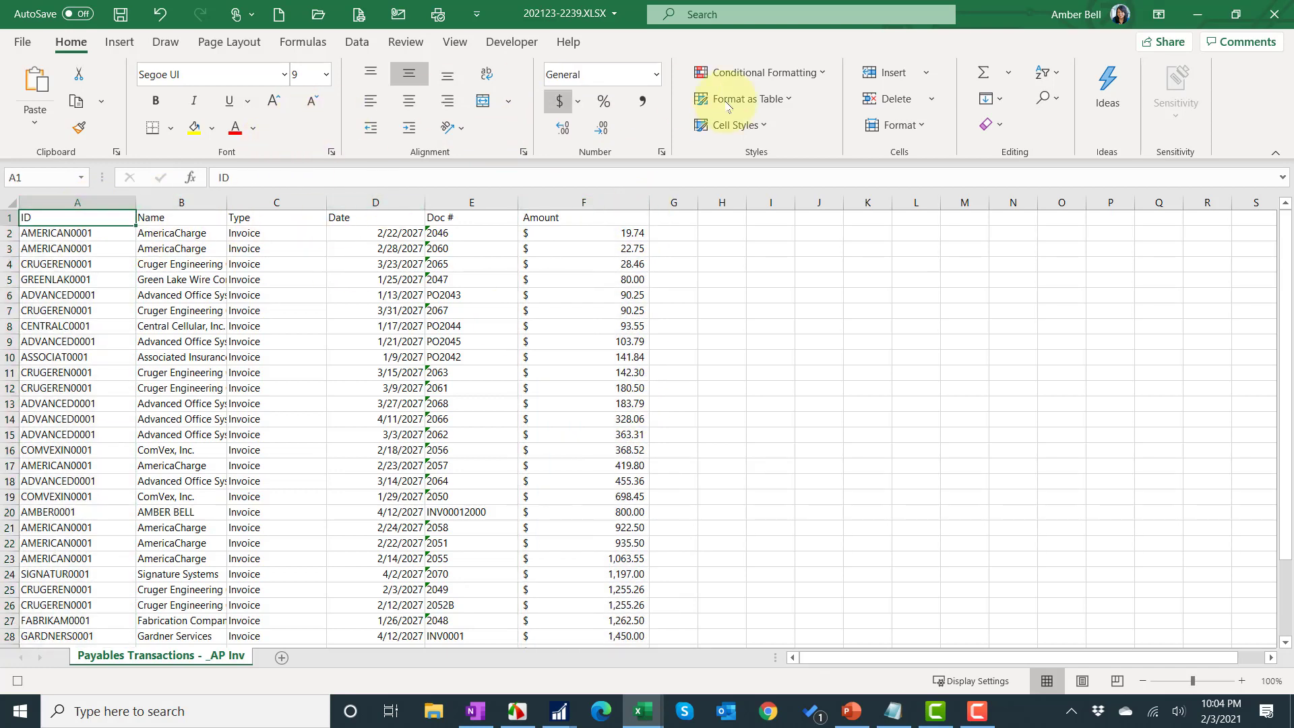
Custom-sort the invoices by ID A to Z, then by oldest Date.
click(1043, 73)
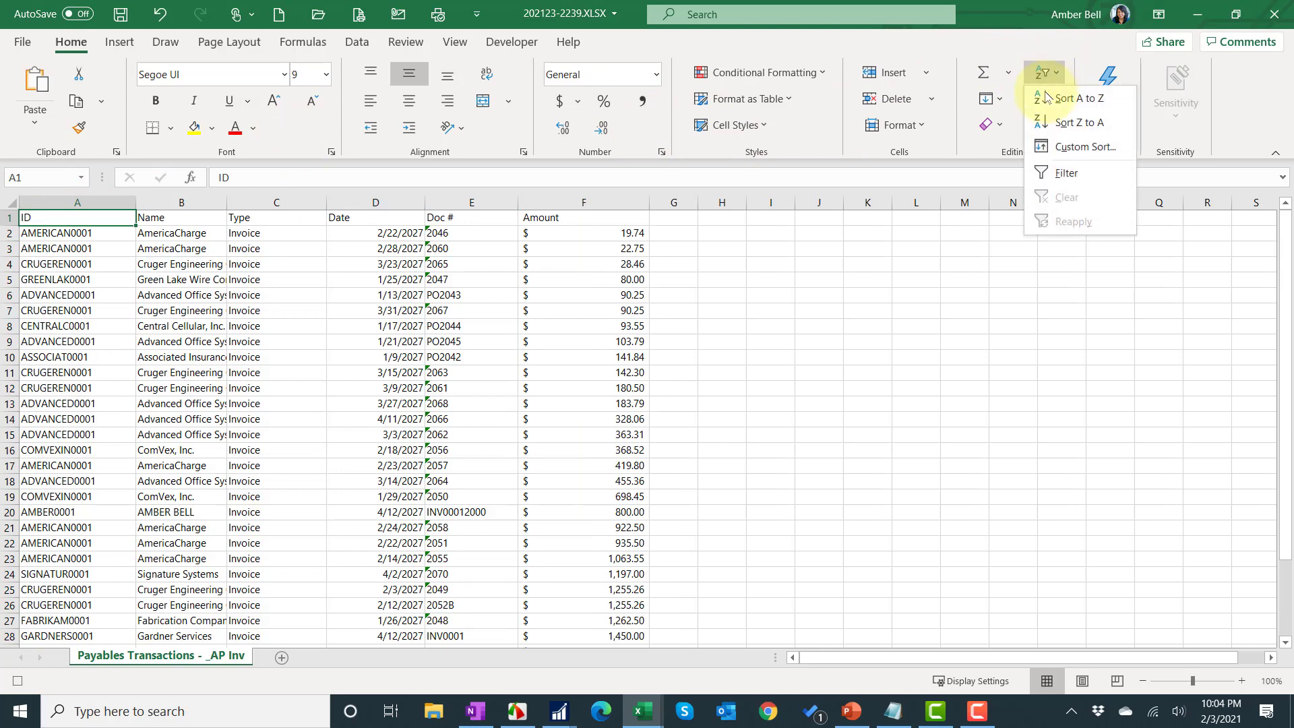
click(1084, 145)
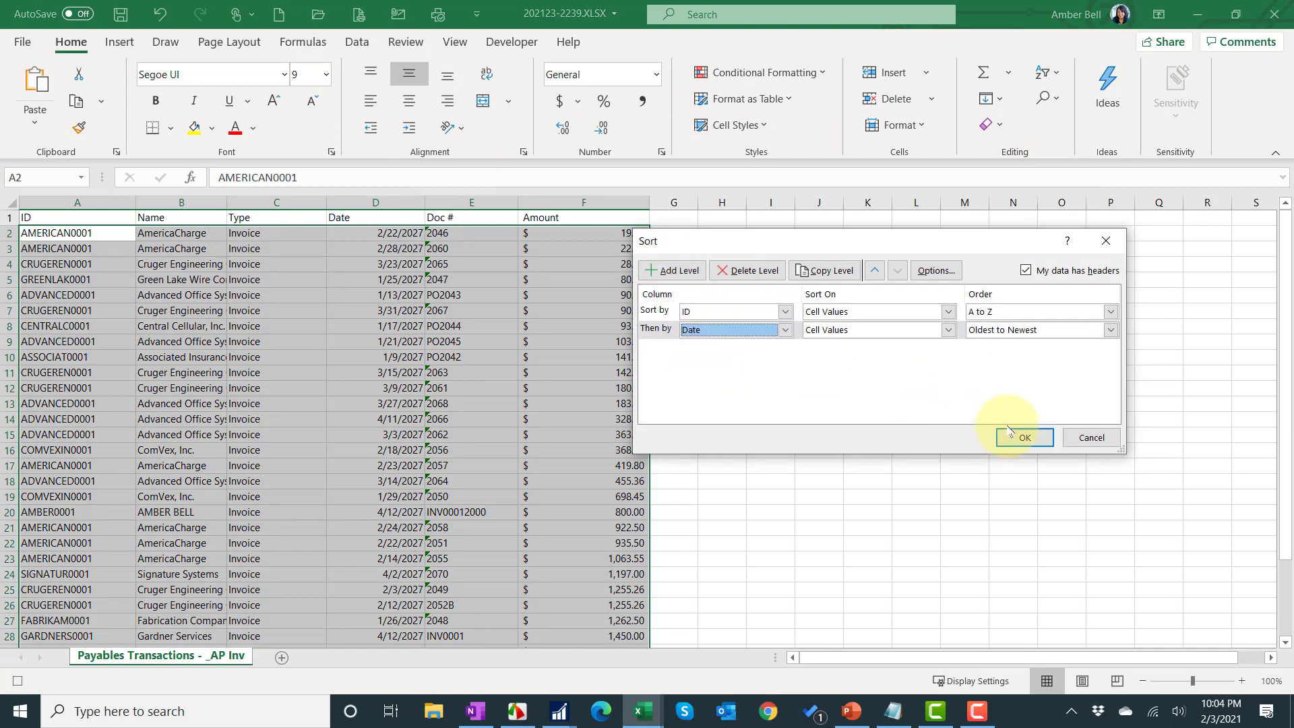
click(1023, 436)
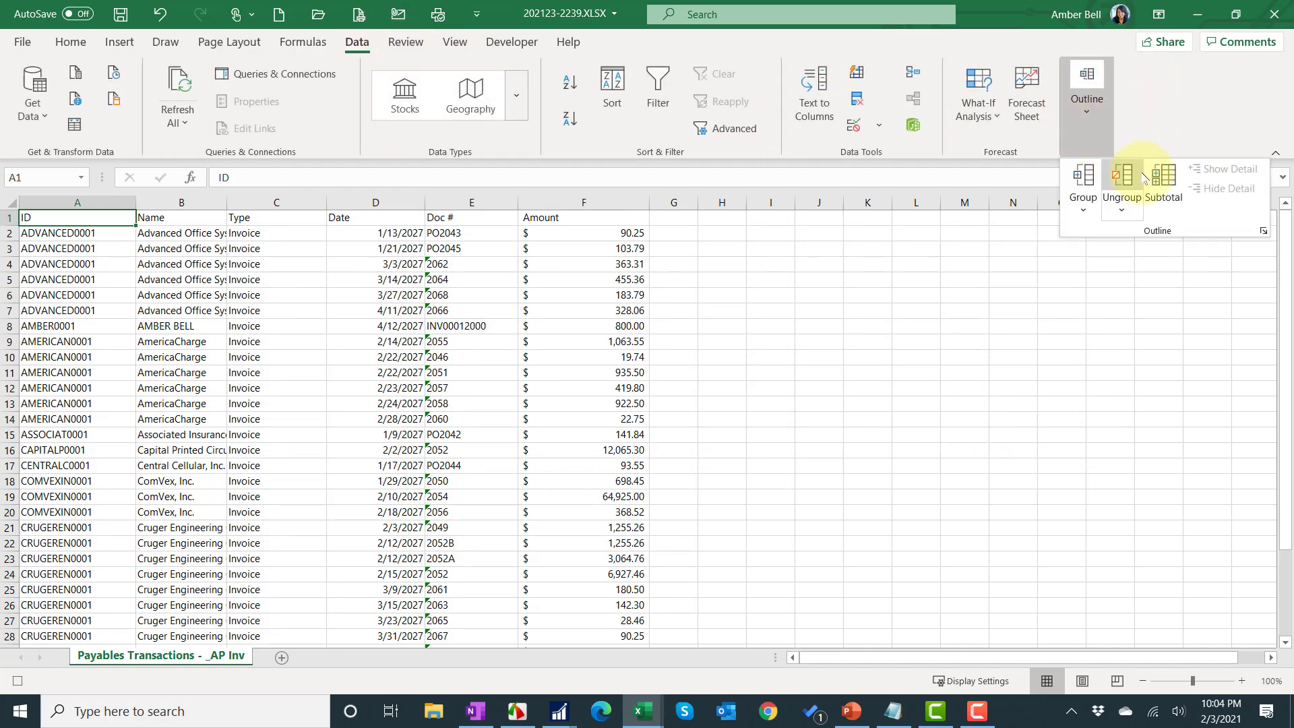
Add subtotals summing Amount at each change in ID, then select header cells A1:F1.
click(1161, 180)
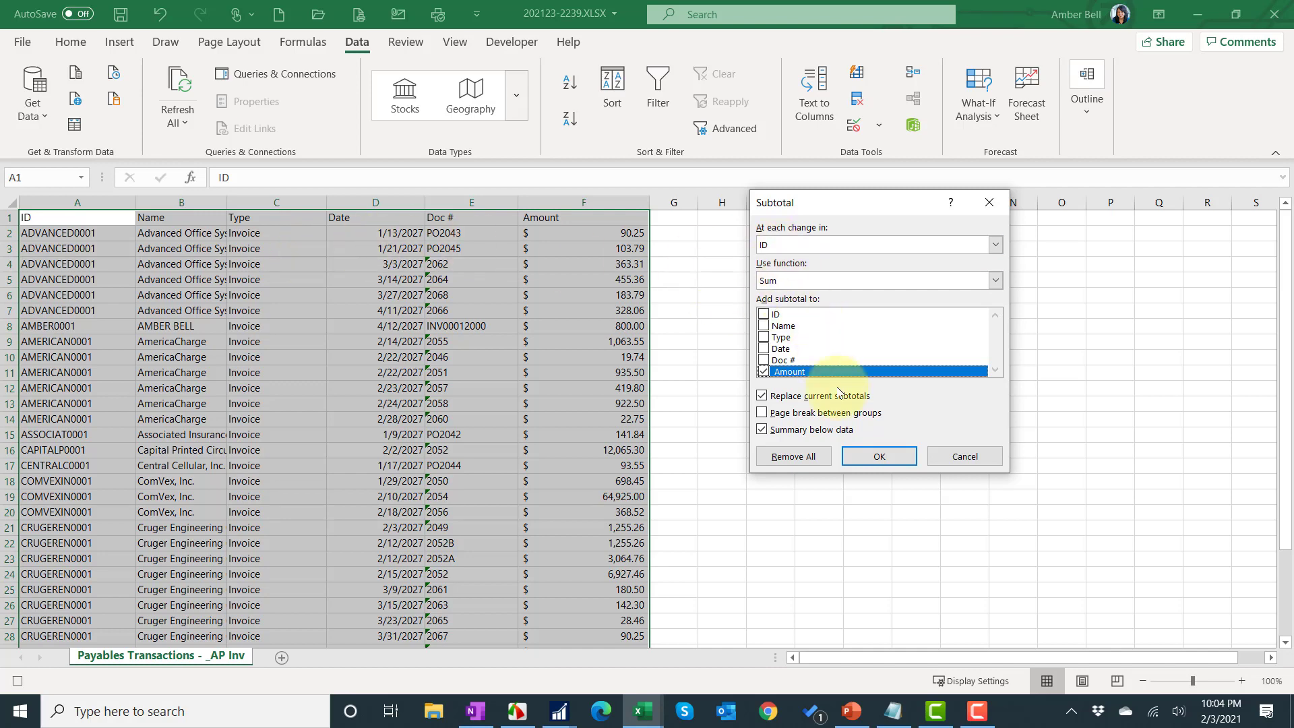
click(877, 456)
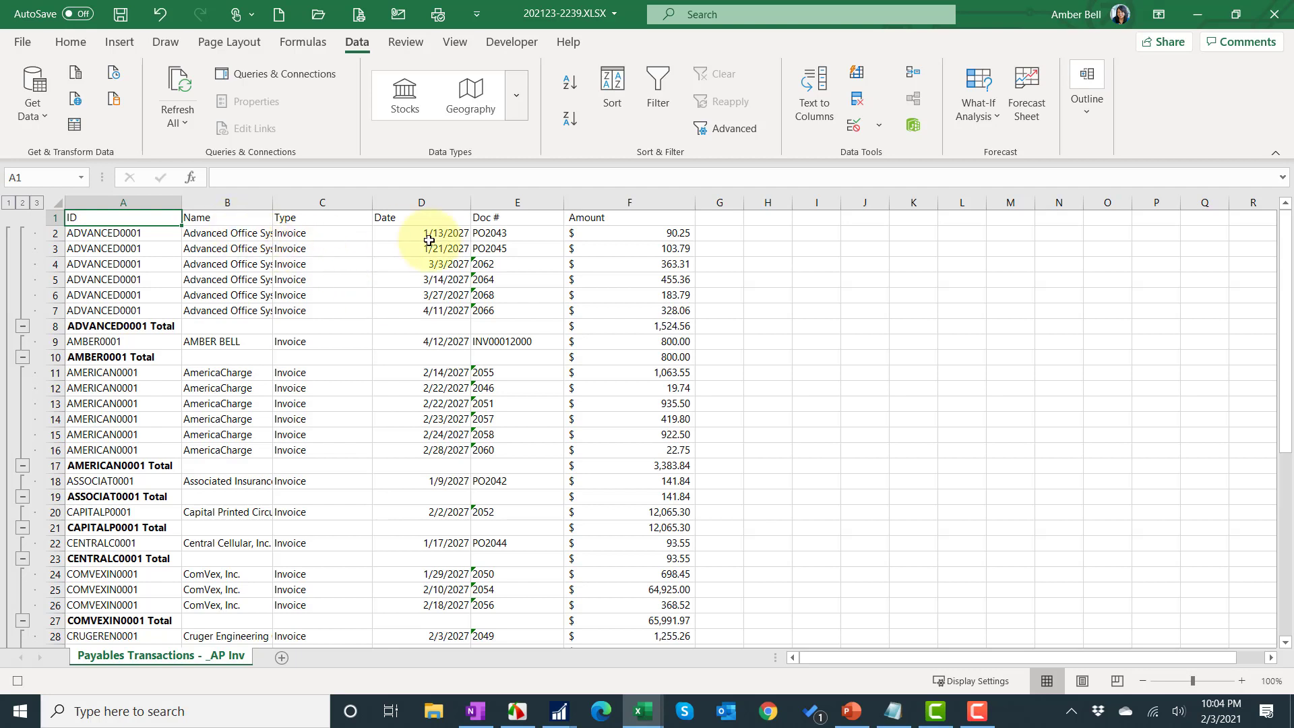
click(123, 217)
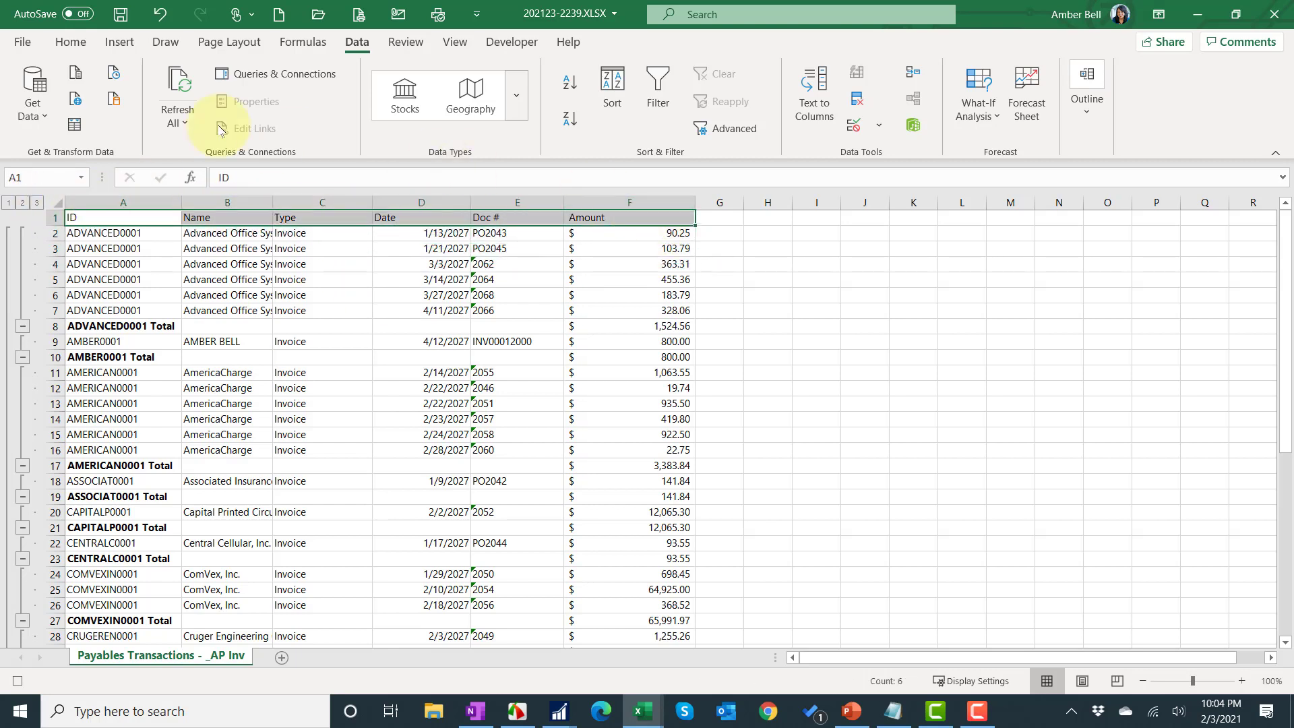
Give the header row bold text with a green fill and auto-fit all columns.
click(71, 42)
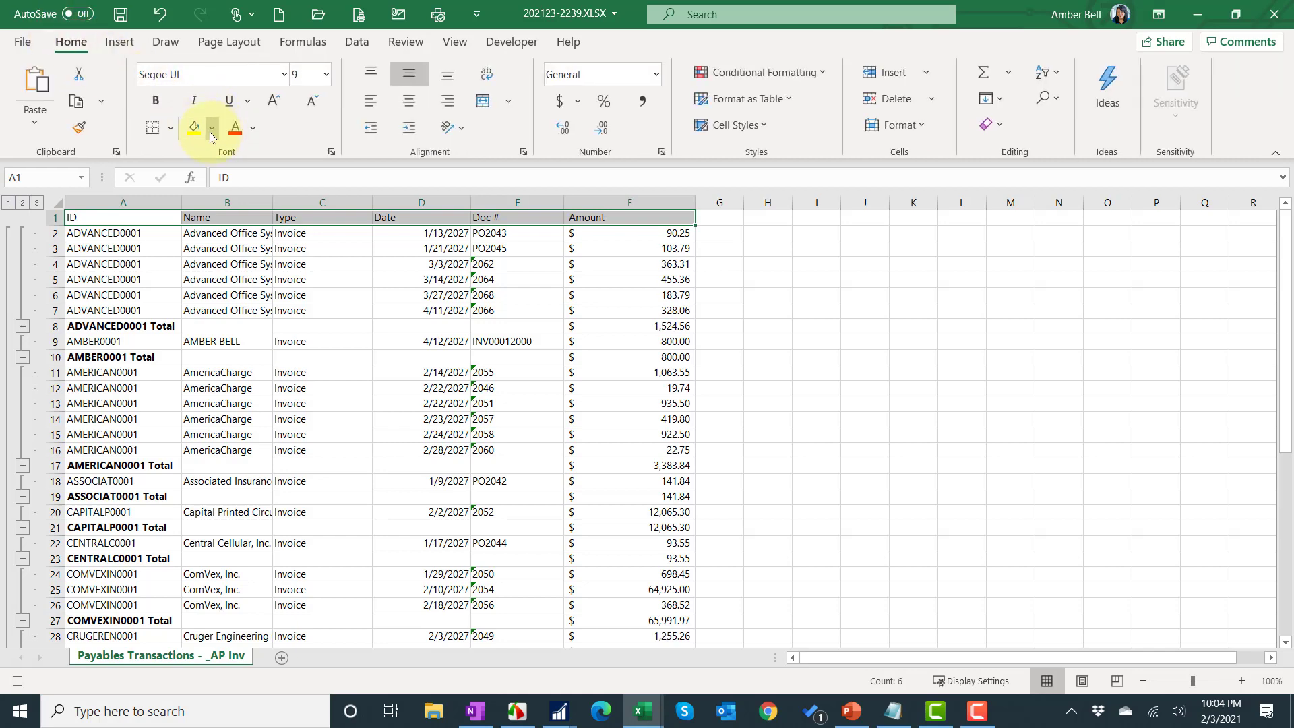
click(192, 128)
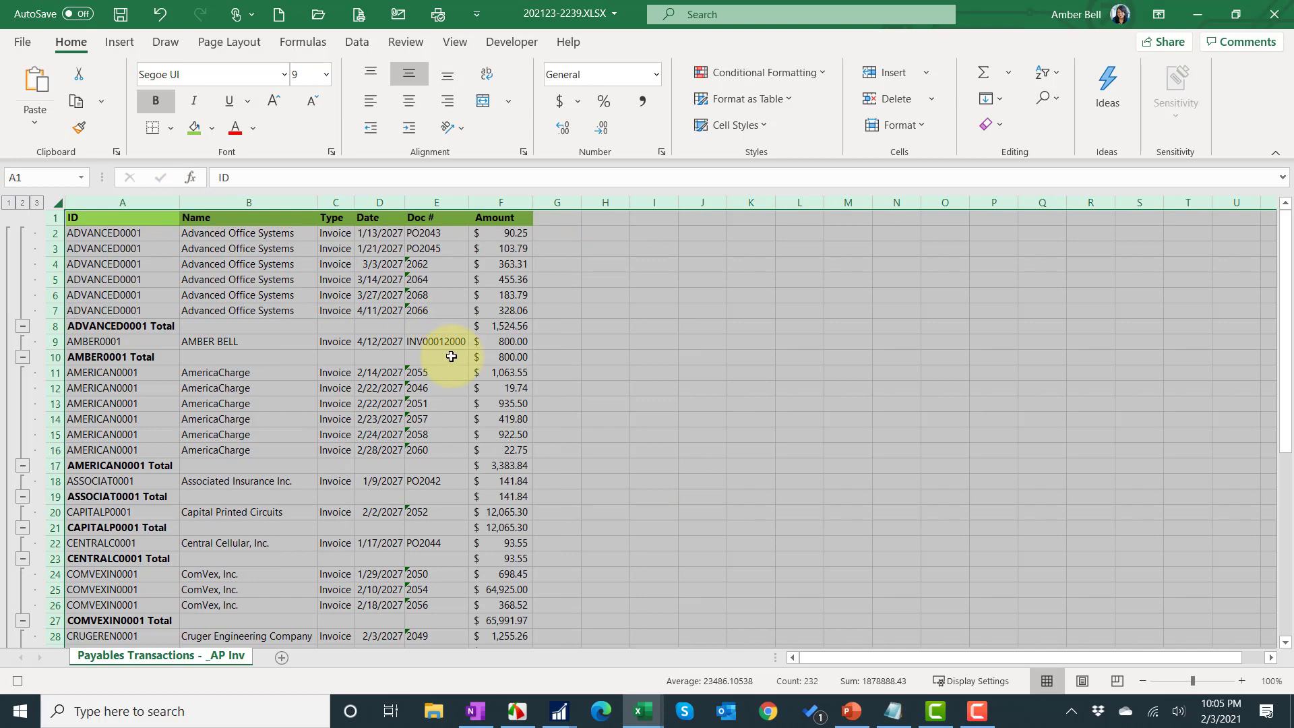
click(248, 264)
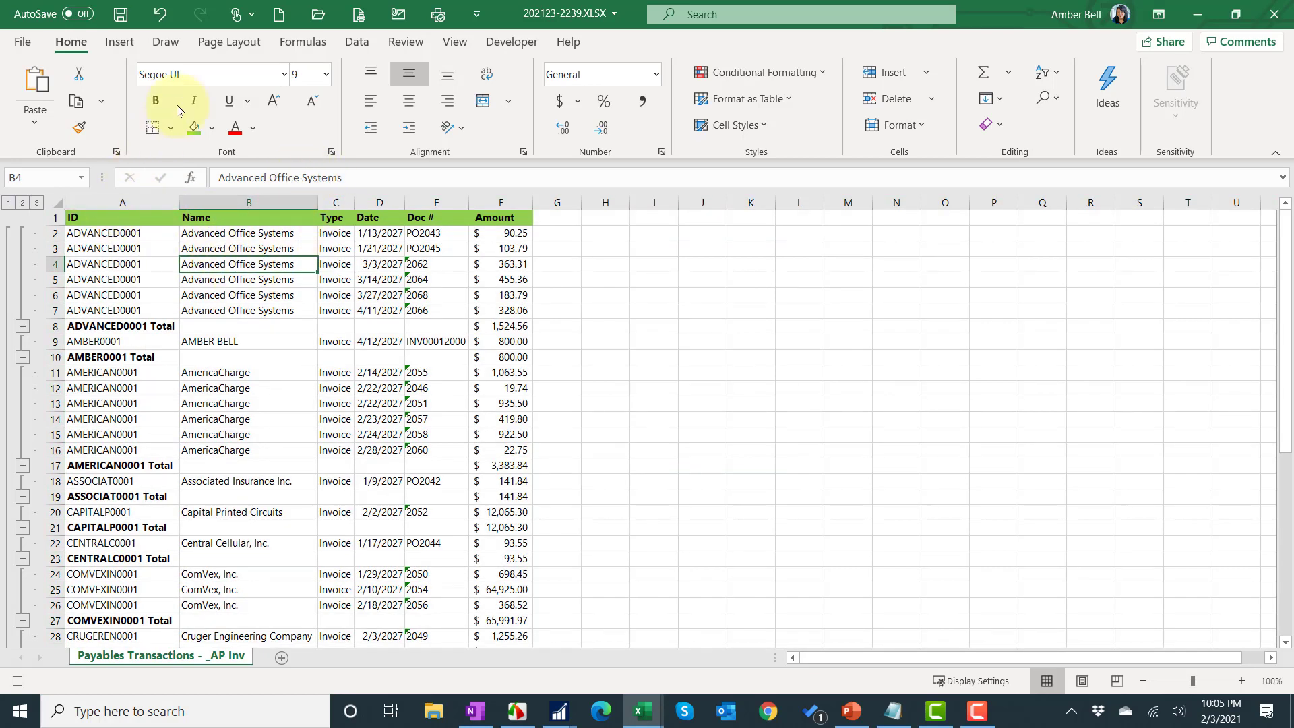
click(229, 42)
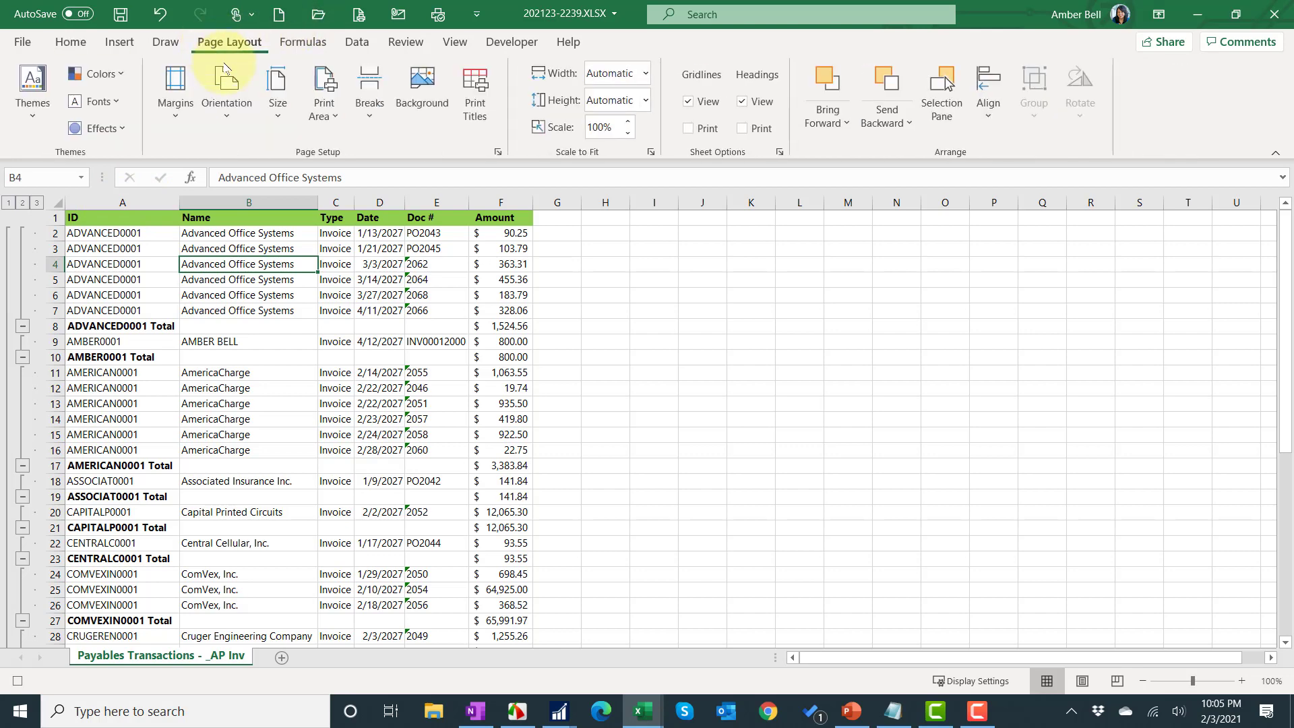
mouse_move(474, 90)
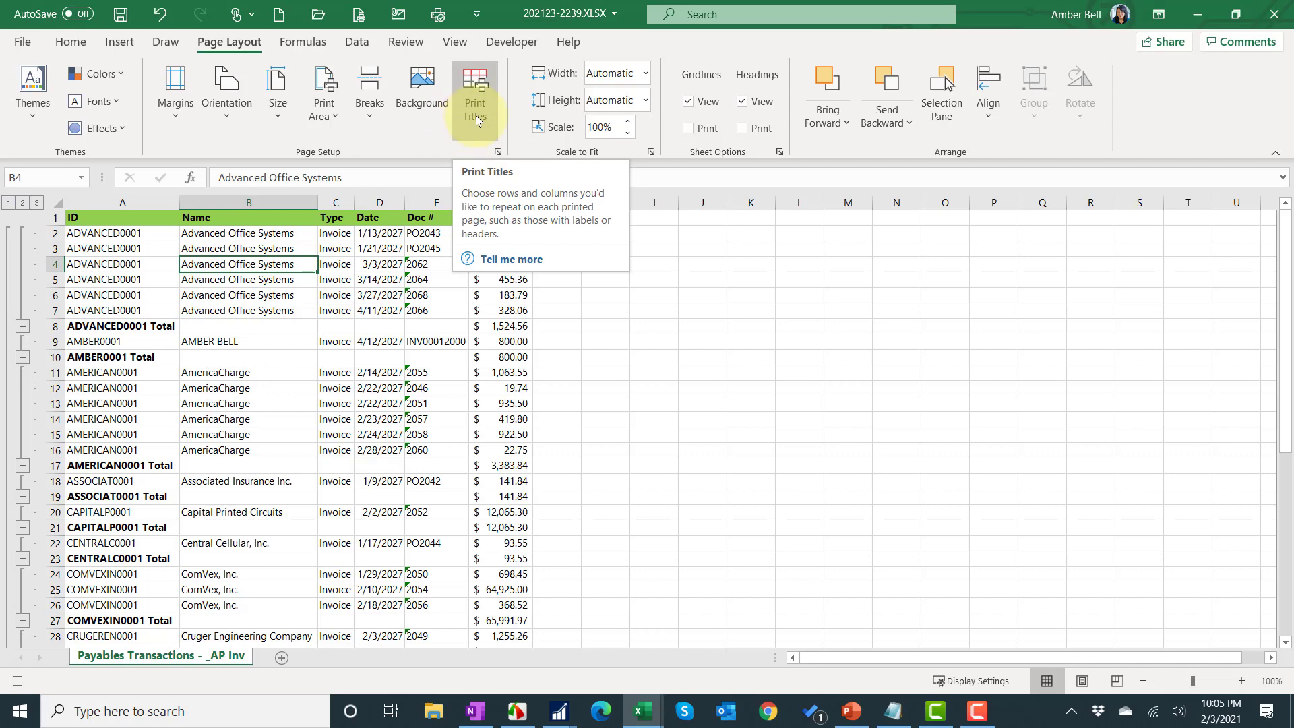
Set the sheet to print gridlines and repeat row $1:$1 at the top of every page.
click(473, 90)
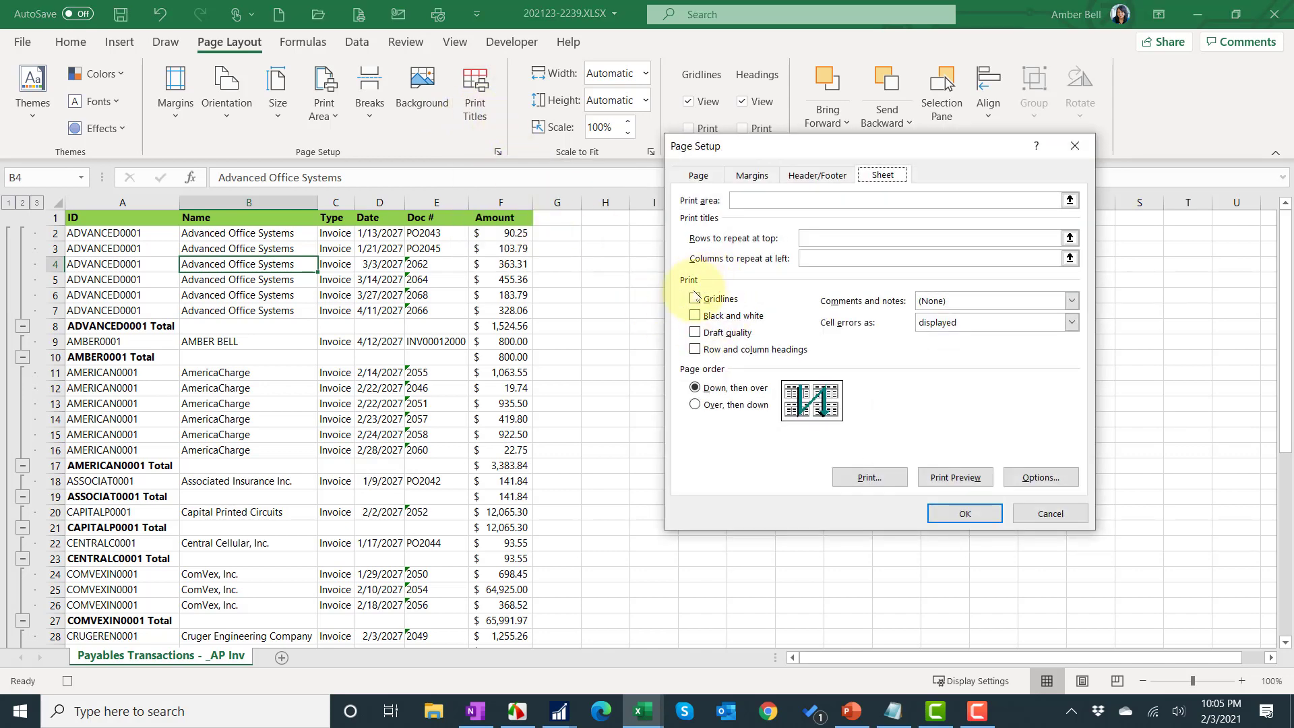
click(695, 298)
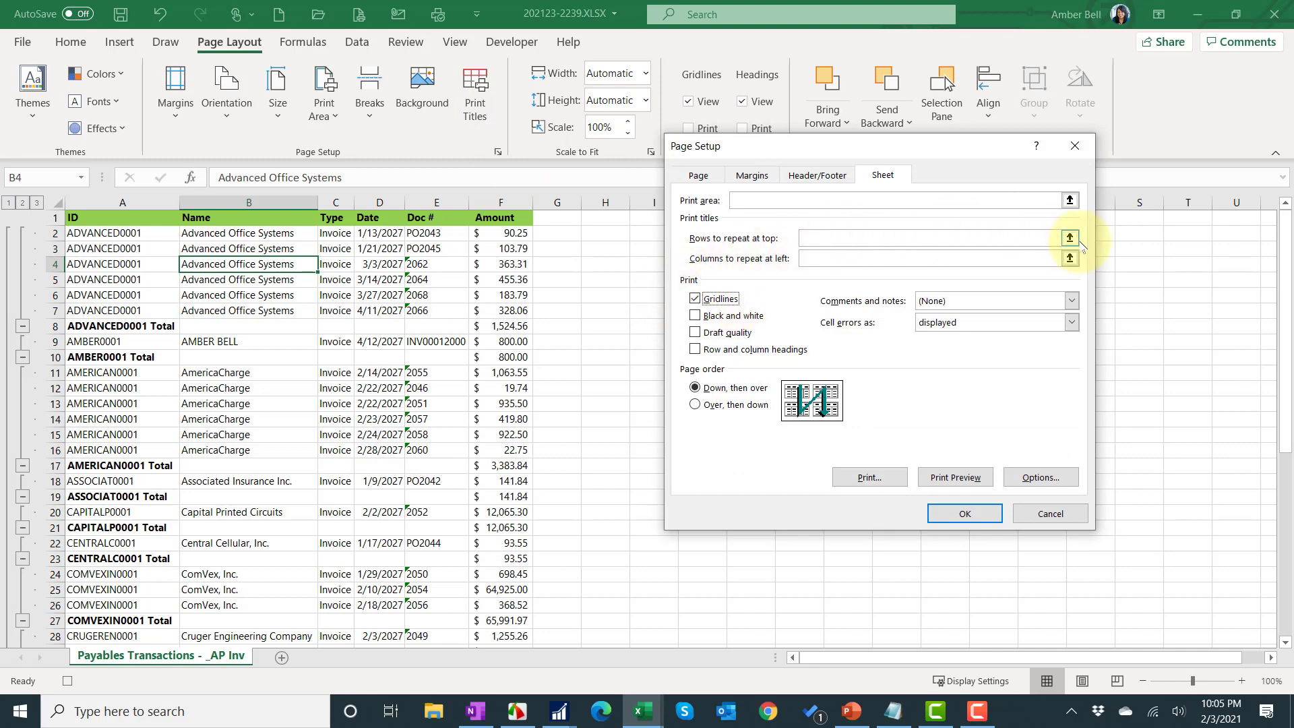
click(1068, 237)
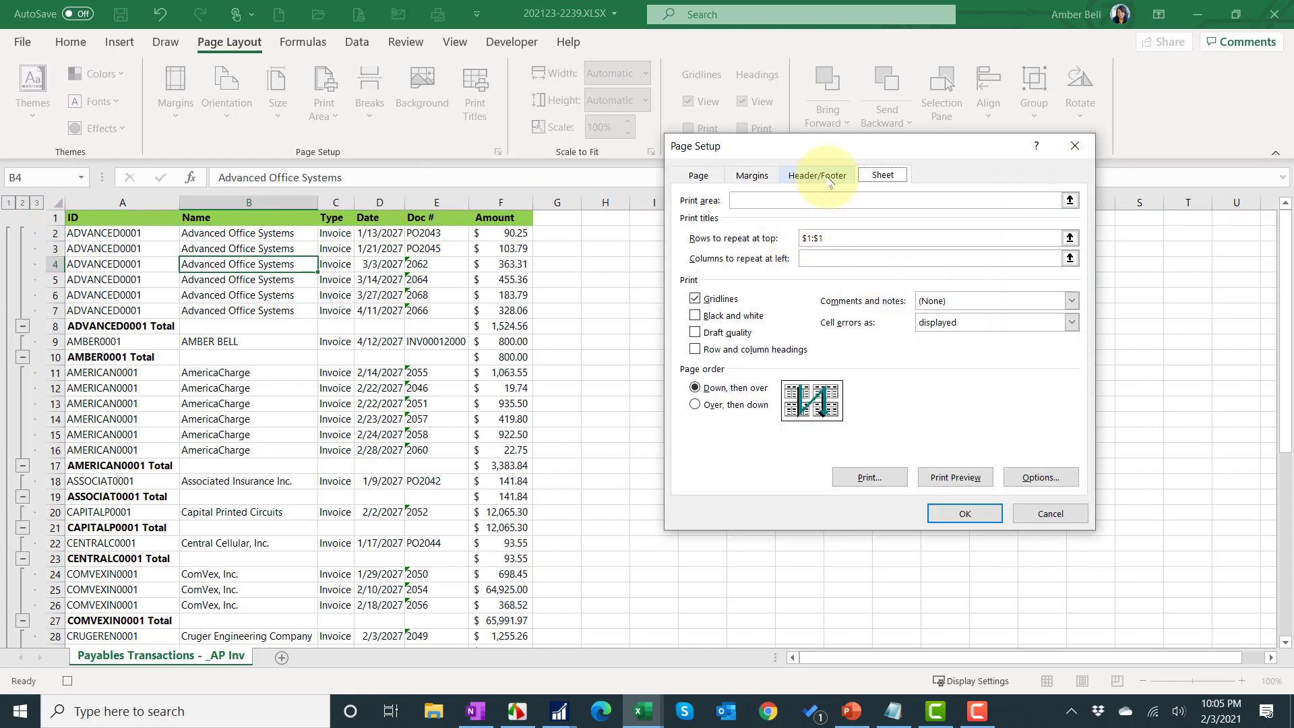
Build a custom footer with the current date and time in the left section.
click(815, 175)
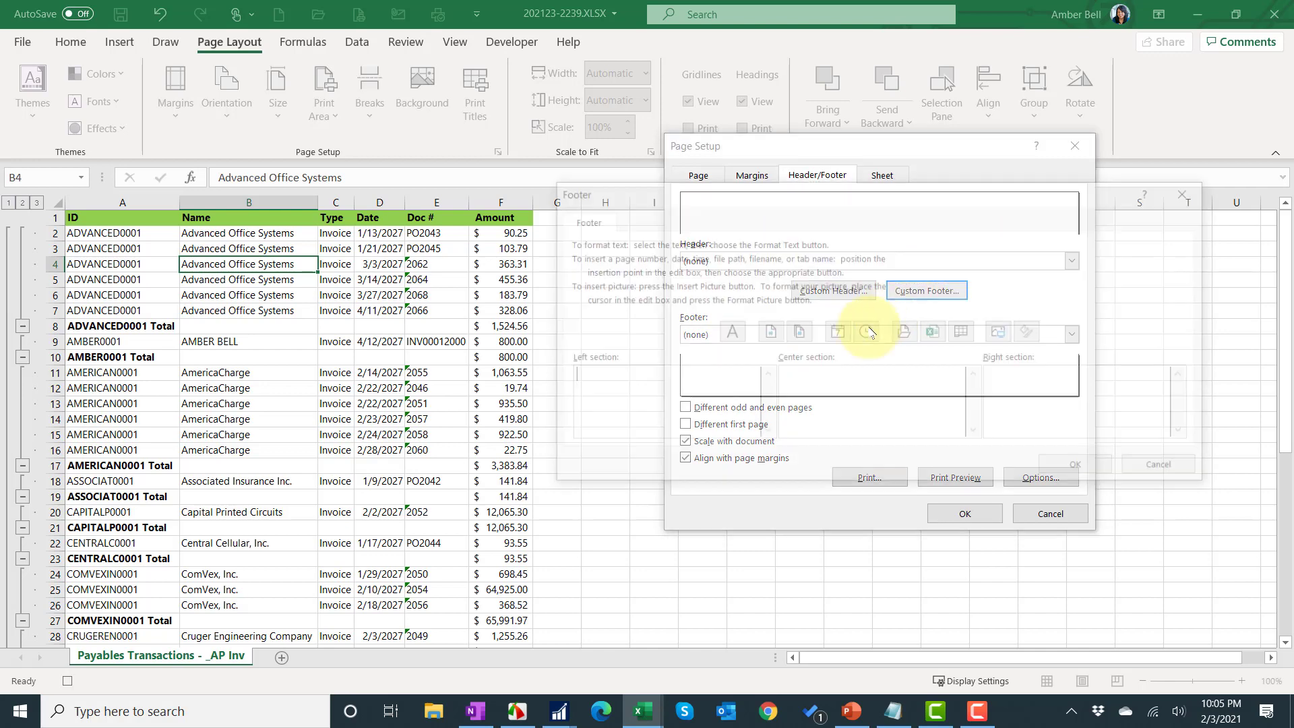
click(925, 291)
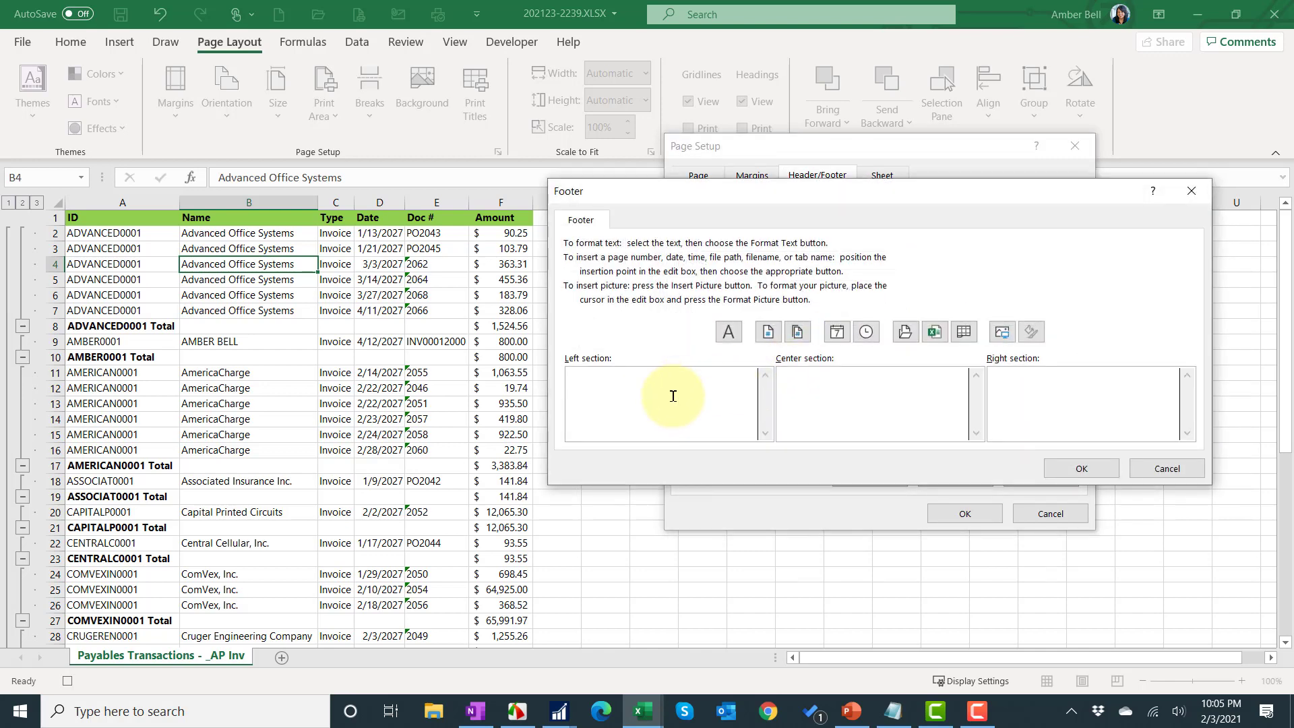
click(835, 331)
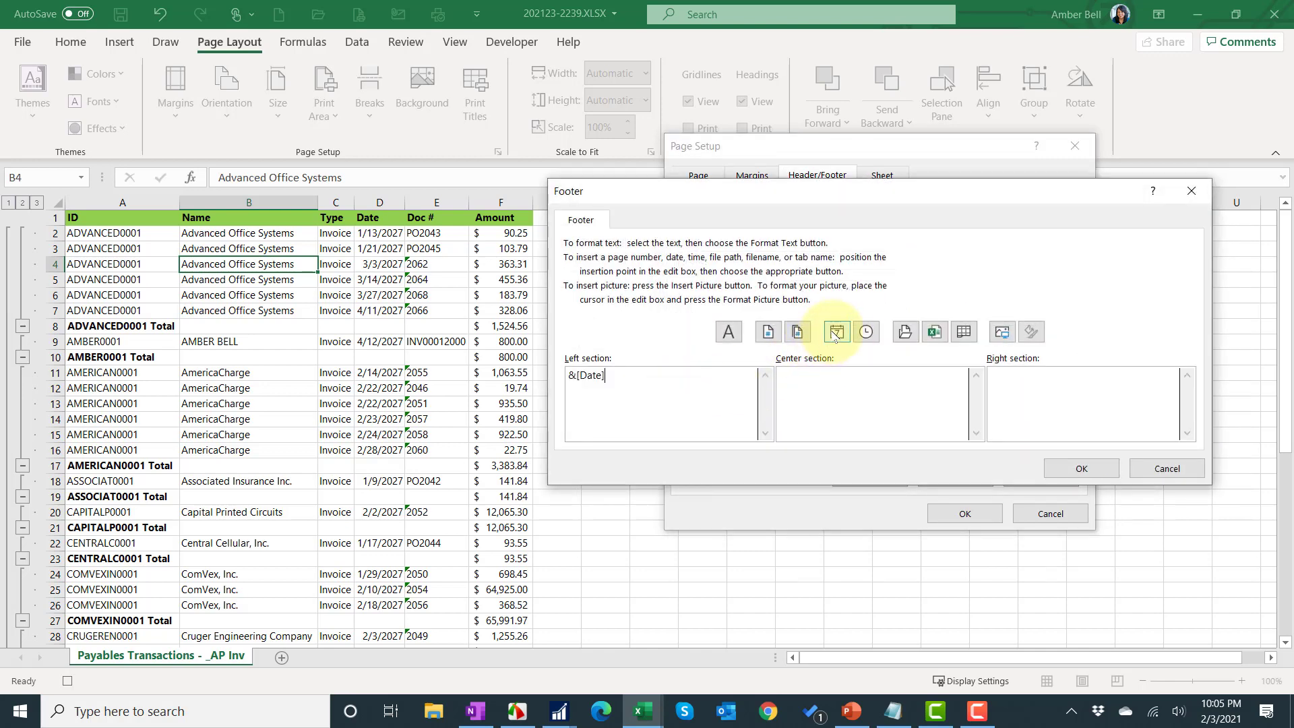
click(865, 331)
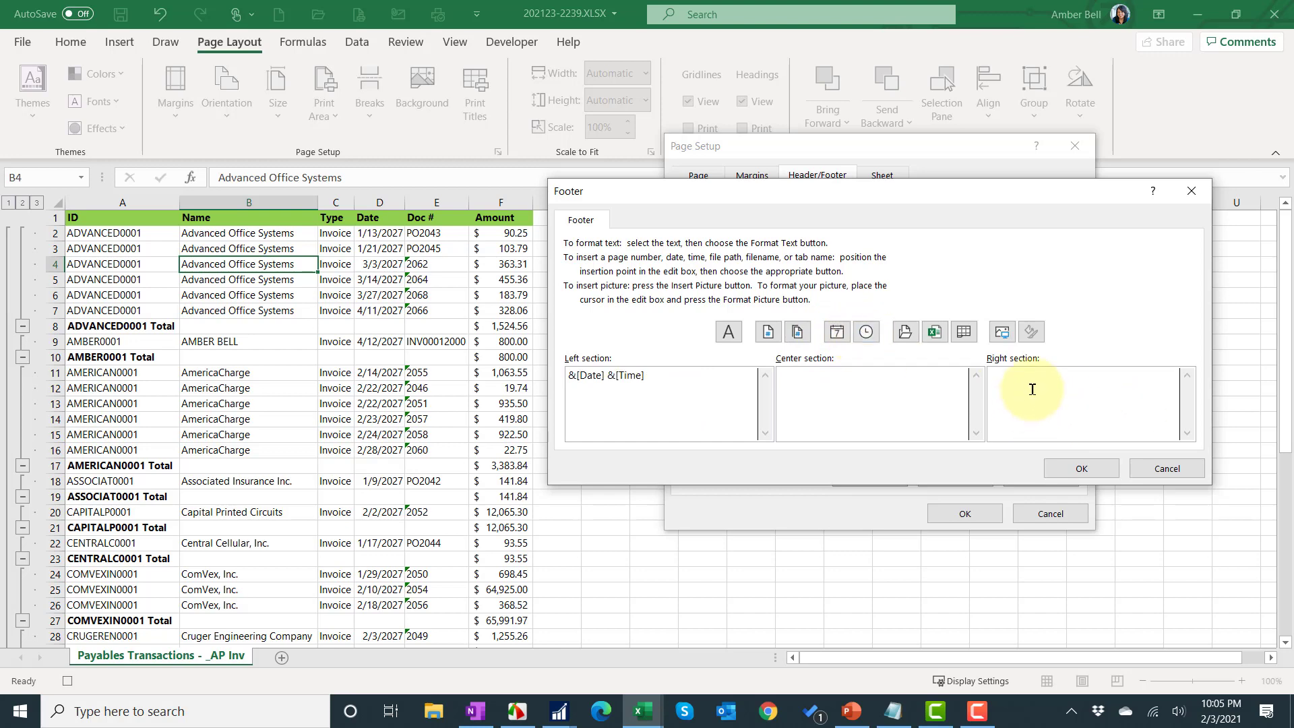
mouse_move(1076, 389)
text(Page)
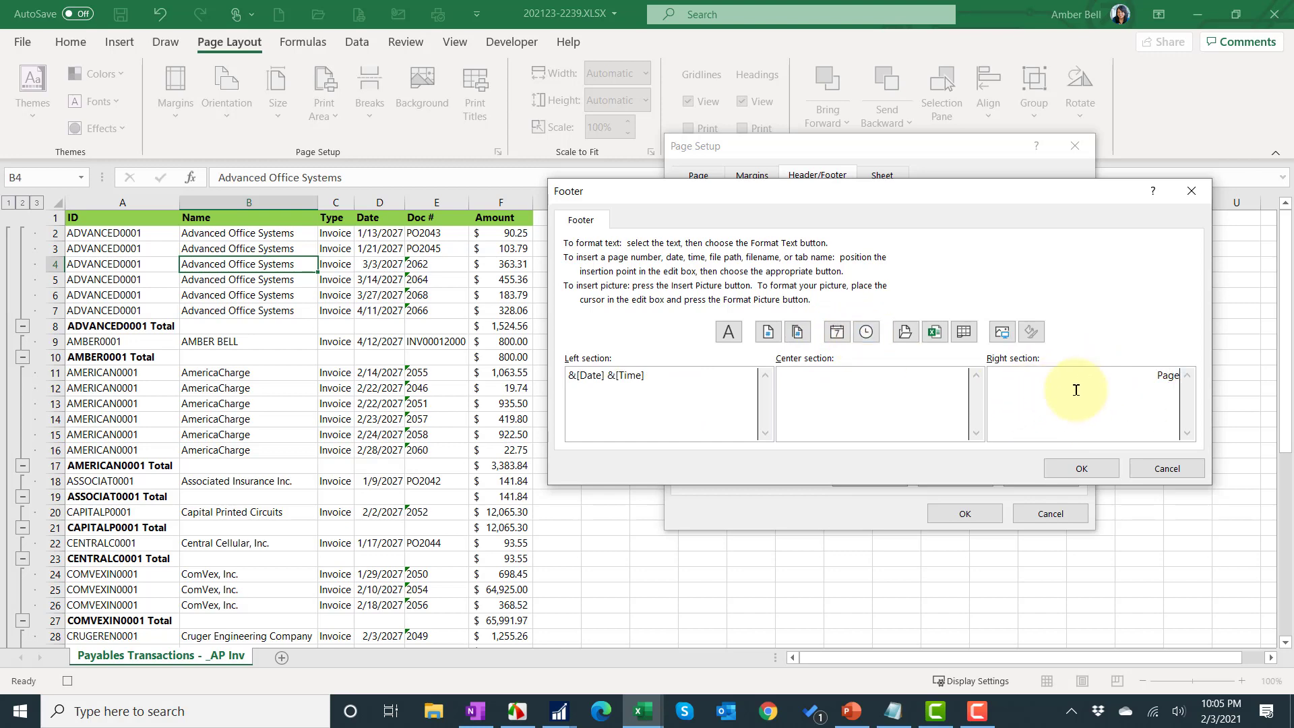
mouse_move(766, 331)
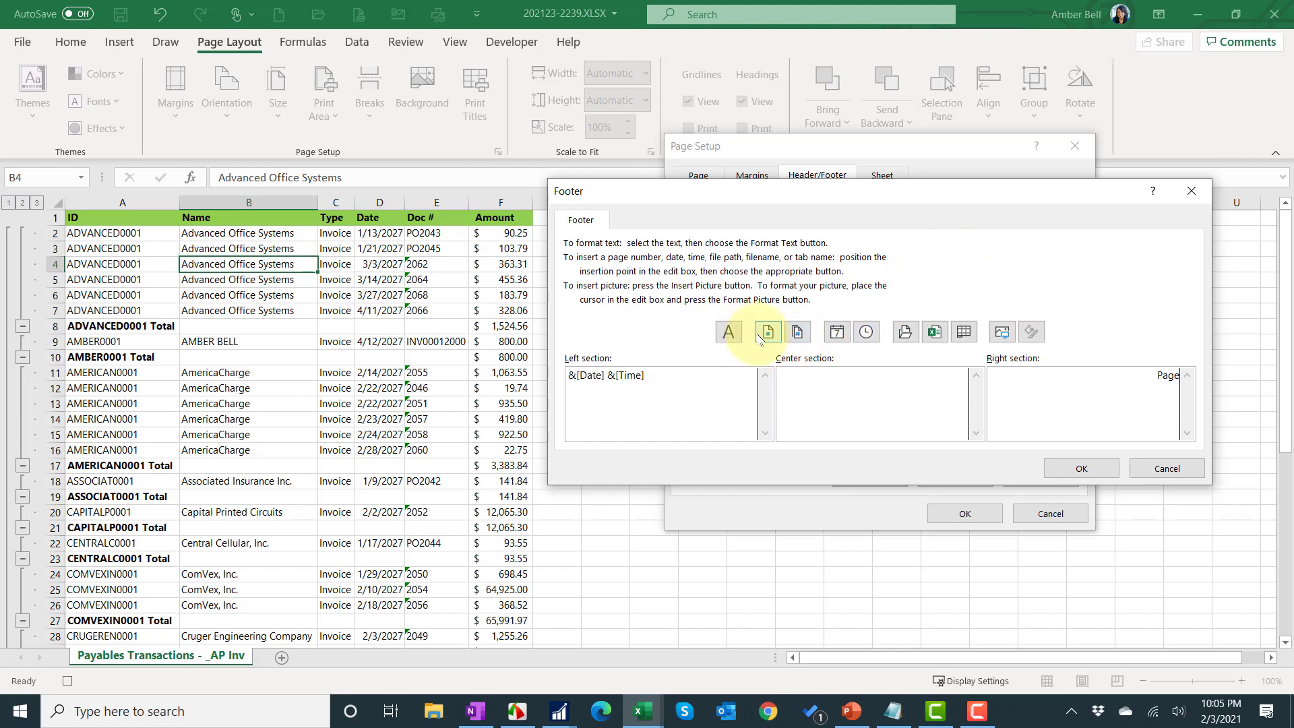
Add 'Page &[Page] of &[Pages]' to the right footer and apply the page setup.
click(767, 331)
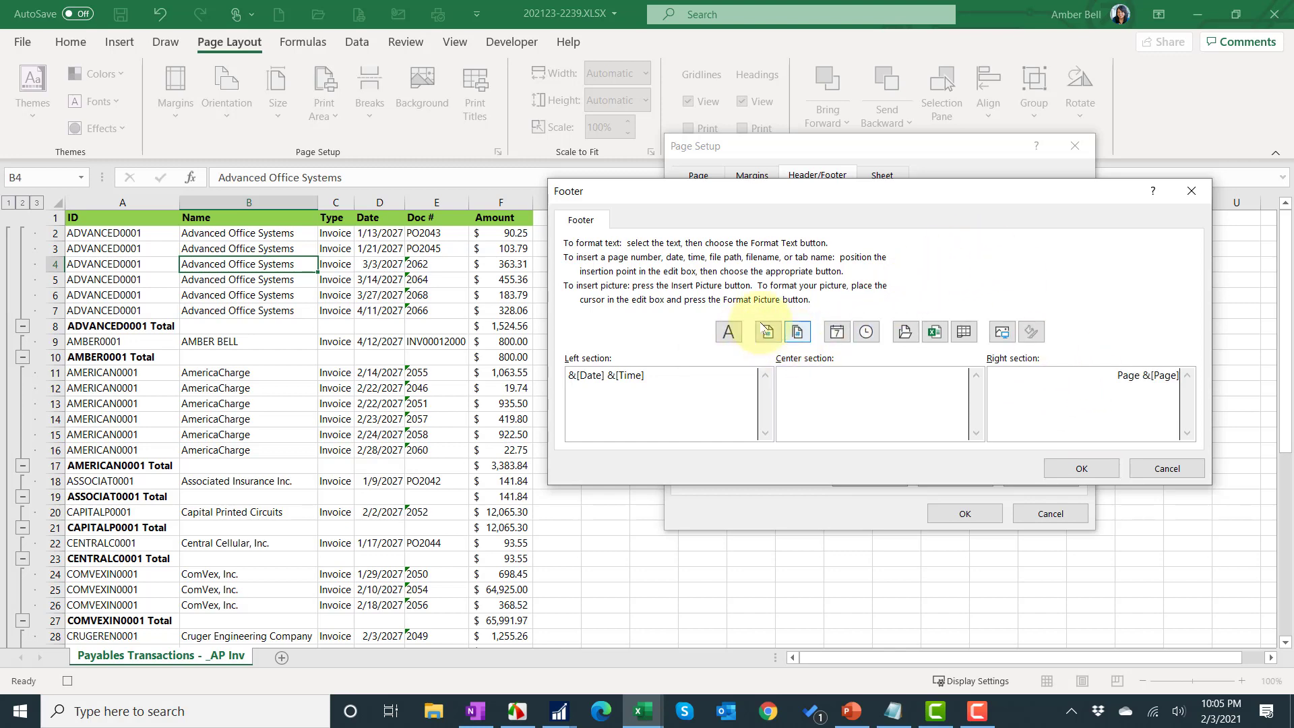
click(766, 332)
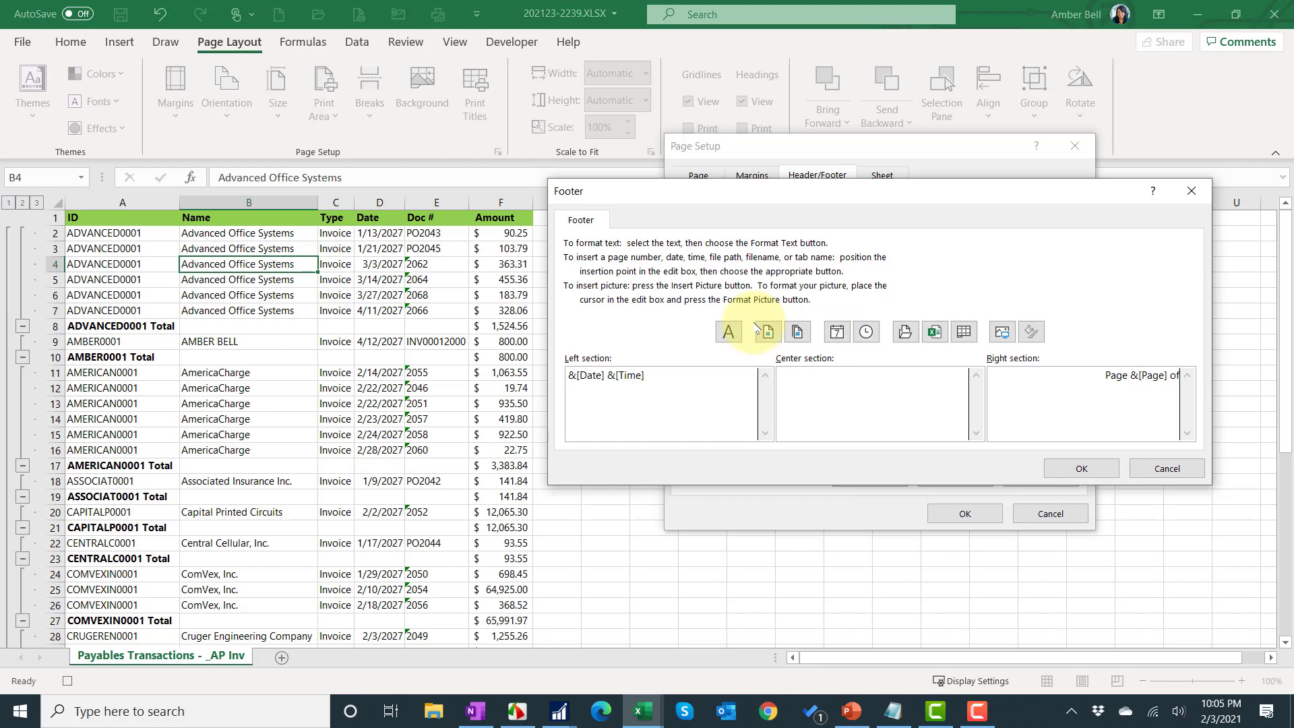
click(797, 331)
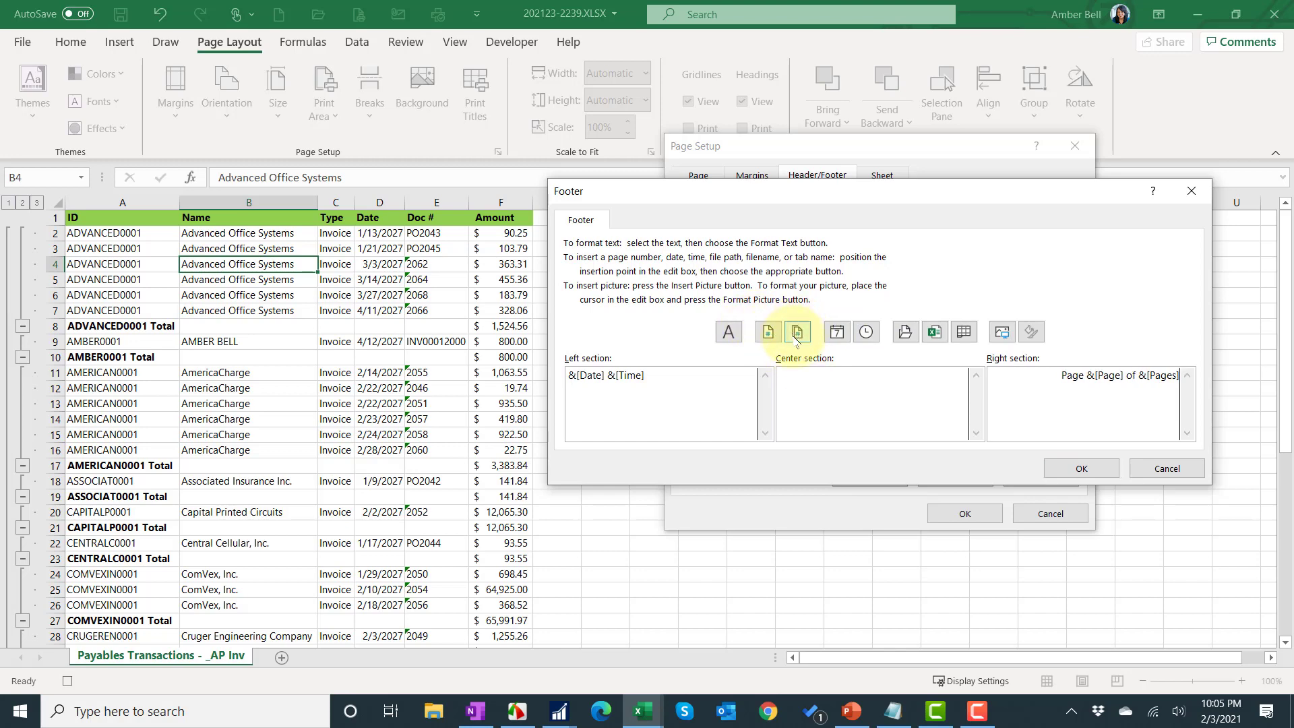
click(1079, 467)
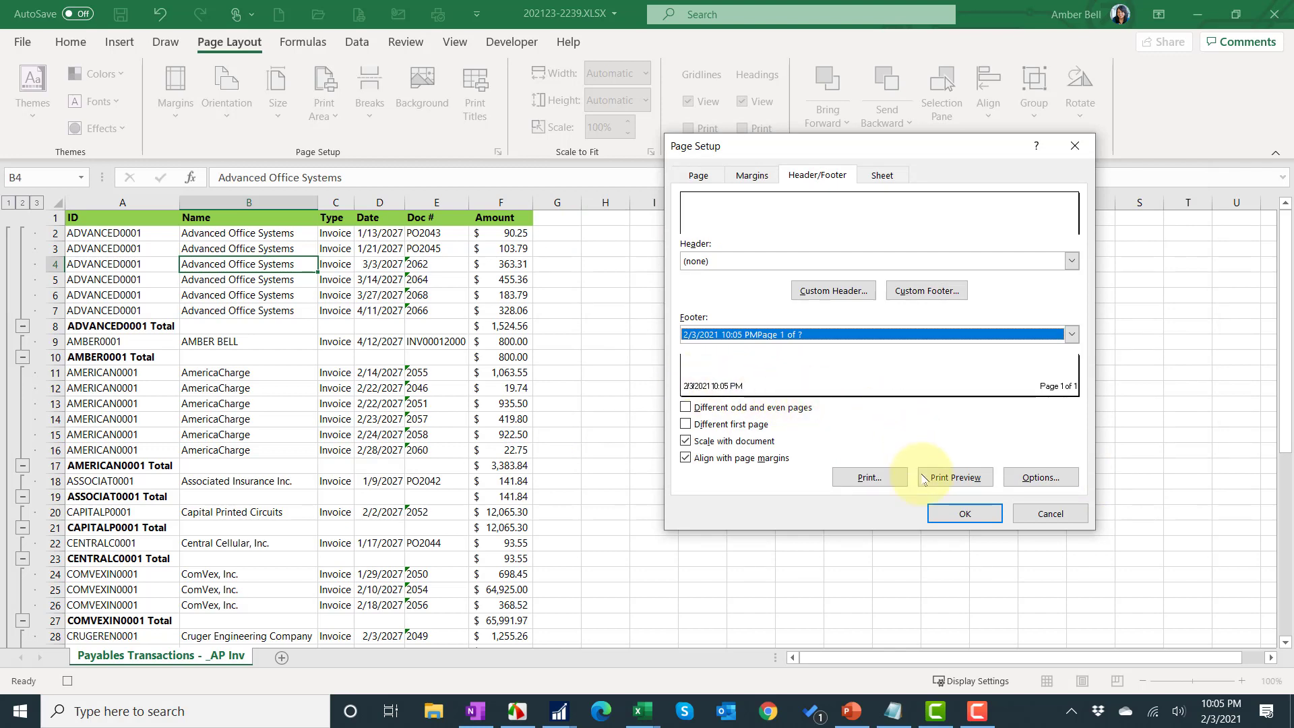
click(962, 512)
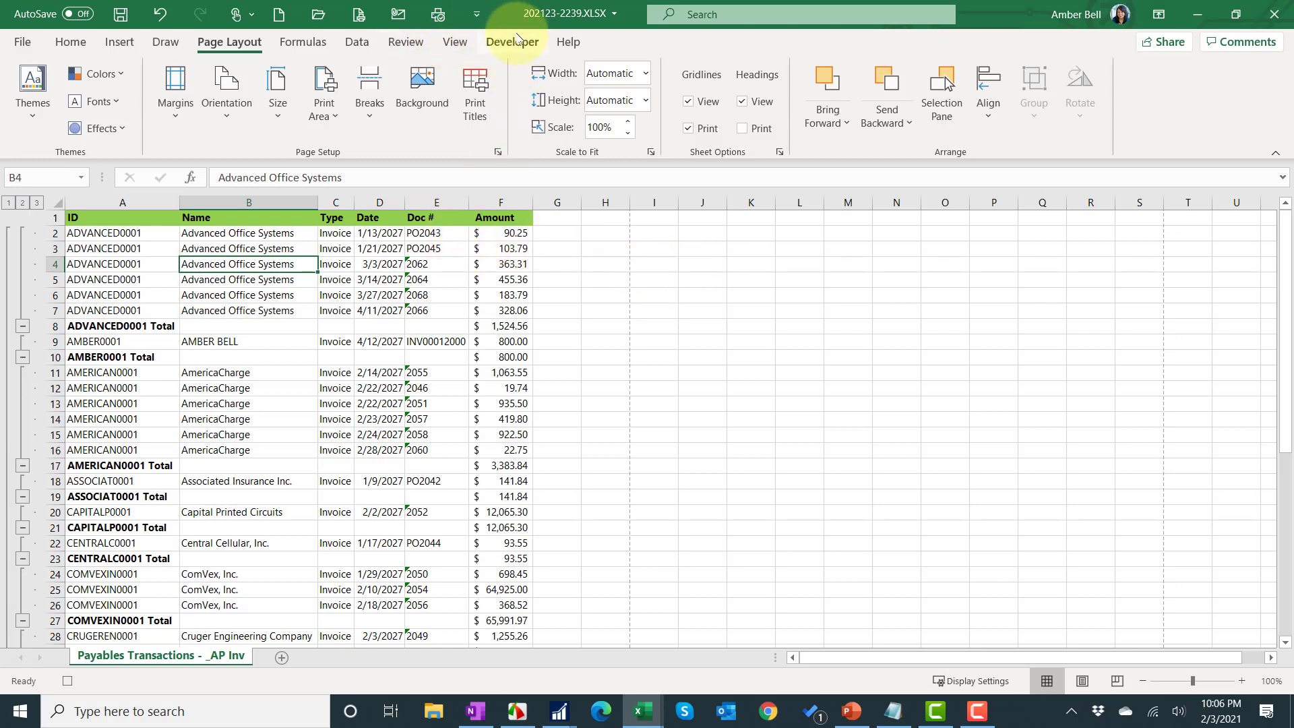
Return to the Developer tools, select the whole sheet and start recording a new macro.
click(512, 42)
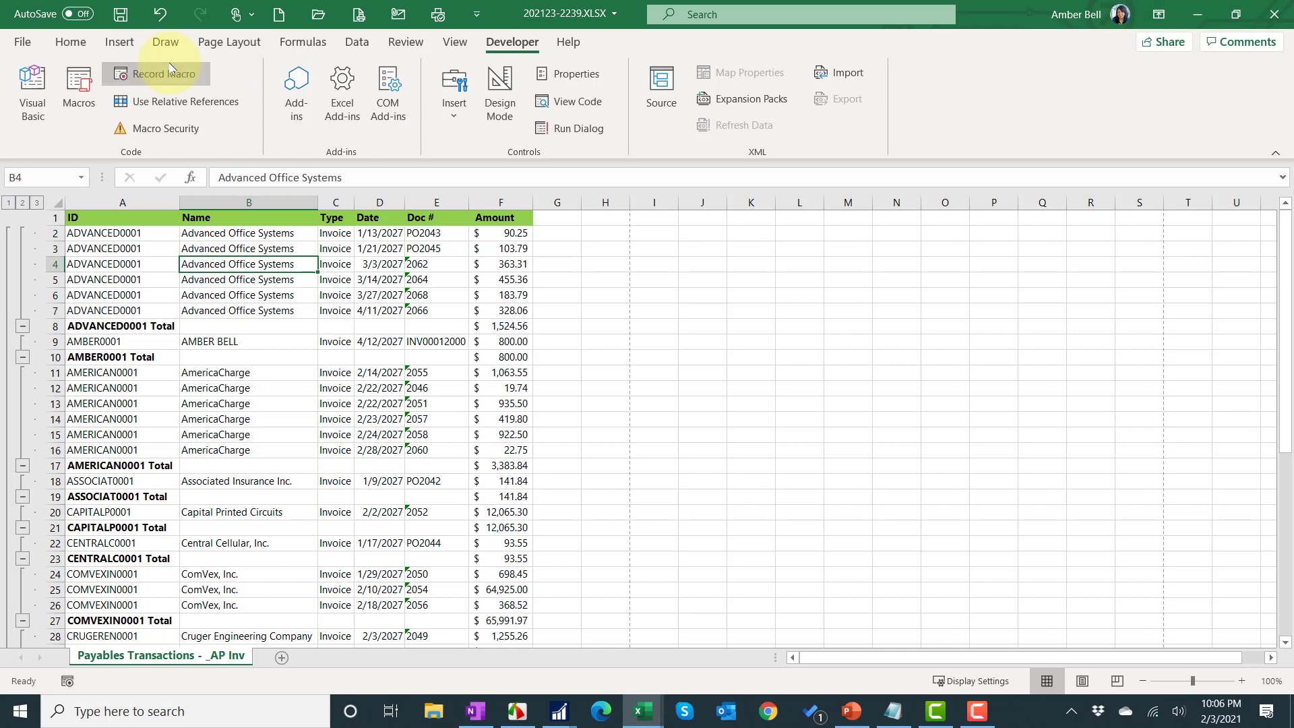
mouse_move(376, 322)
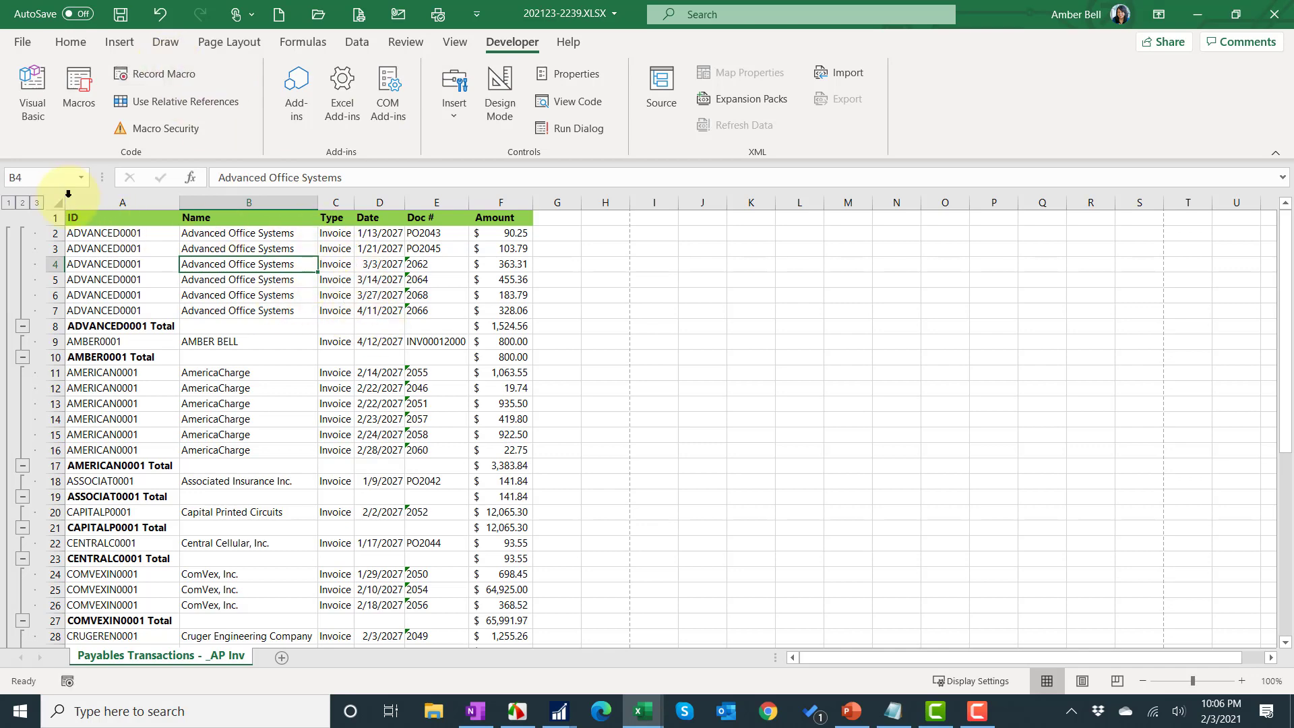
click(55, 205)
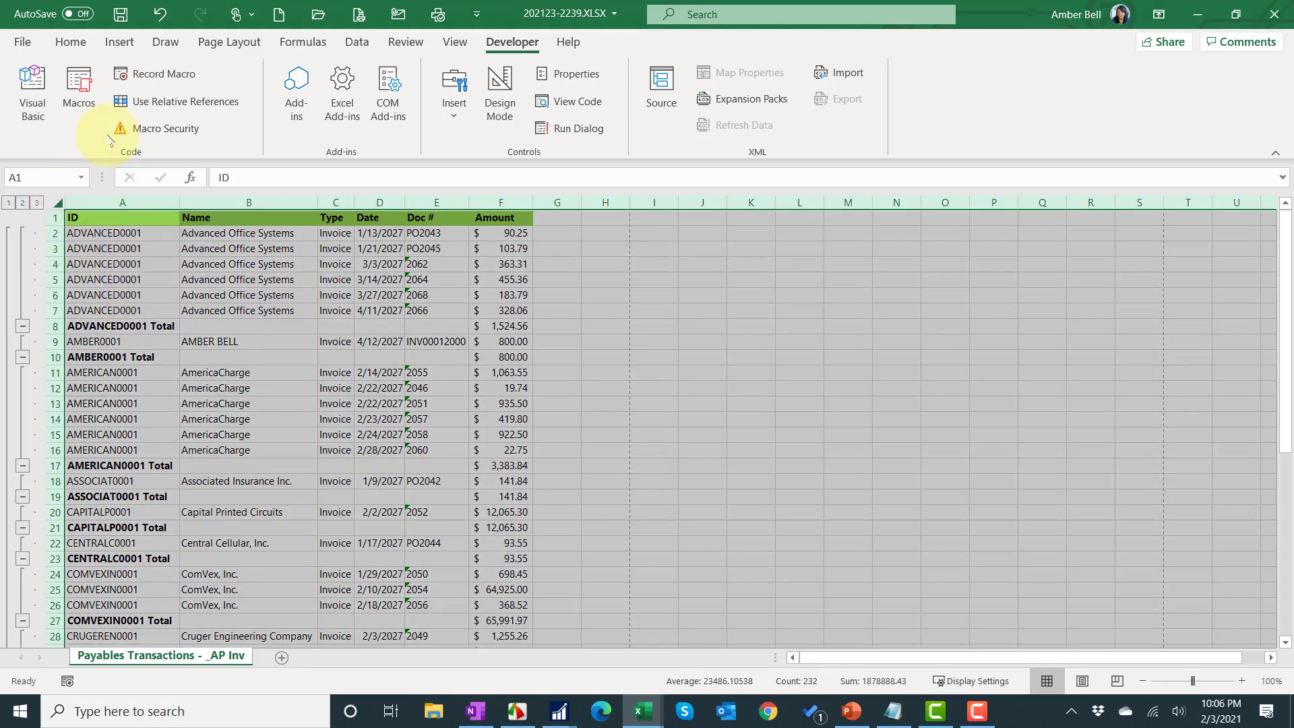
click(122, 233)
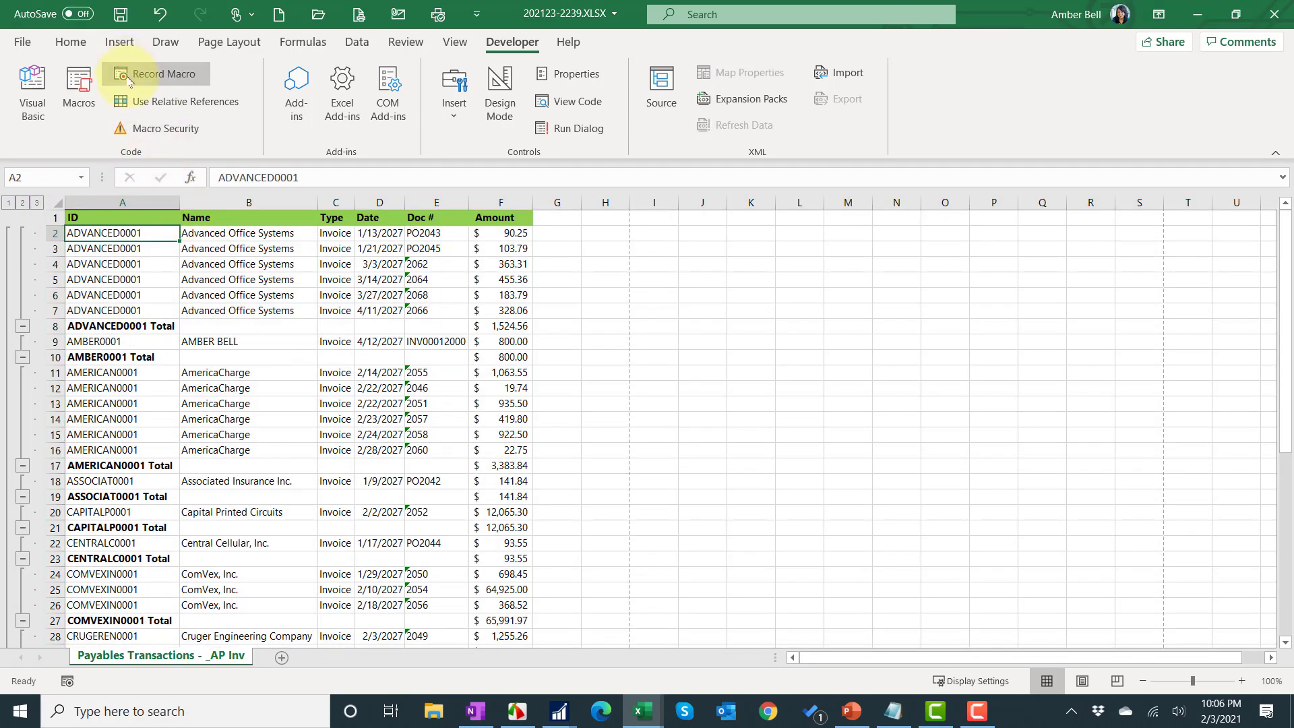
Record a macro named Clear that deletes all cells on the invoice sheet, then stop recording.
click(161, 73)
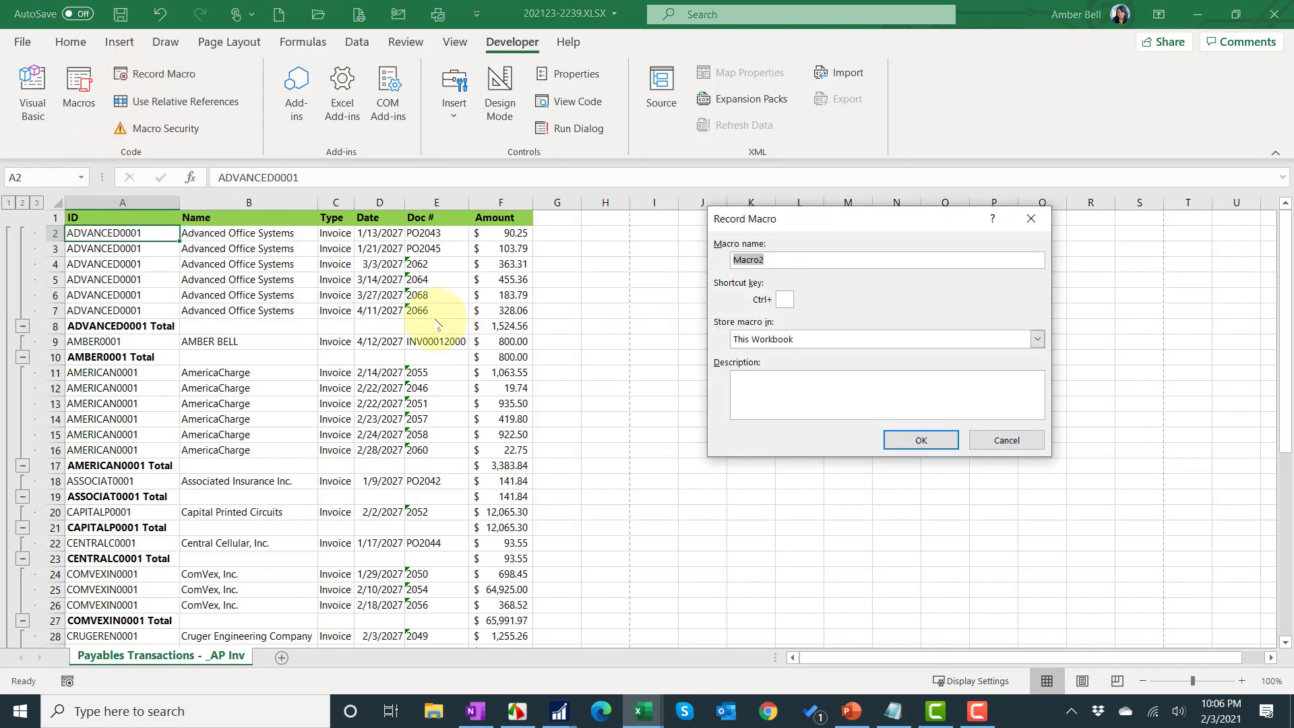
text(C)
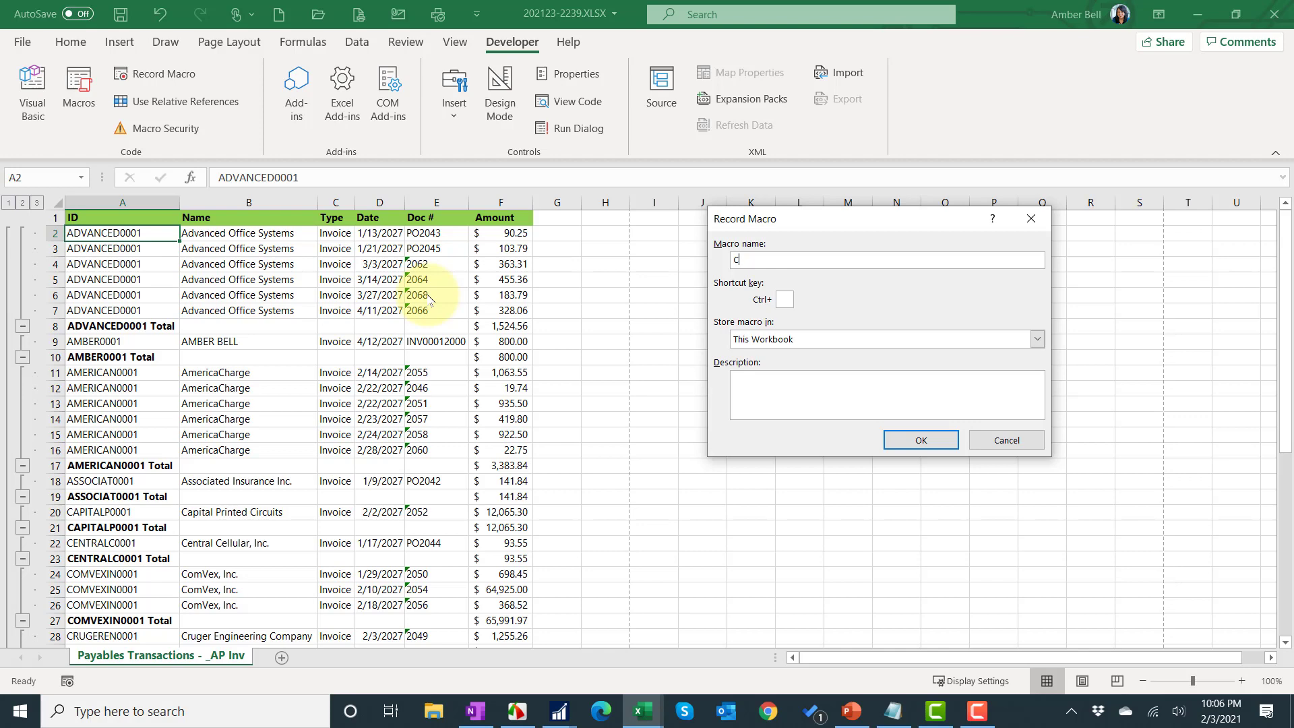
text(lear)
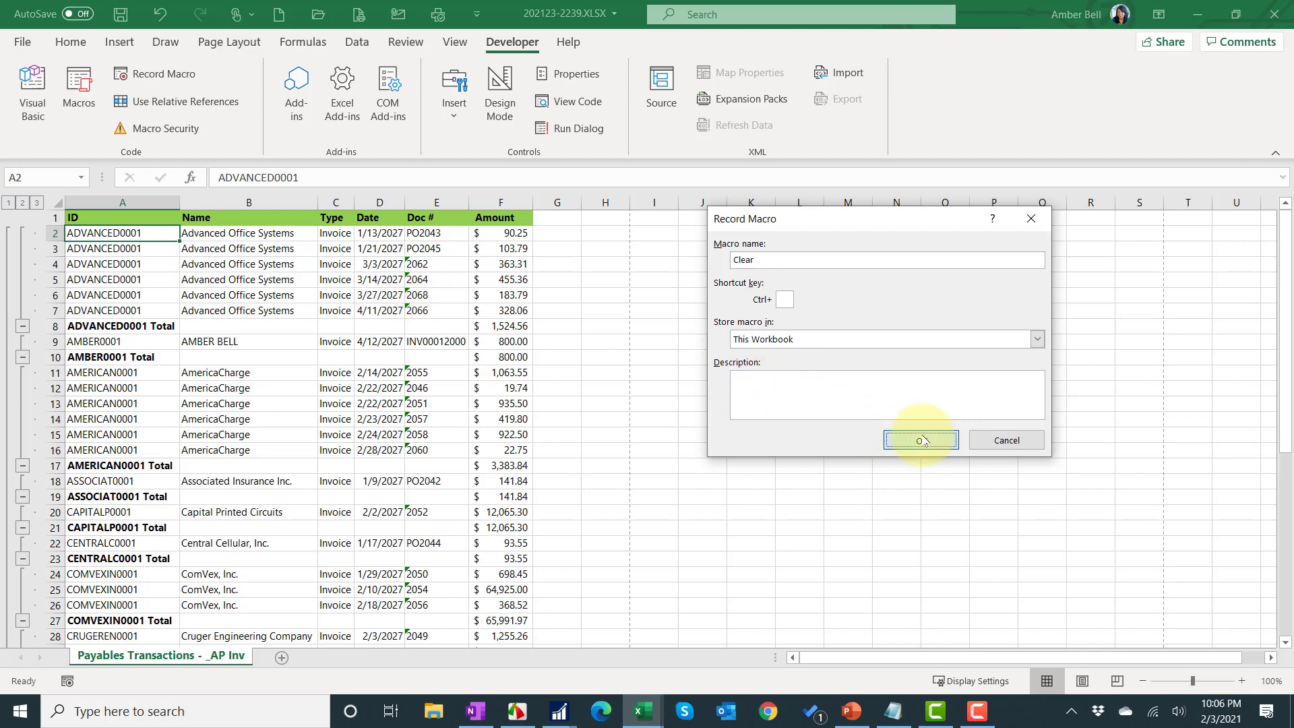
click(919, 439)
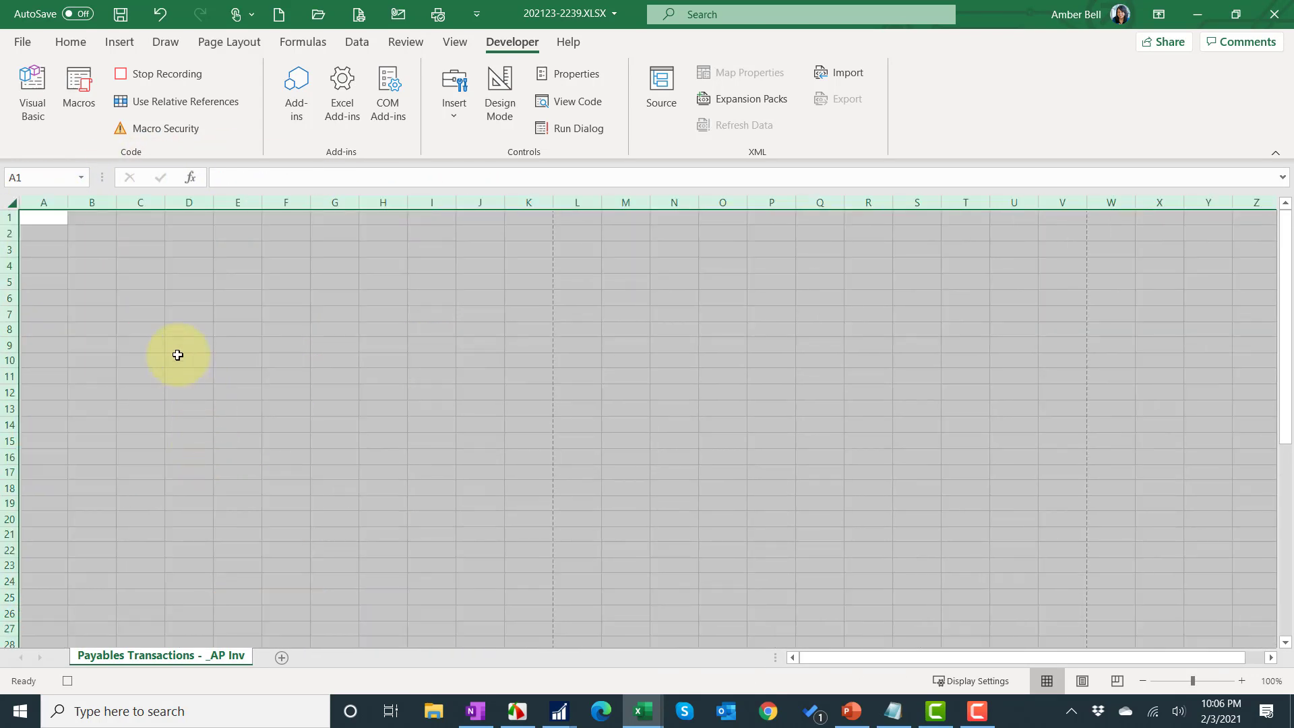
click(165, 72)
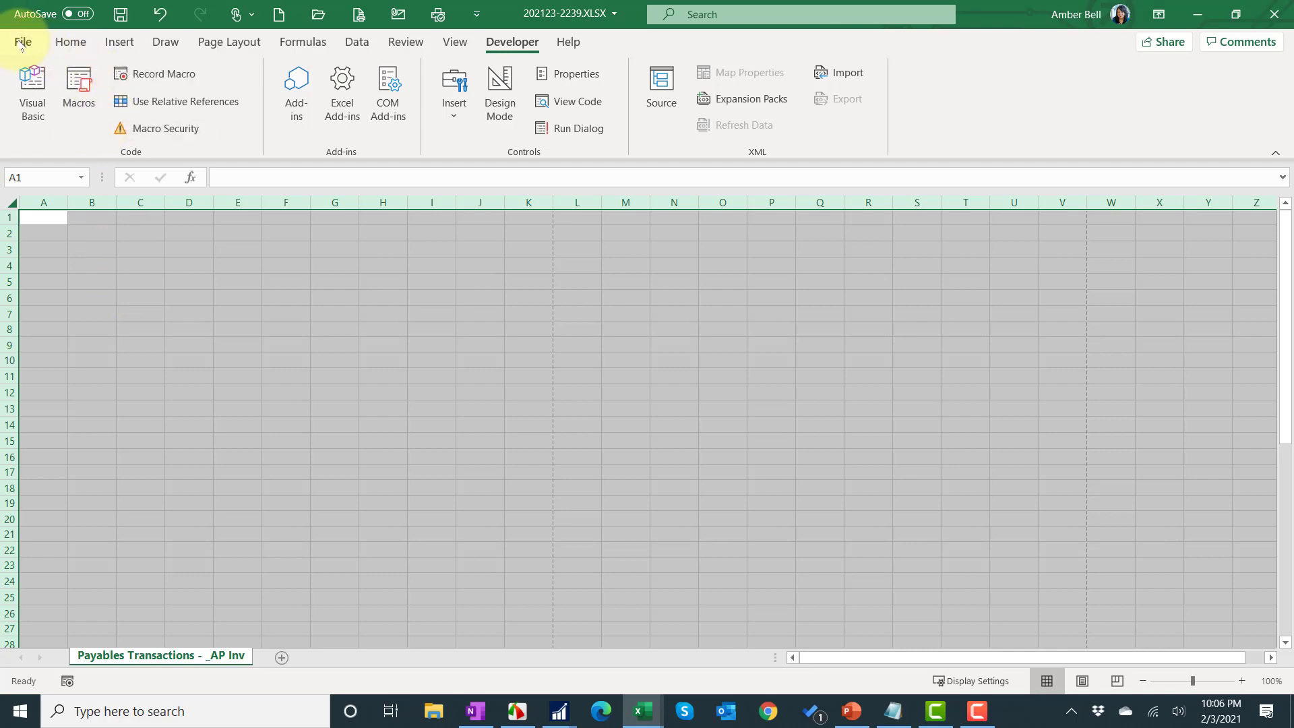
Bring up the full Save As dialog for the workbook via File > Save As > Browse.
click(23, 41)
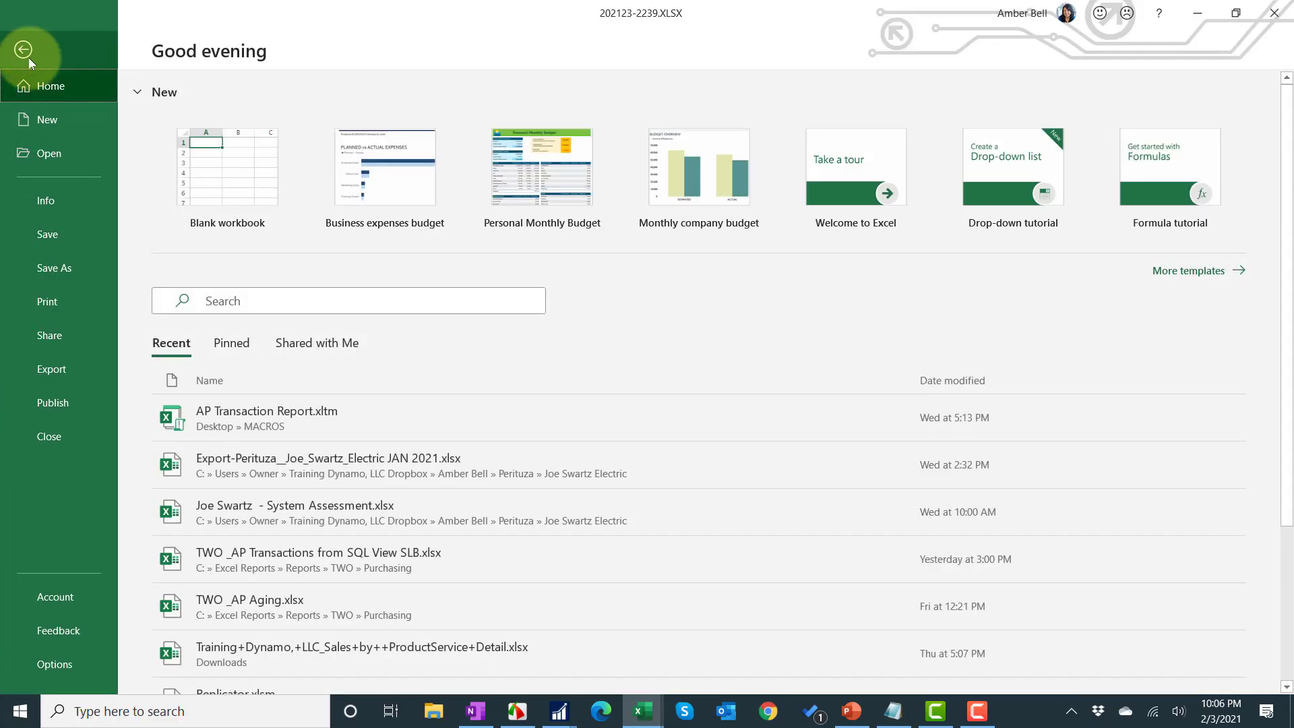
click(54, 267)
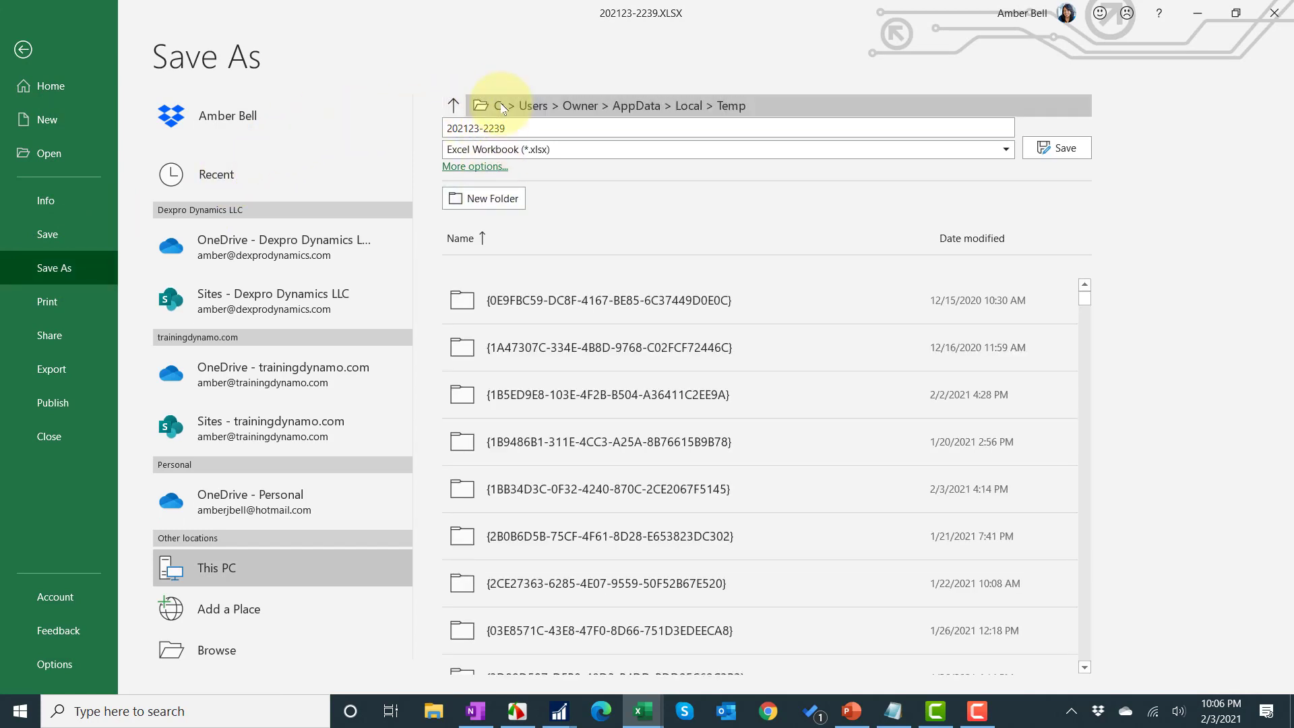
click(473, 166)
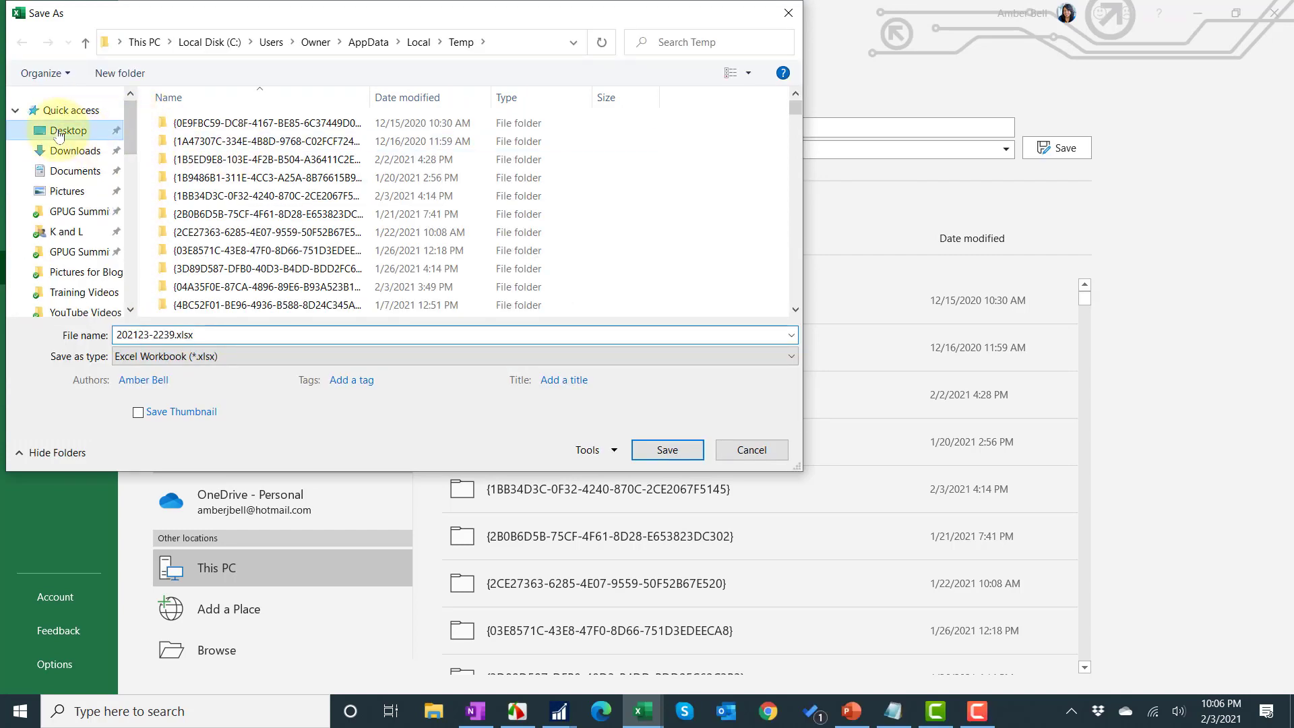
Create a new Desktop folder named Export Solutions and go into it.
click(67, 131)
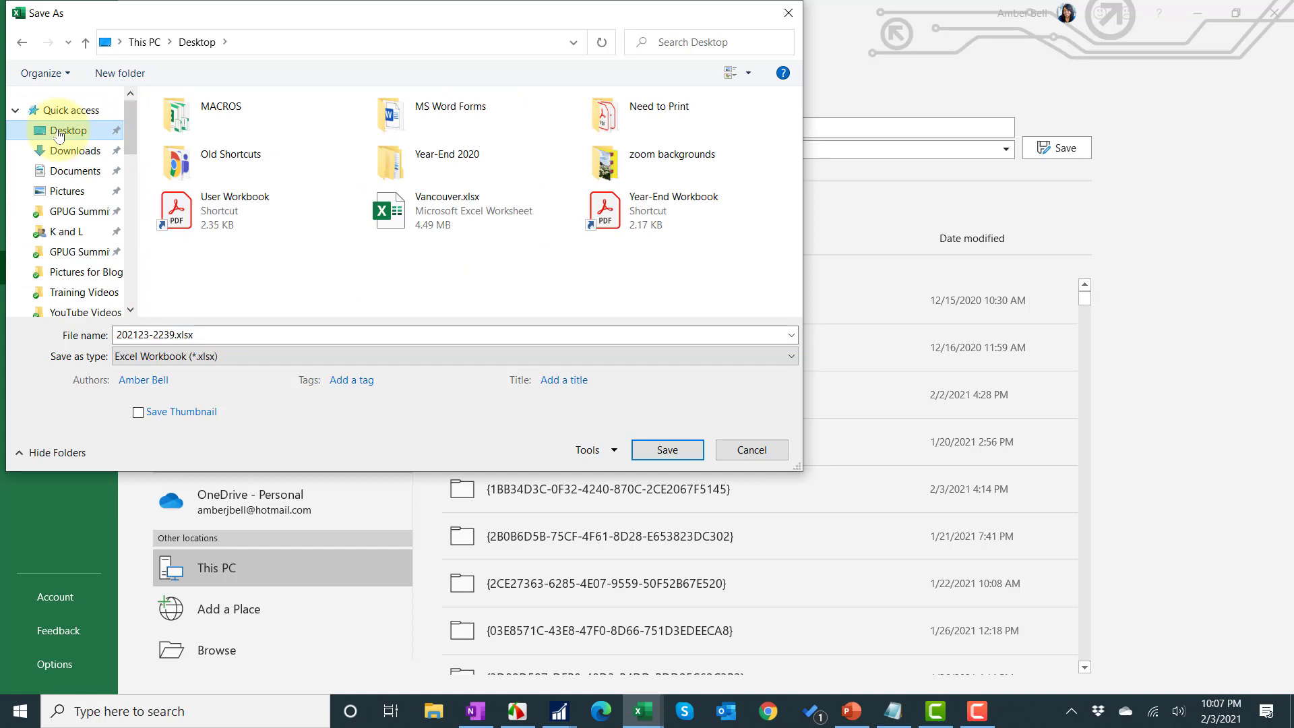
click(218, 105)
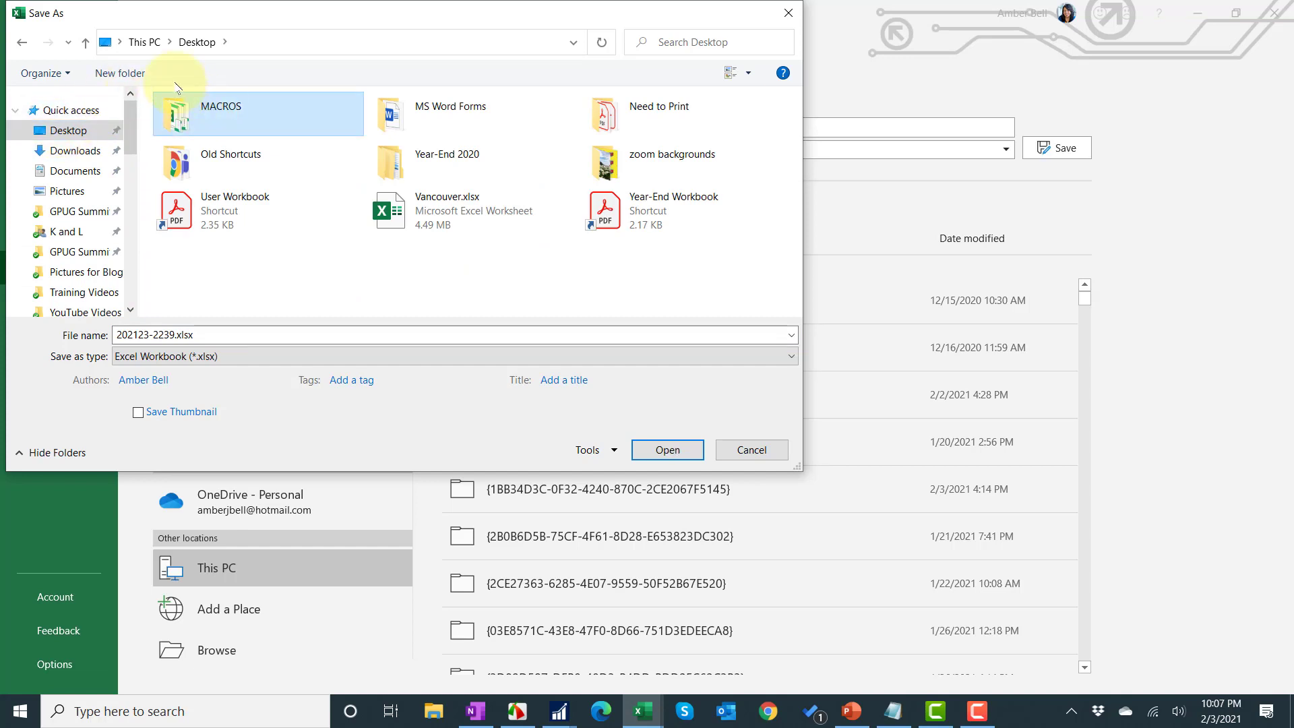
click(120, 73)
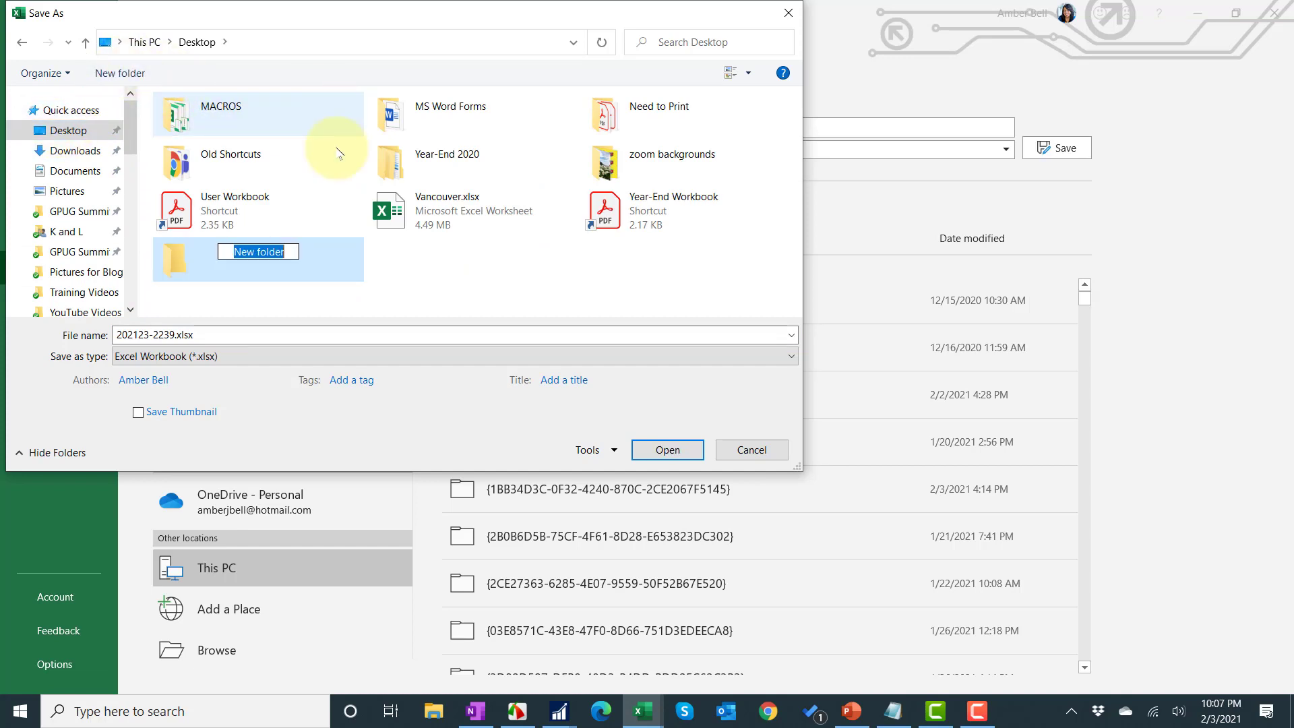
text(Export Solutions)
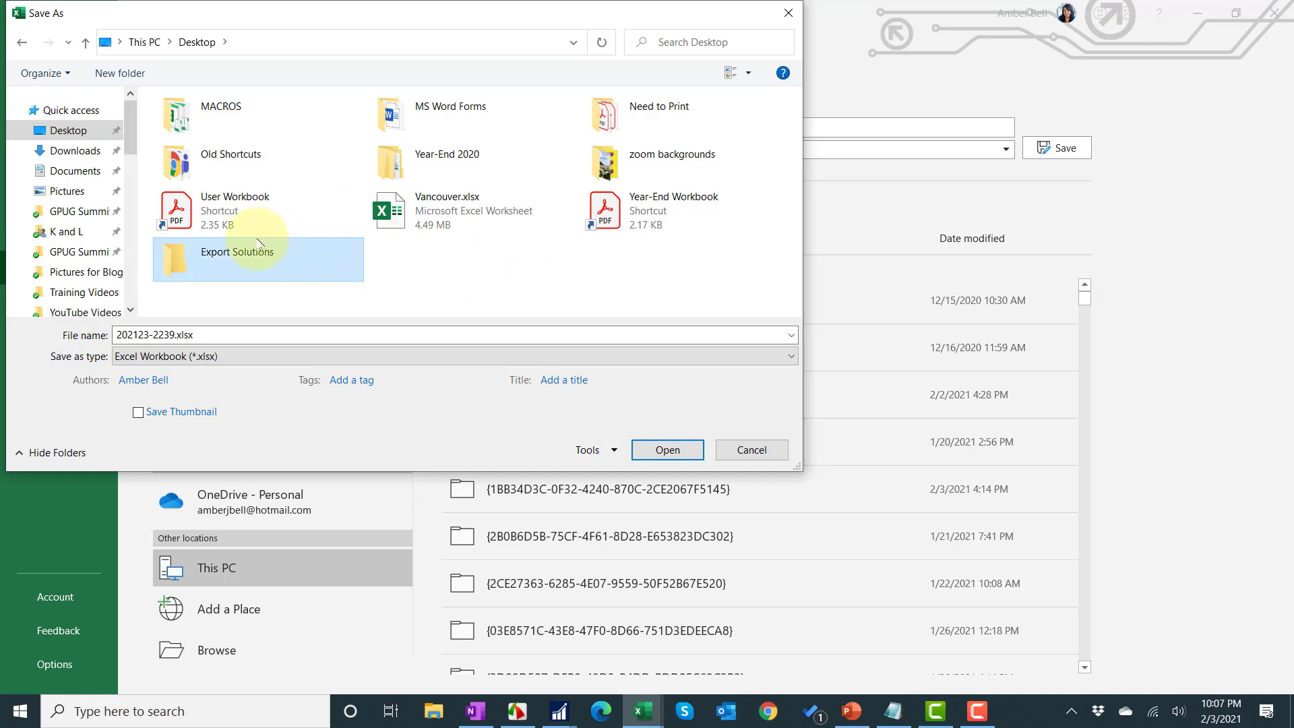
mouse_move(253, 240)
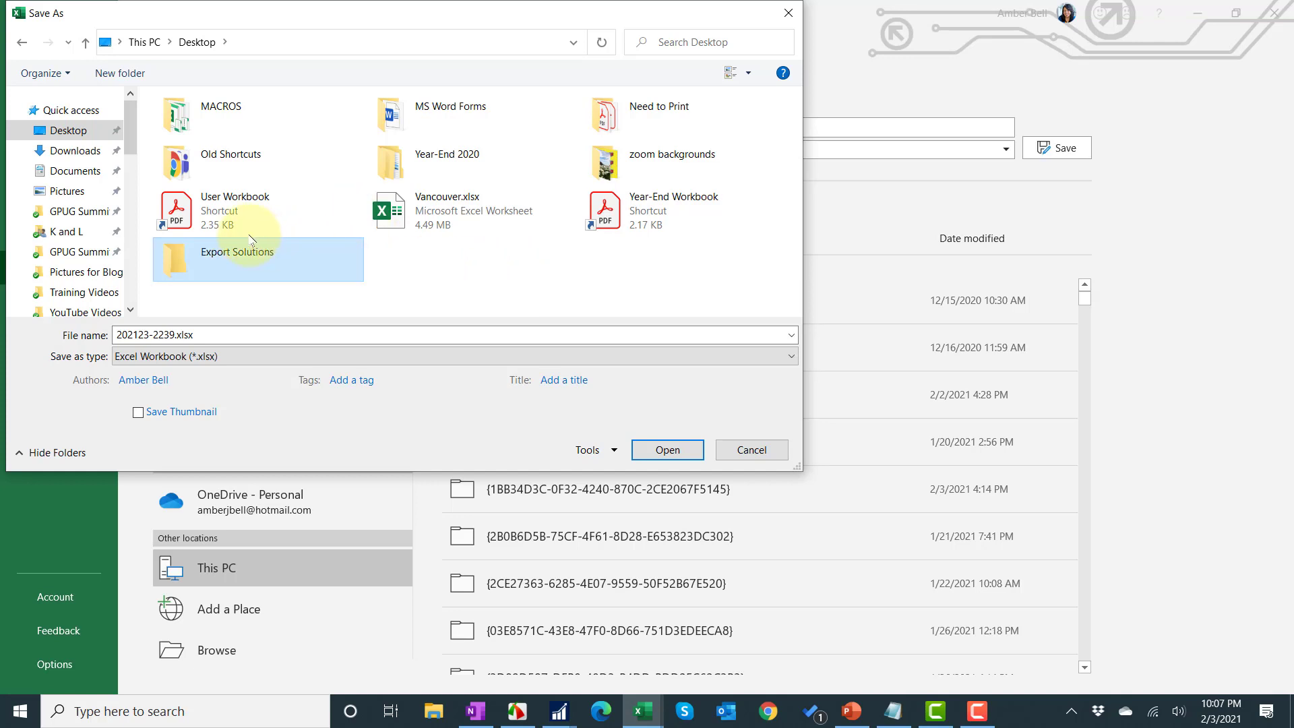
mouse_move(362, 63)
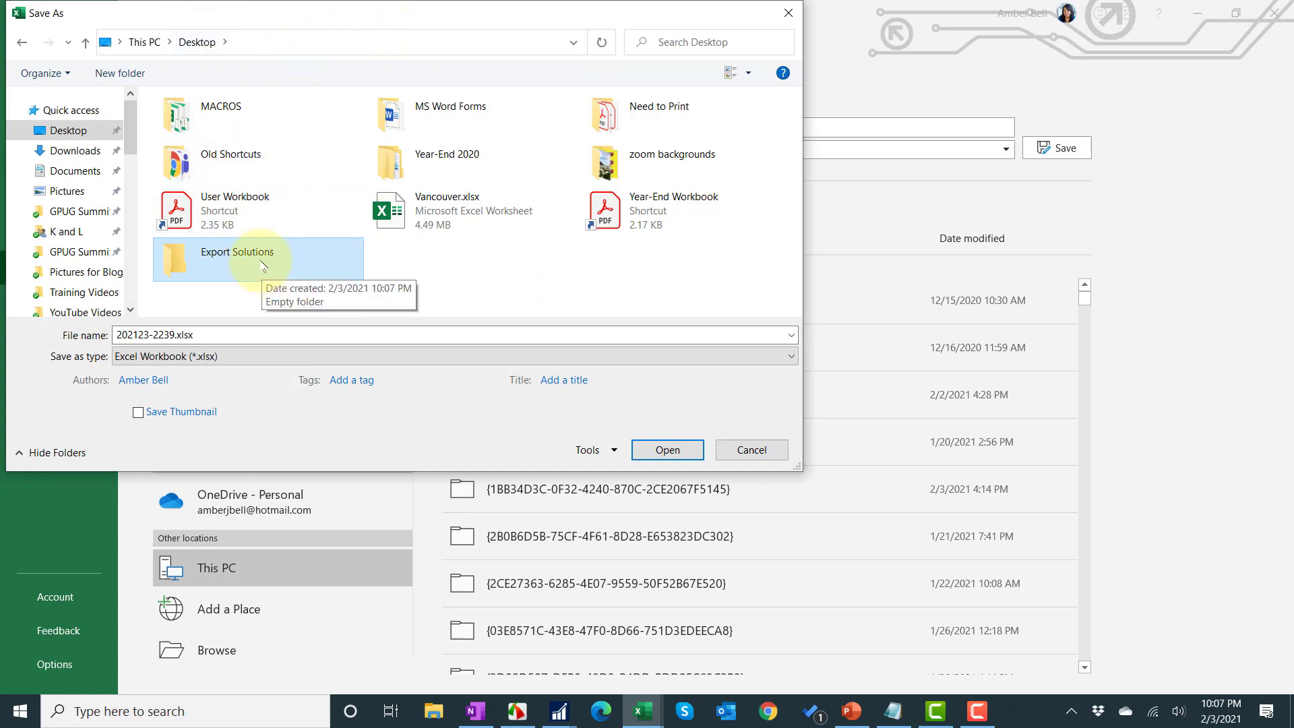
double_click(237, 258)
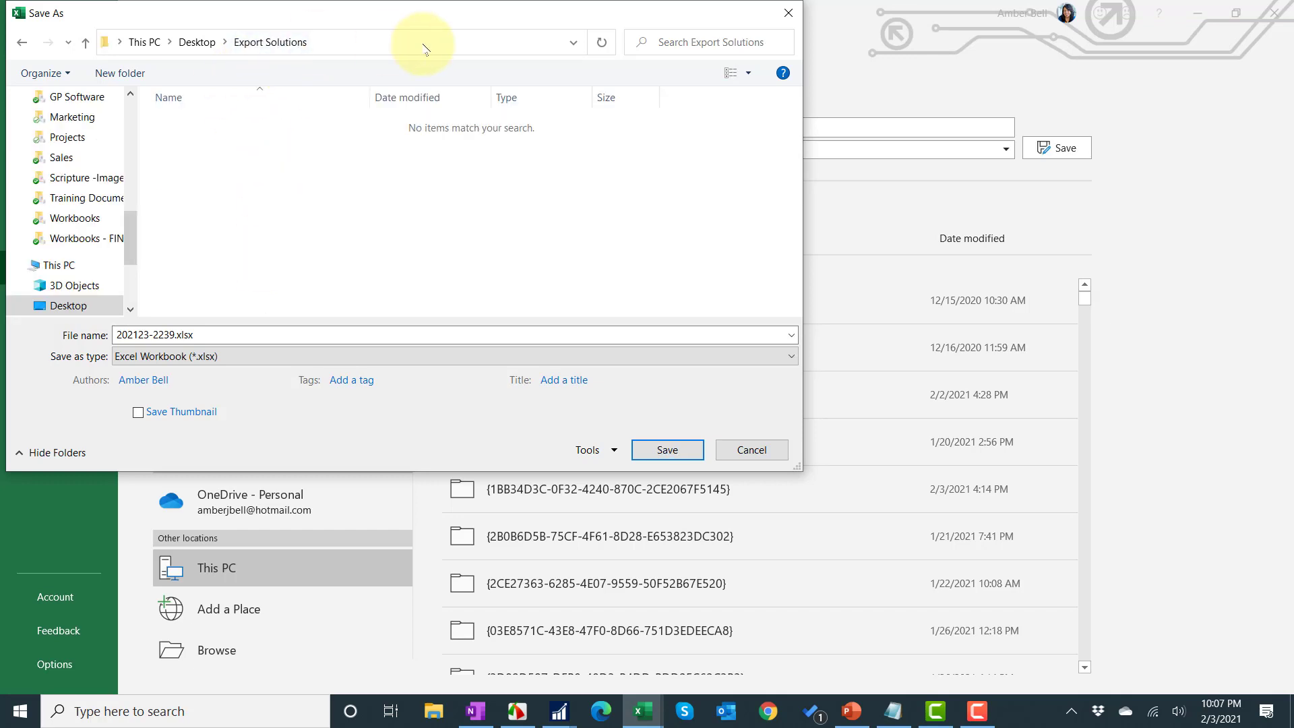
mouse_move(243, 243)
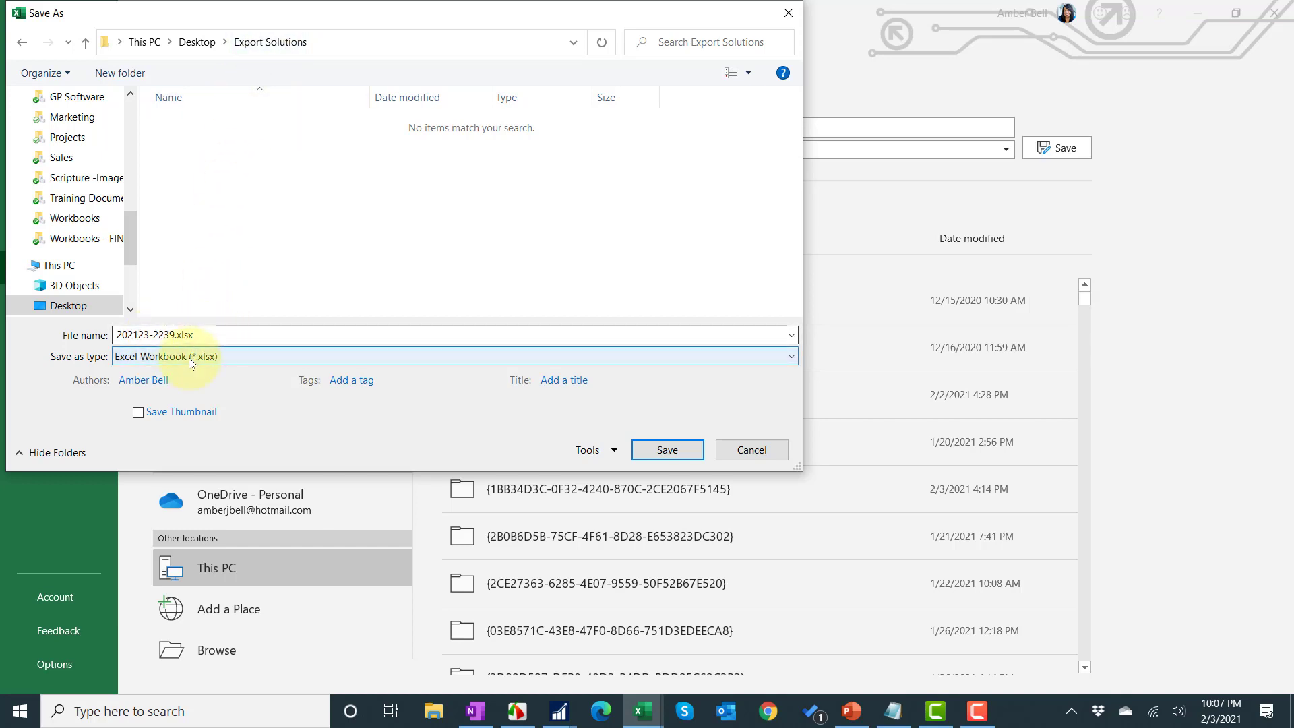
Save the workbook there as Excel Macro-Enabled Template 'AP Invoice Report 2021.xltm'.
click(453, 356)
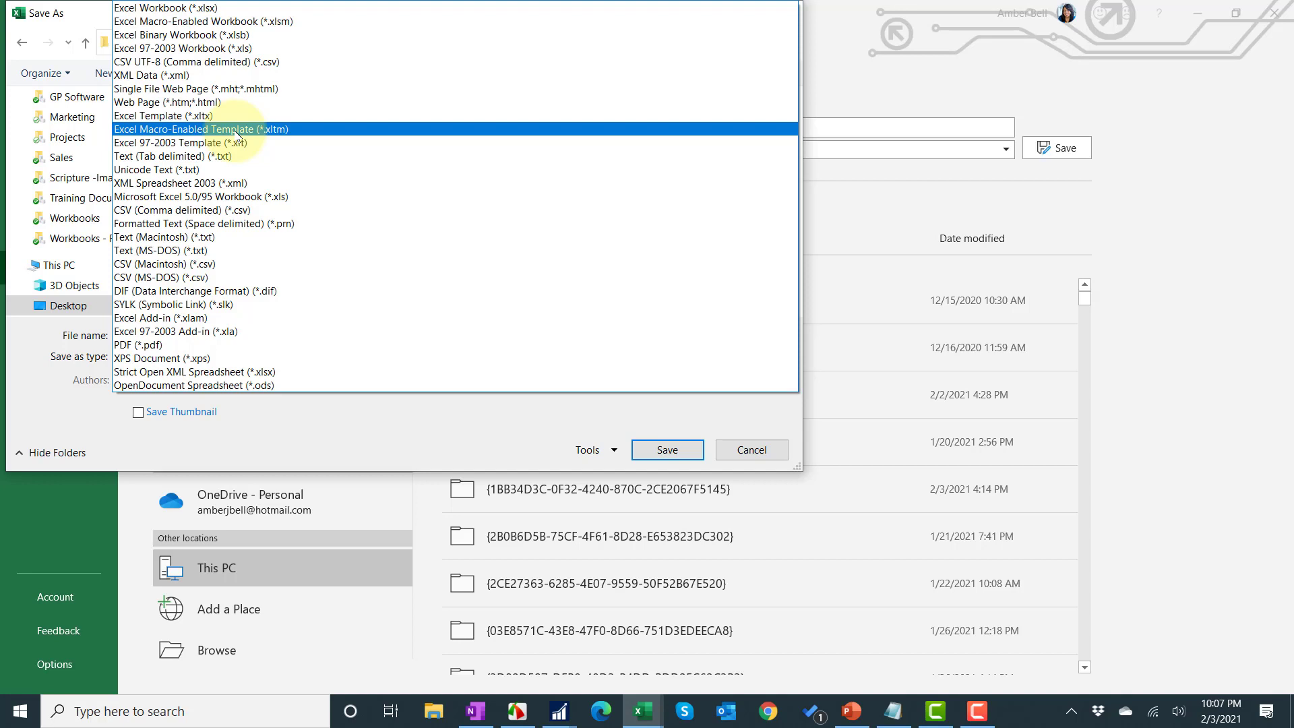
click(200, 129)
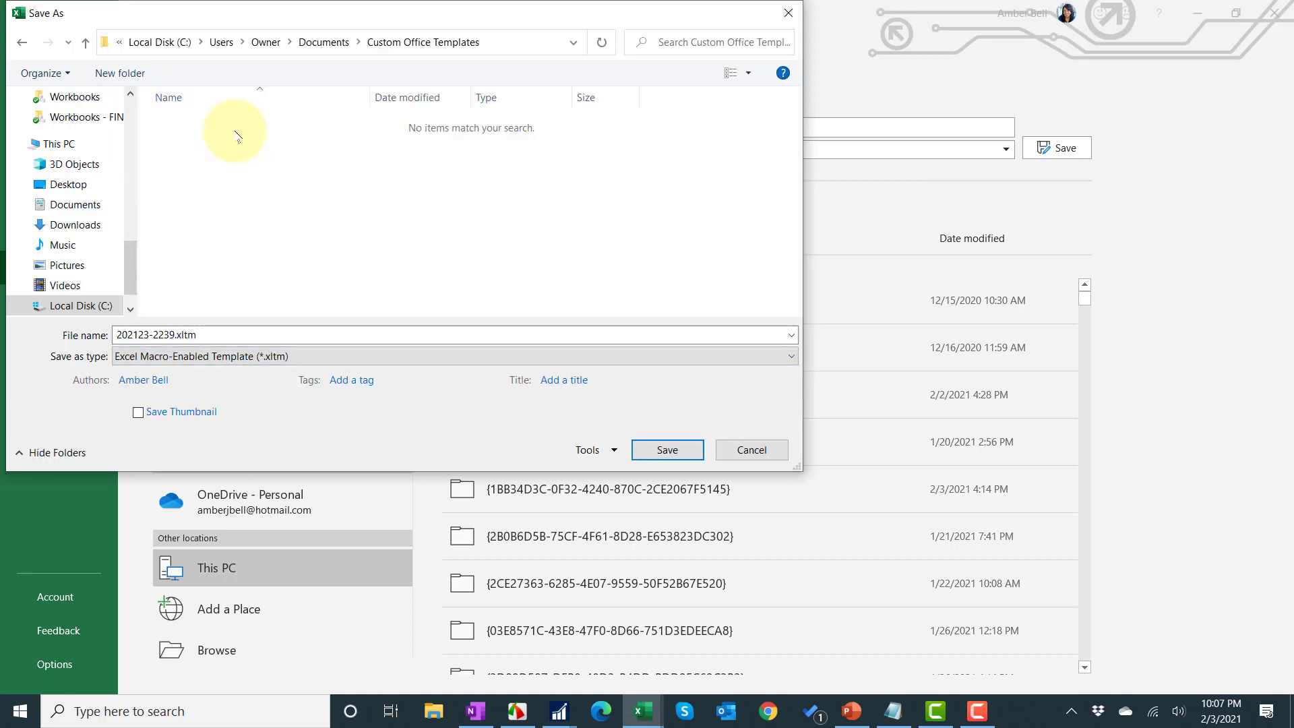
mouse_move(370, 85)
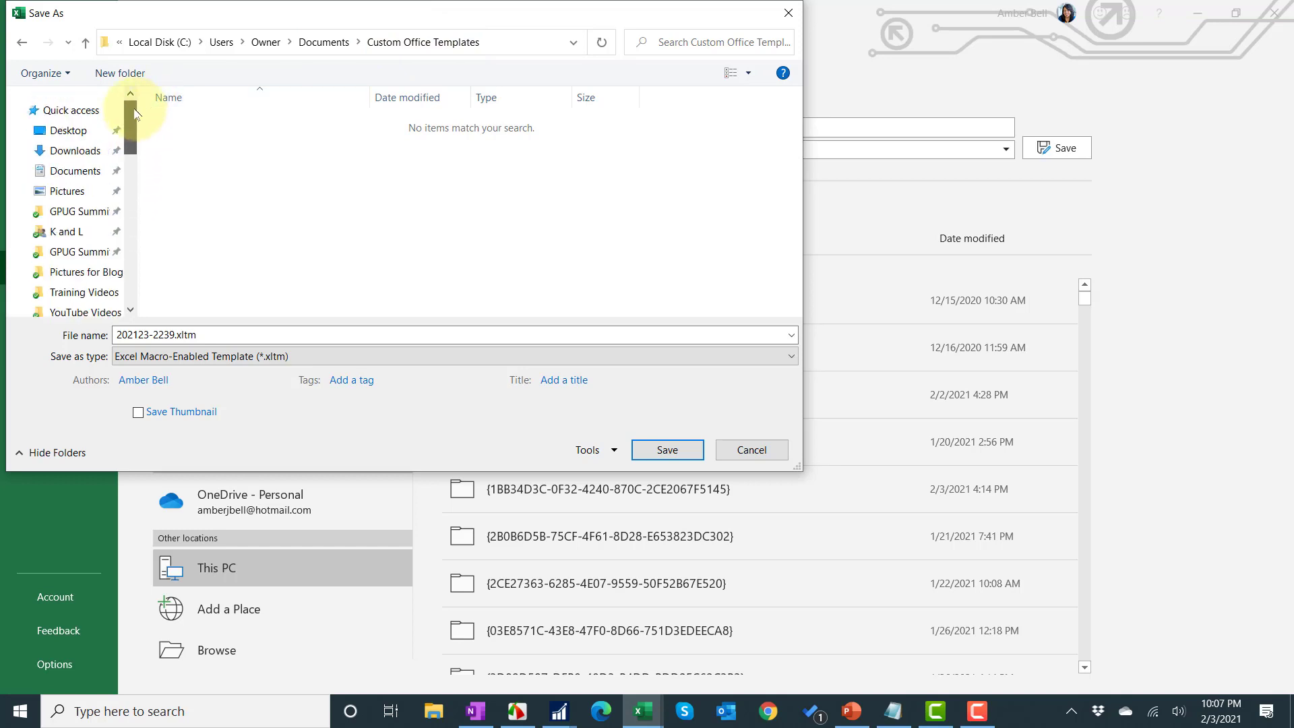
click(69, 130)
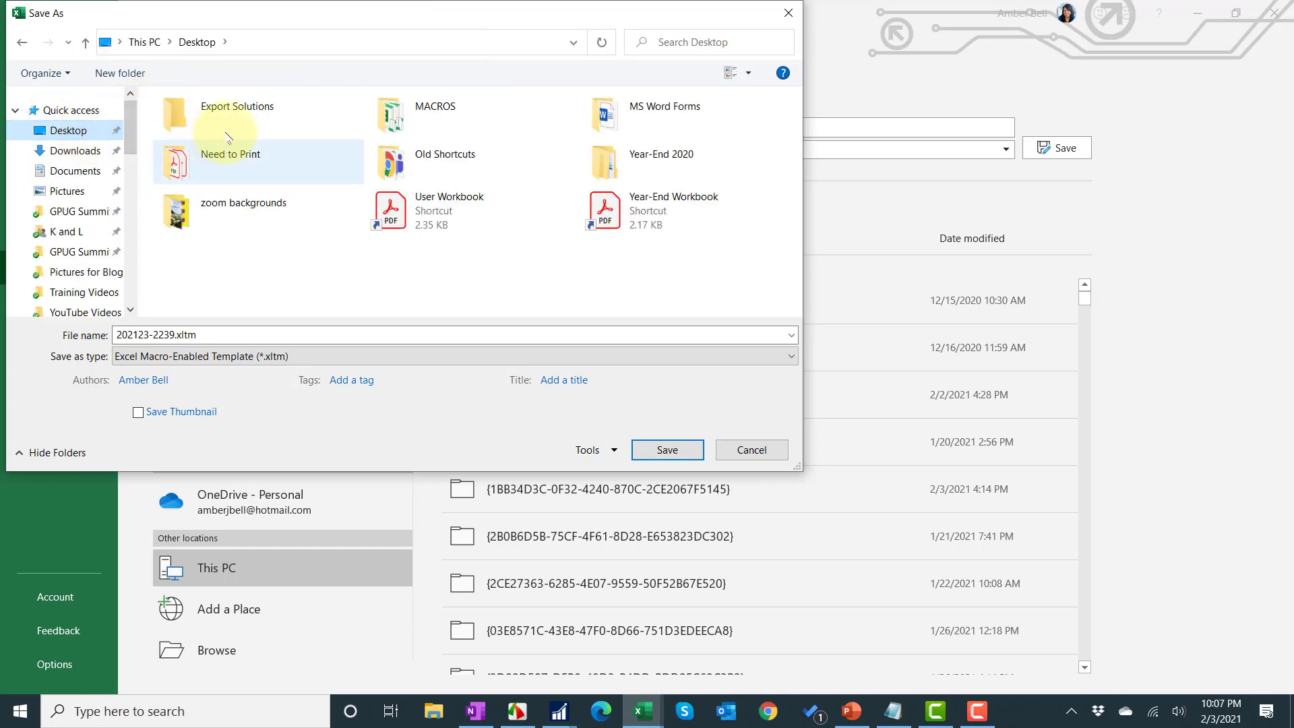
double_click(237, 115)
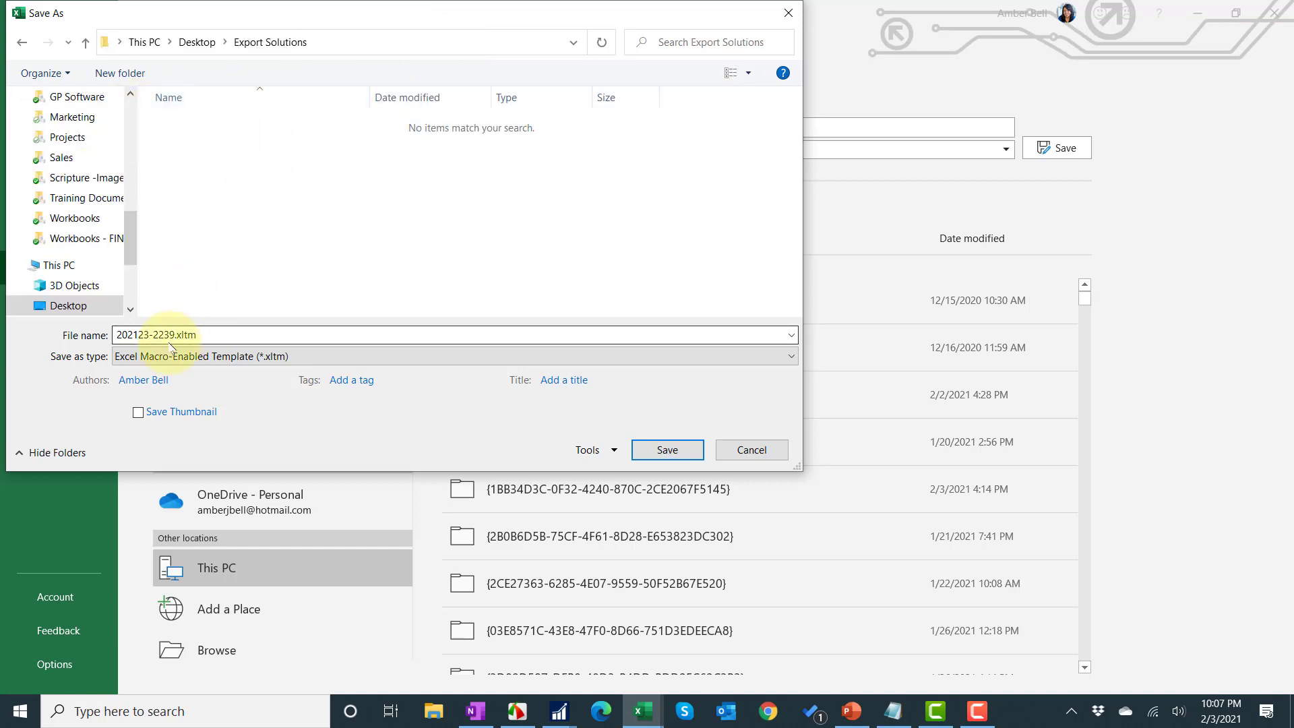
triple_click(170, 334)
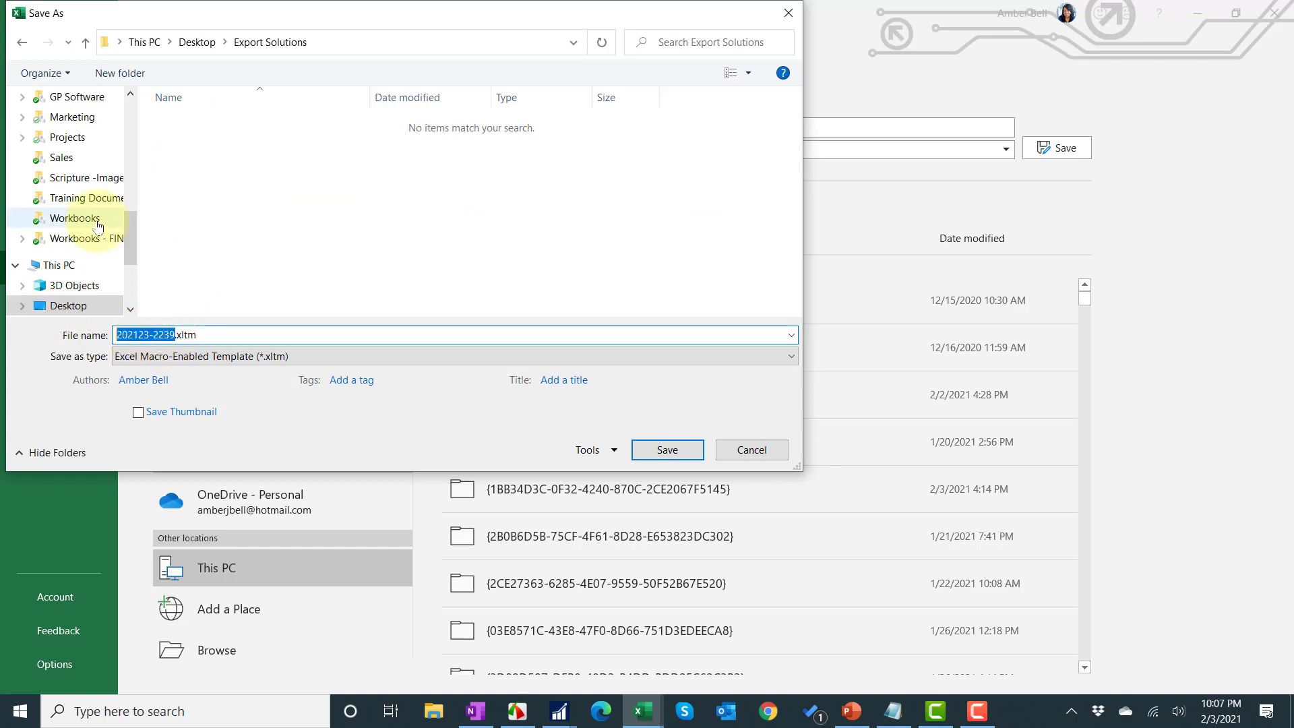
text(AP Invoice Report)
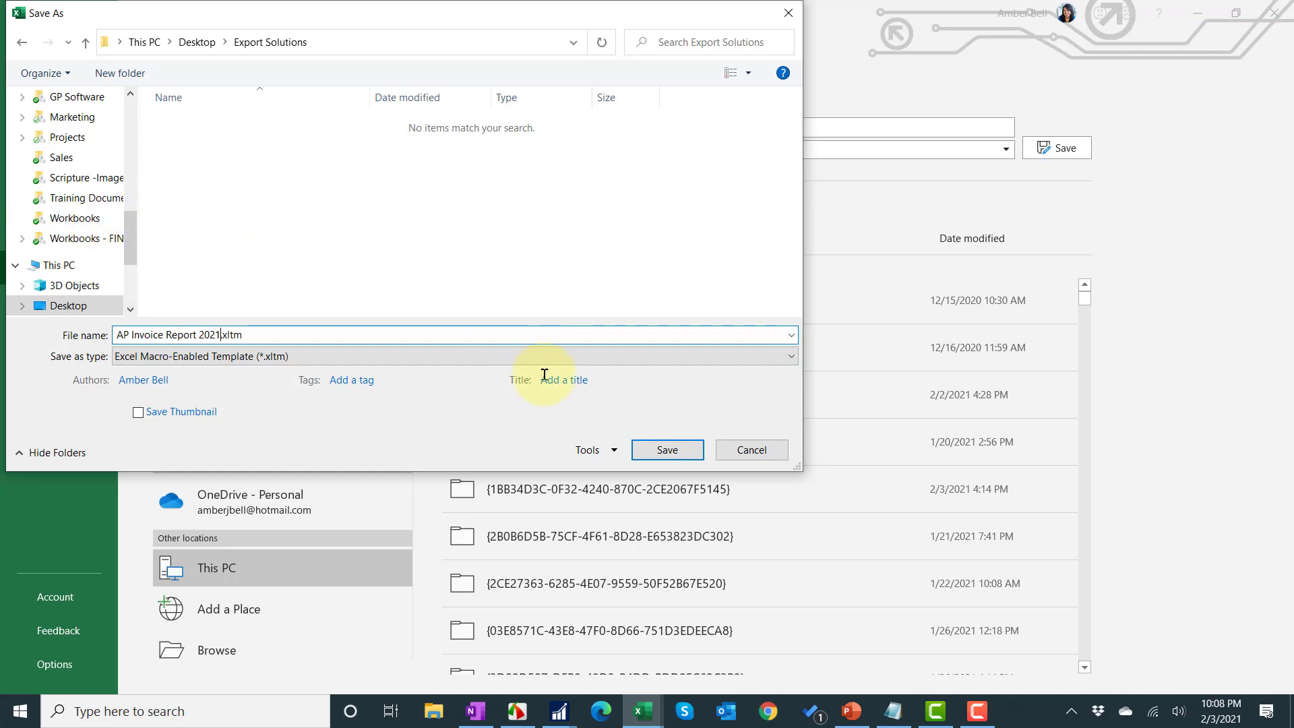
click(666, 450)
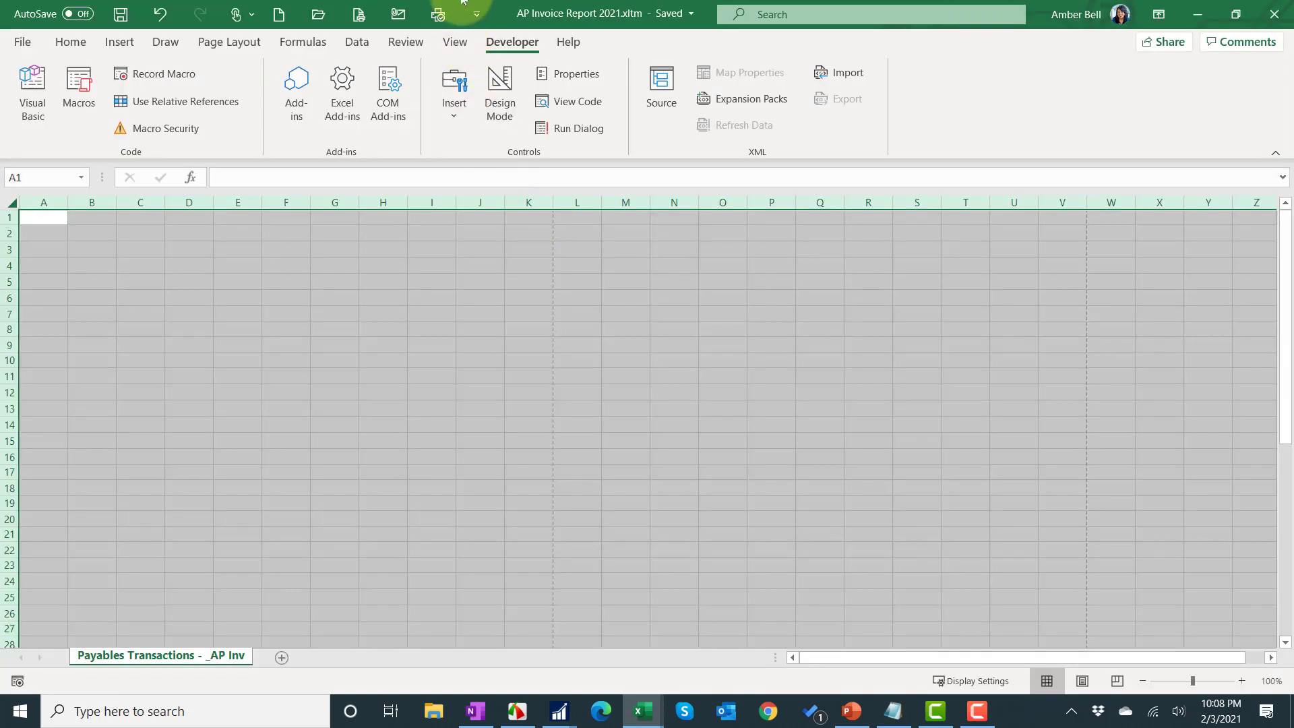
mouse_move(1274, 14)
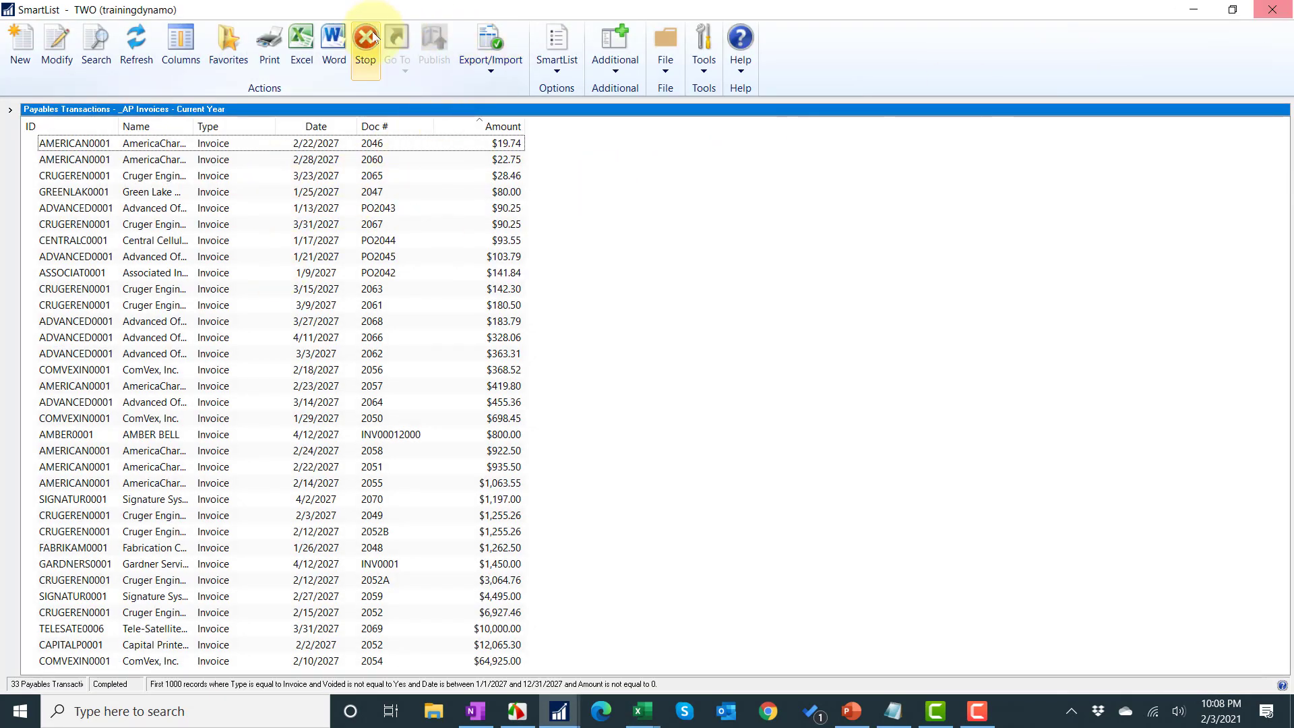
Bring up the Export Solutions window from the SmartList menu and start a new solution name.
click(556, 43)
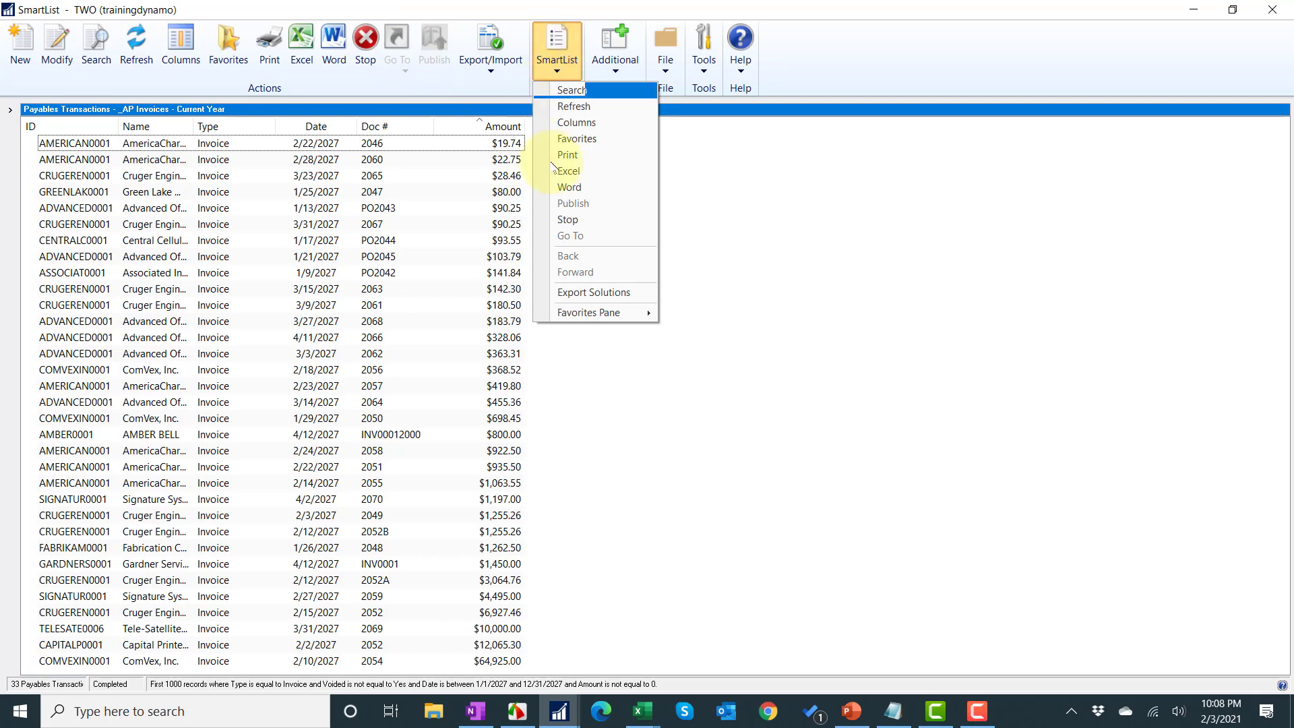
click(586, 299)
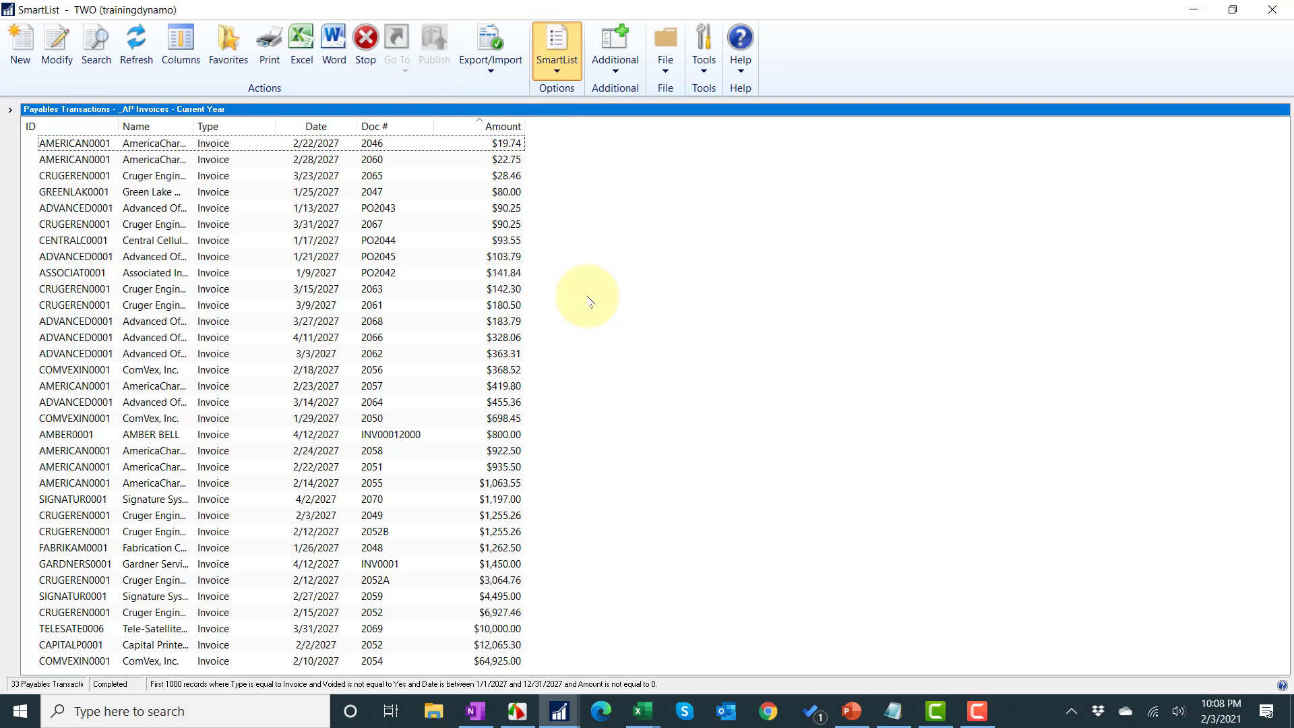
click(491, 46)
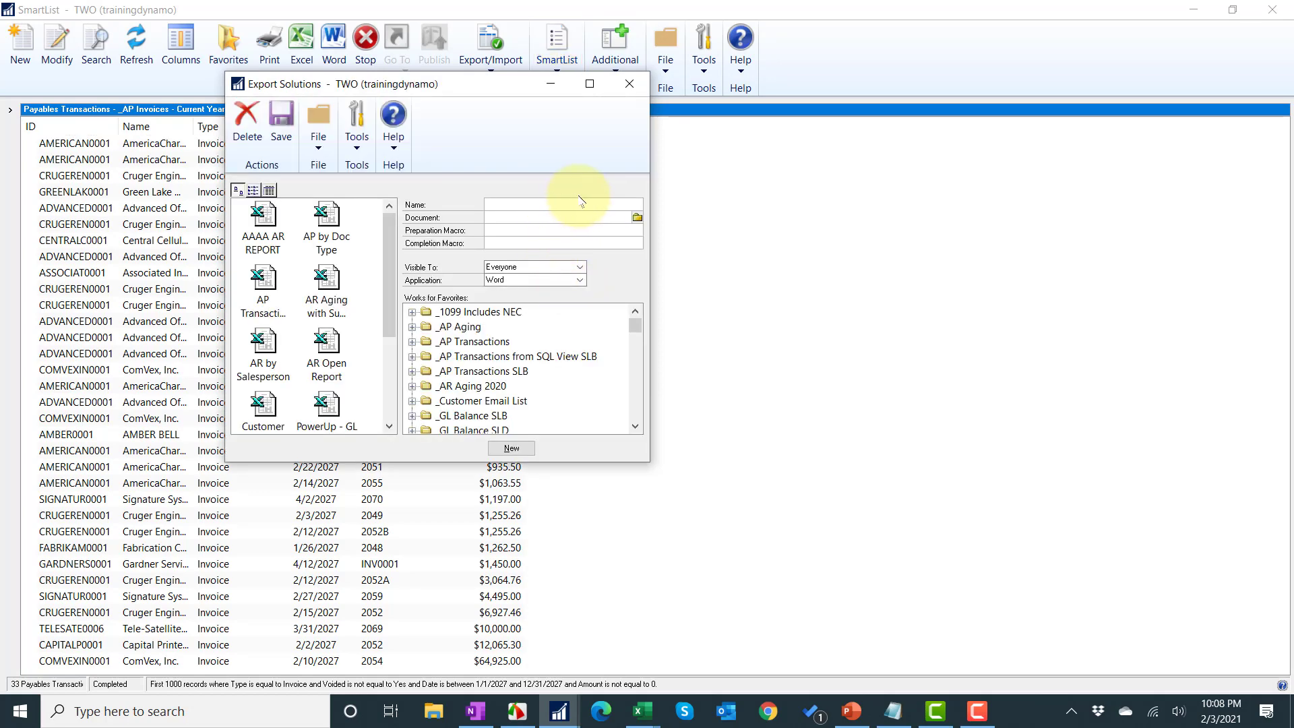
Name the solution AP Invoice Report 2021 and pick the .xltm template from Export Solutions.
text(AP Invoice Report)
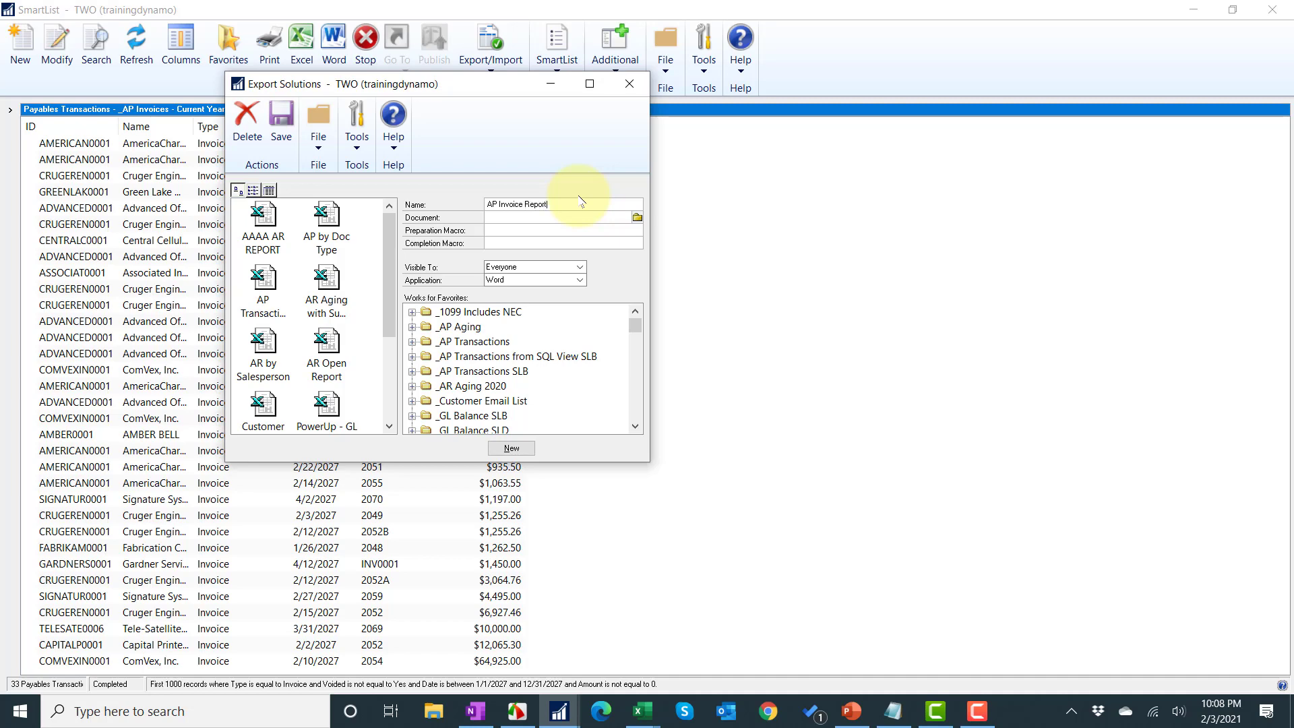
text(2021)
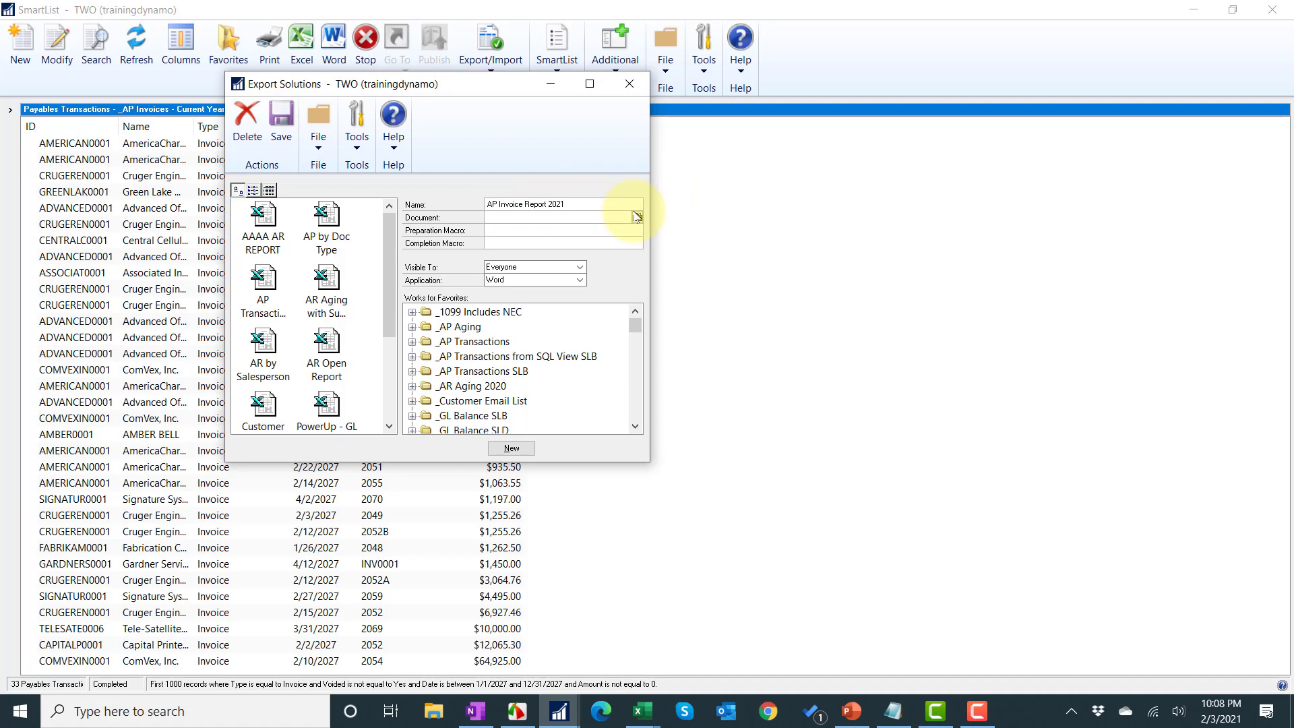
click(635, 216)
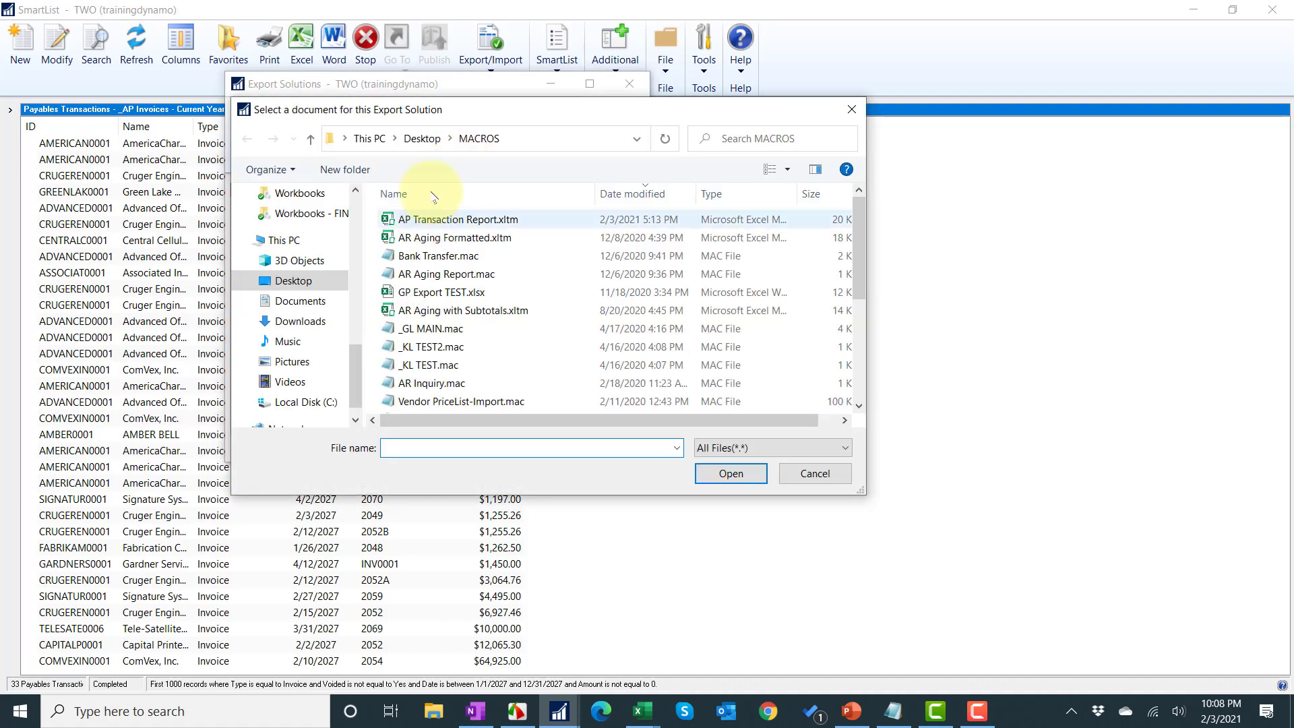
click(422, 137)
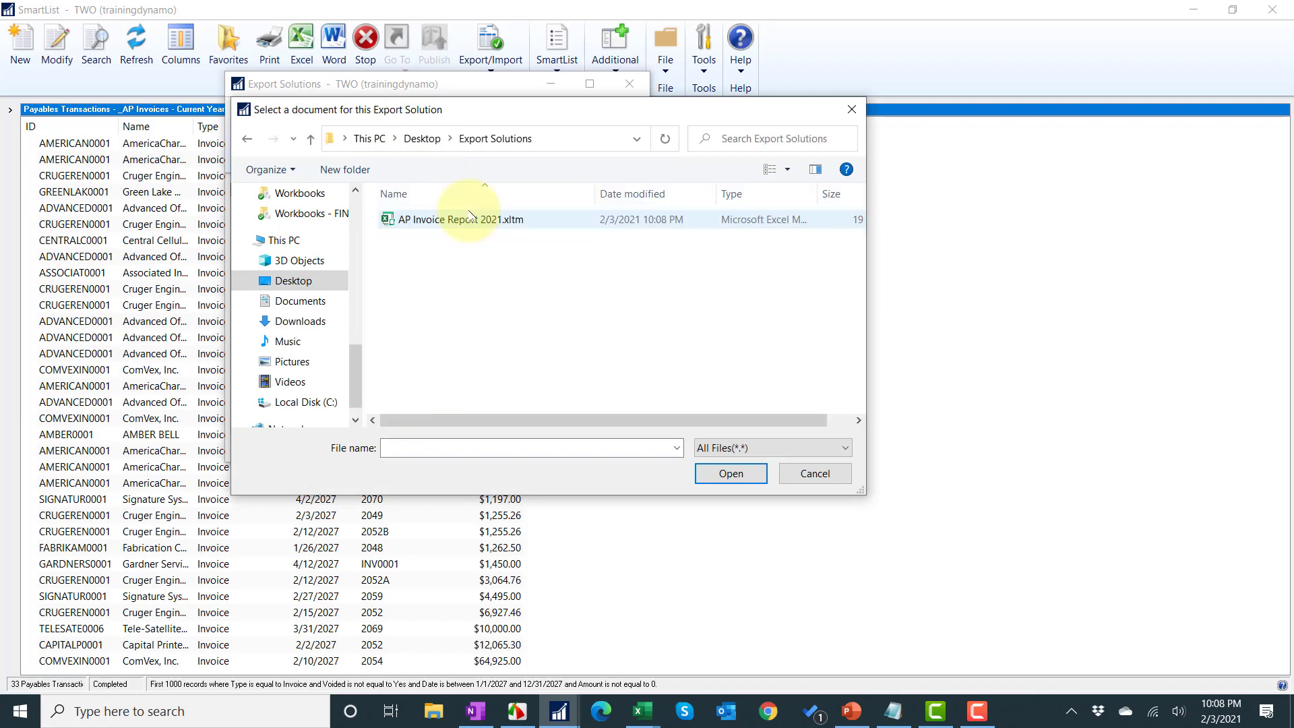
double_click(457, 218)
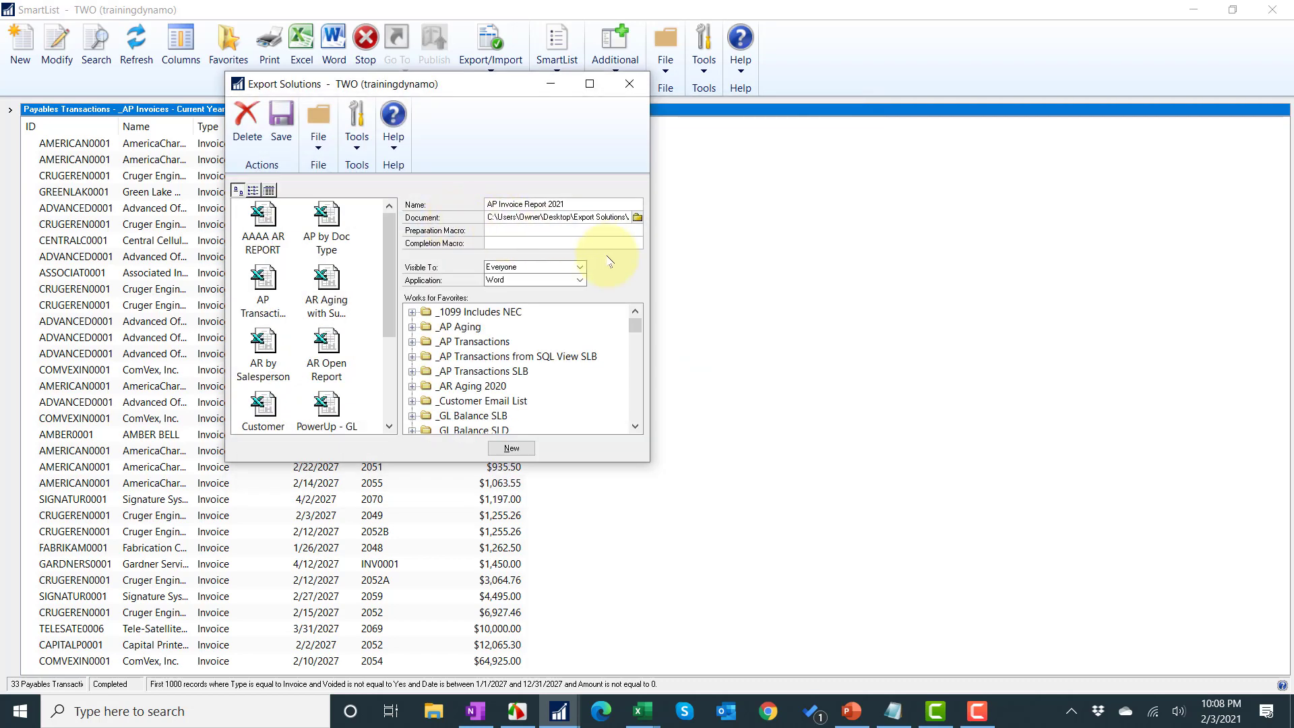
Enter macros Clear and Format, set Application to Excel, and link _AP Invoices - Current Year.
text(Clear)
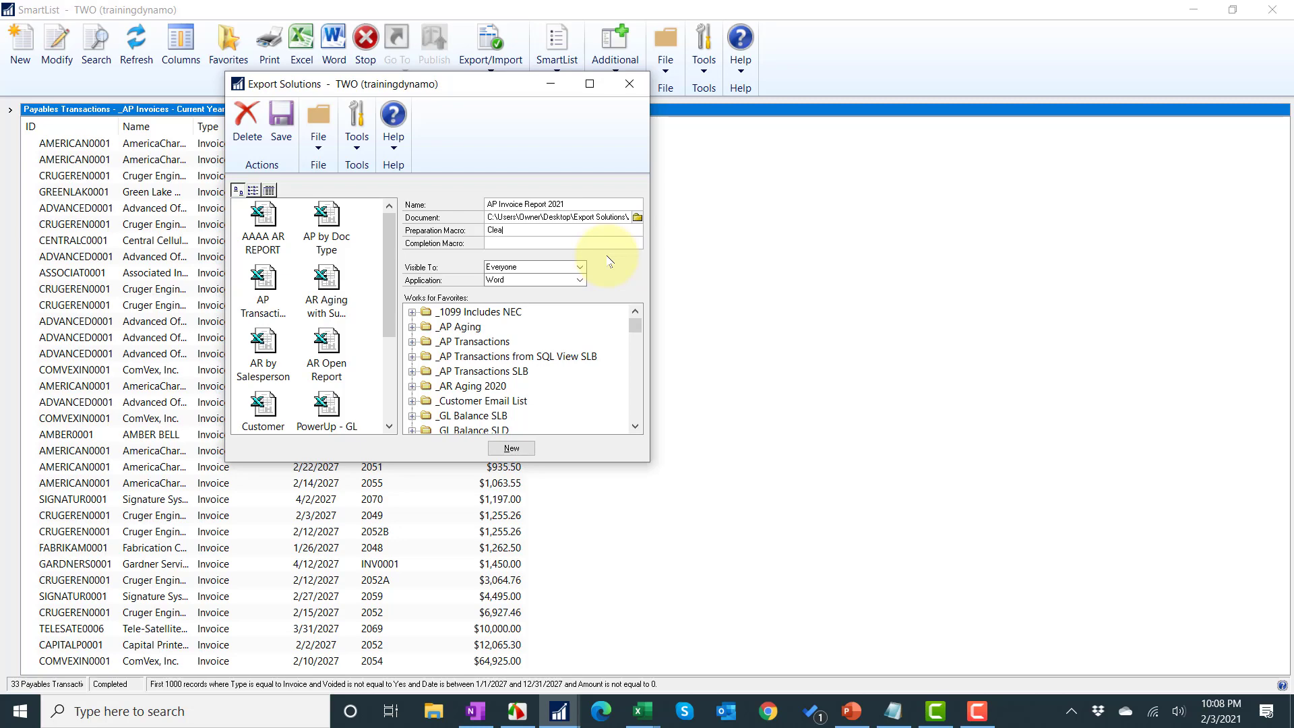
text(Fl)
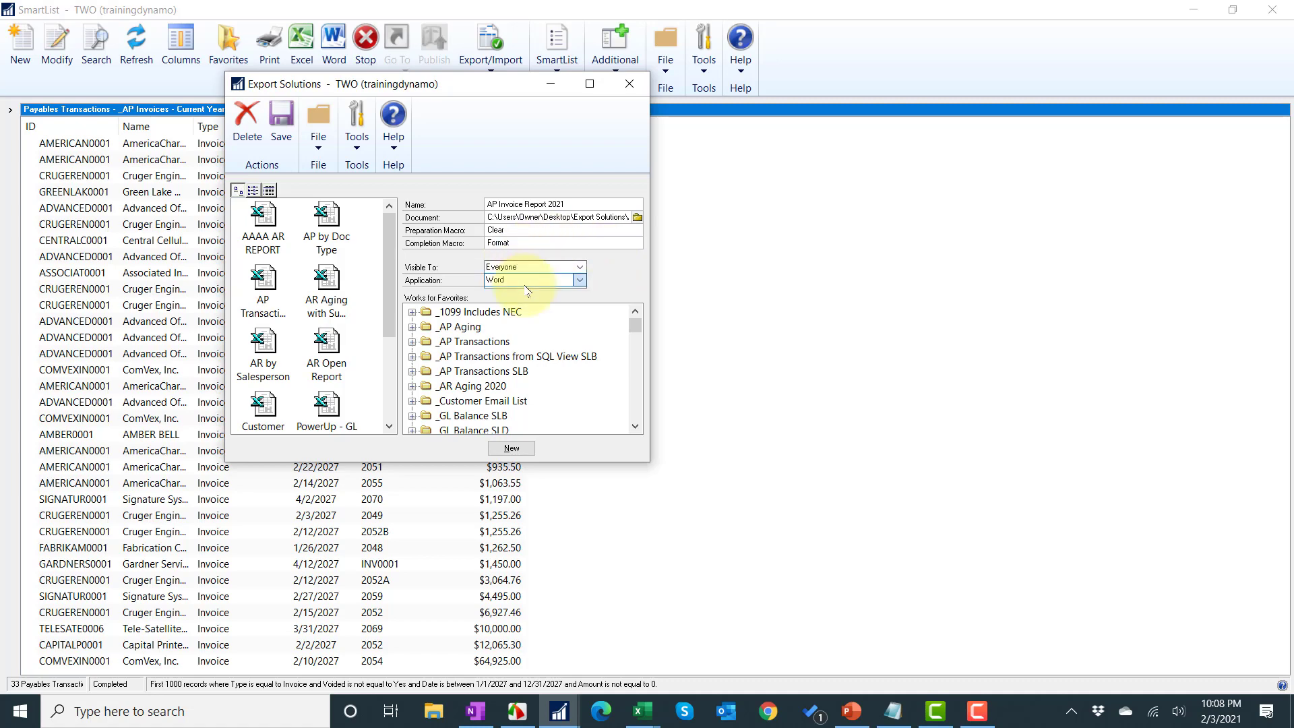
click(580, 280)
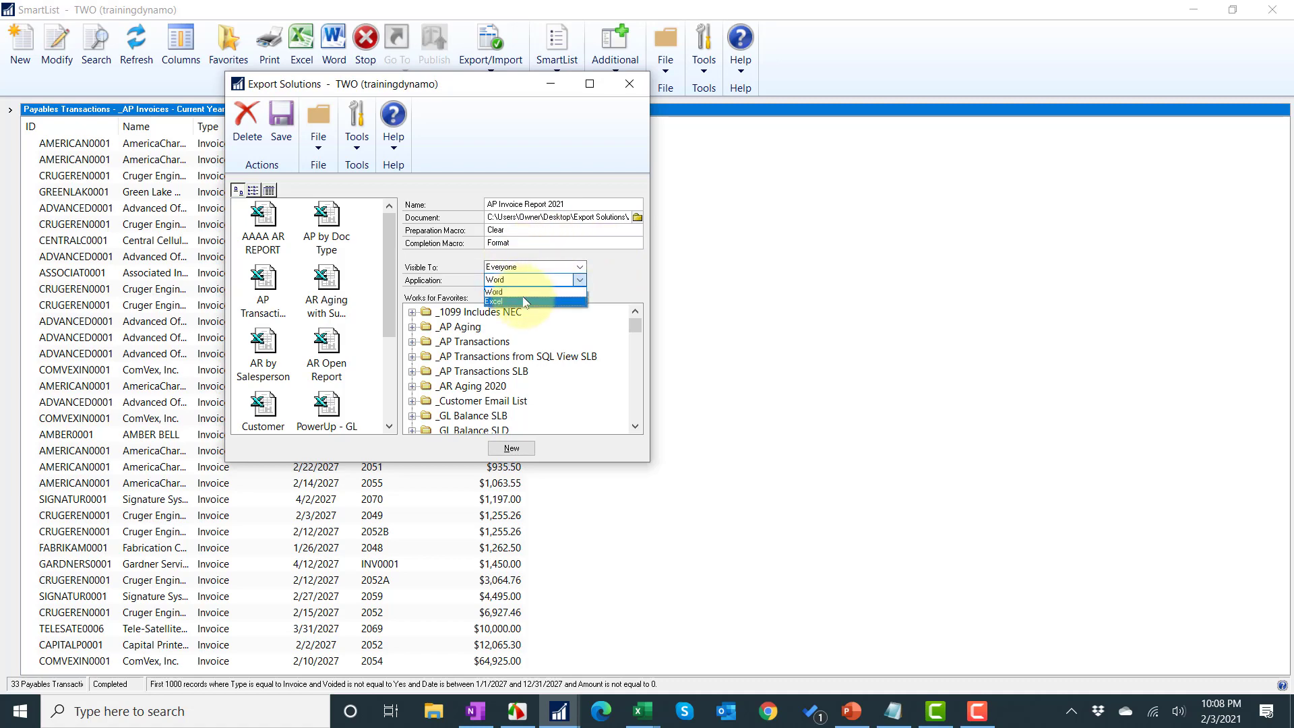
click(492, 301)
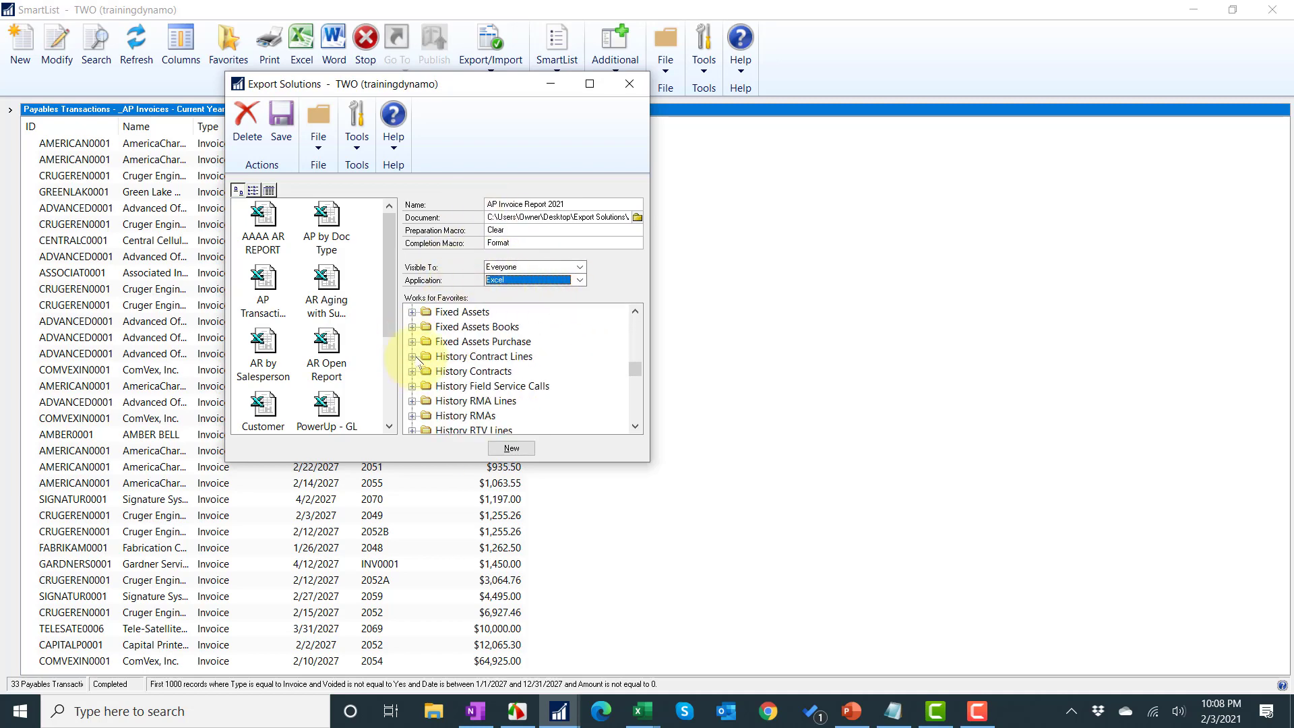
scroll(down, 3)
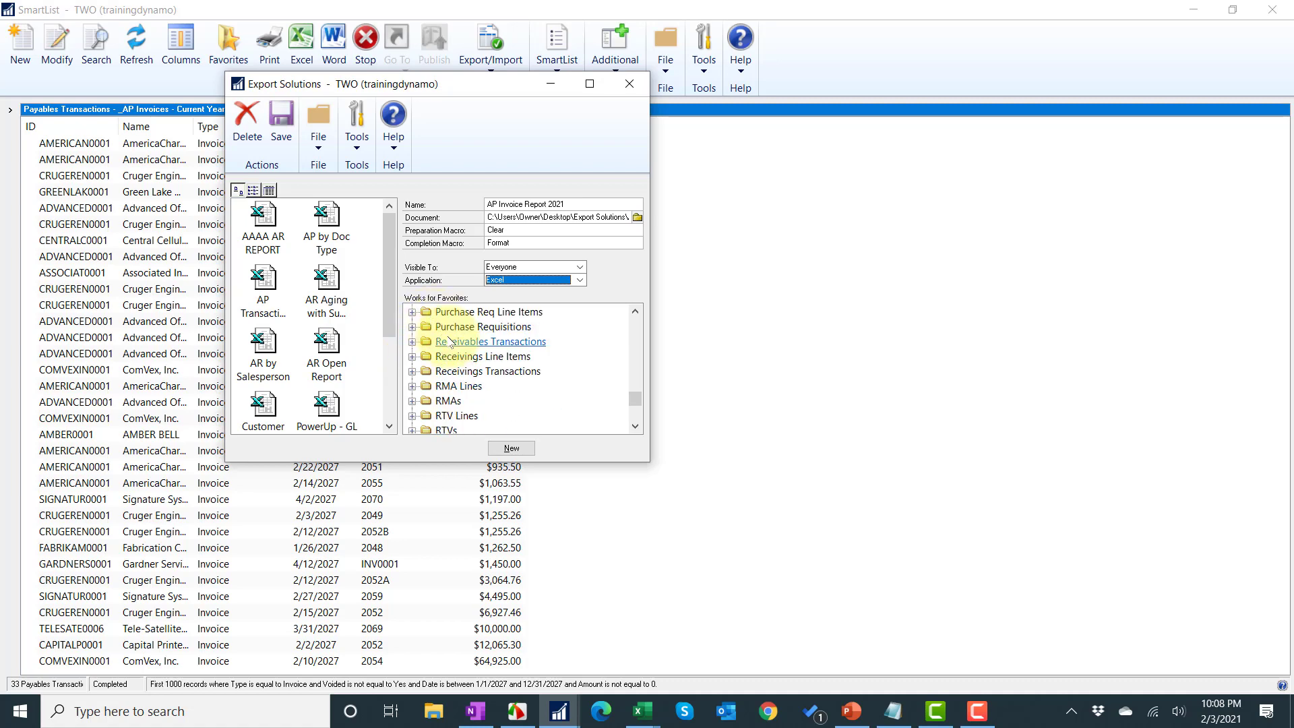
scroll(down, 3)
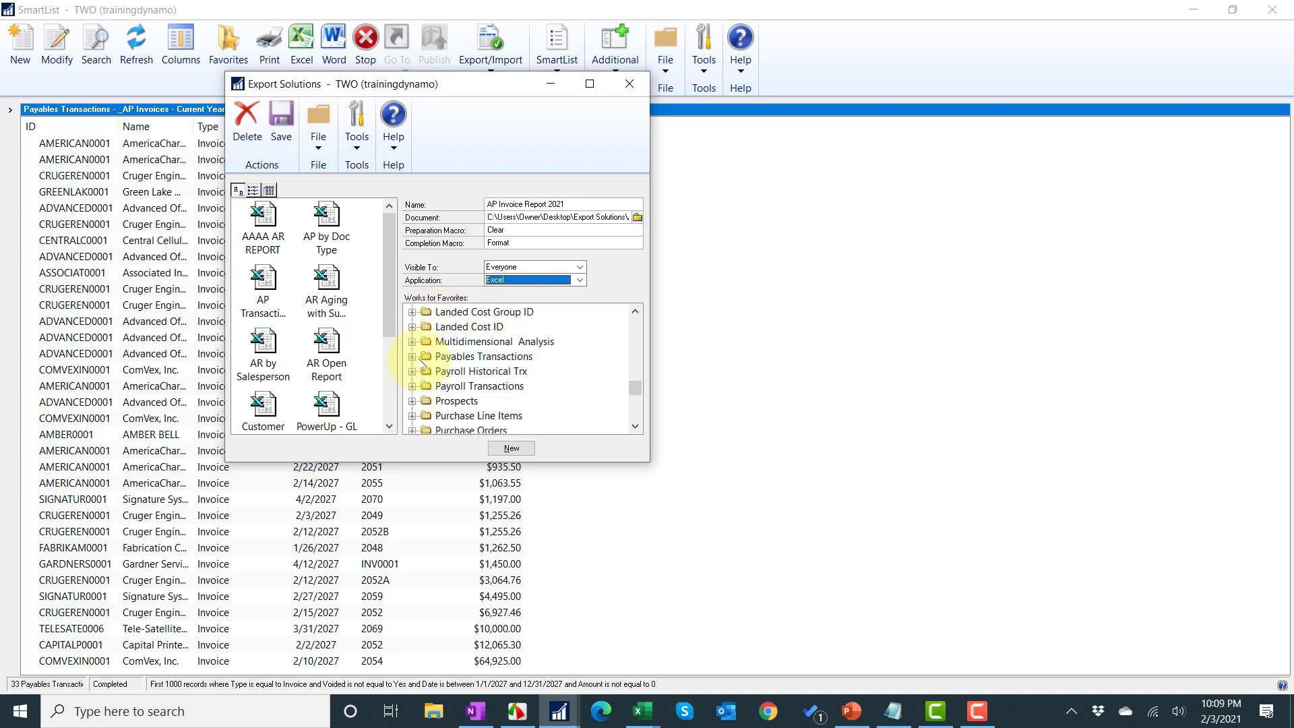
click(421, 356)
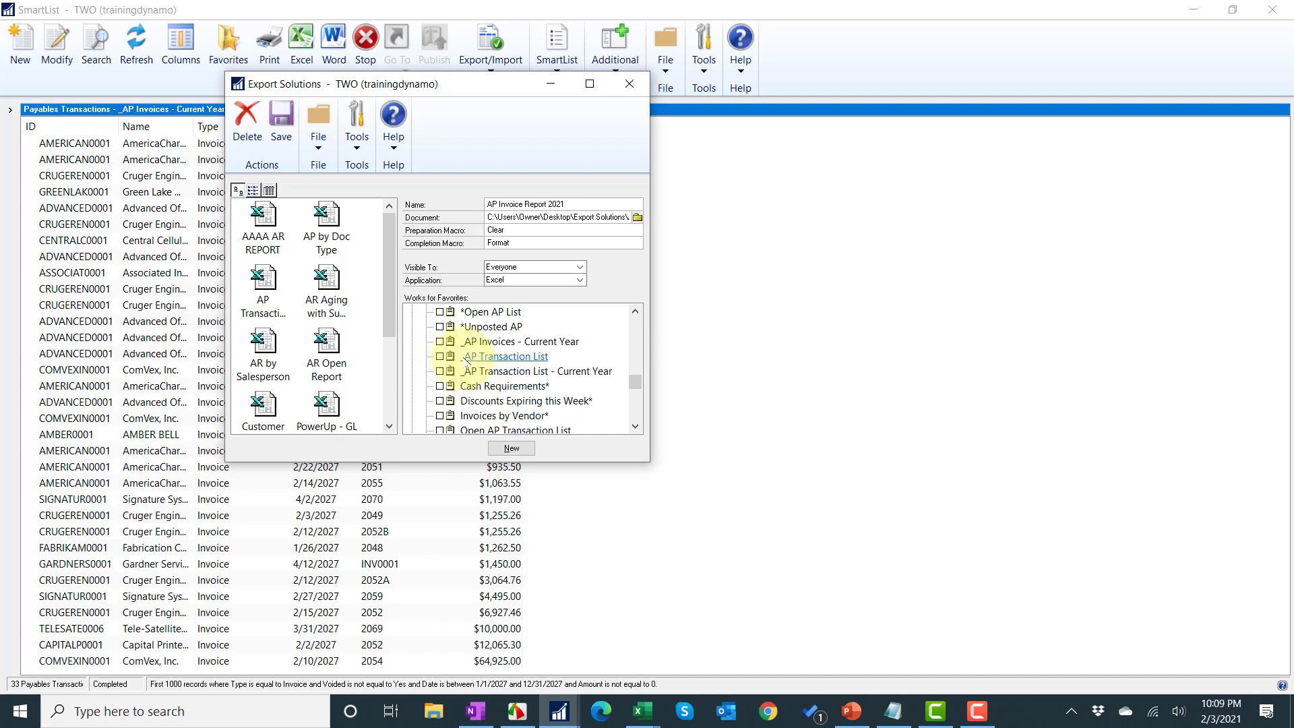
click(439, 341)
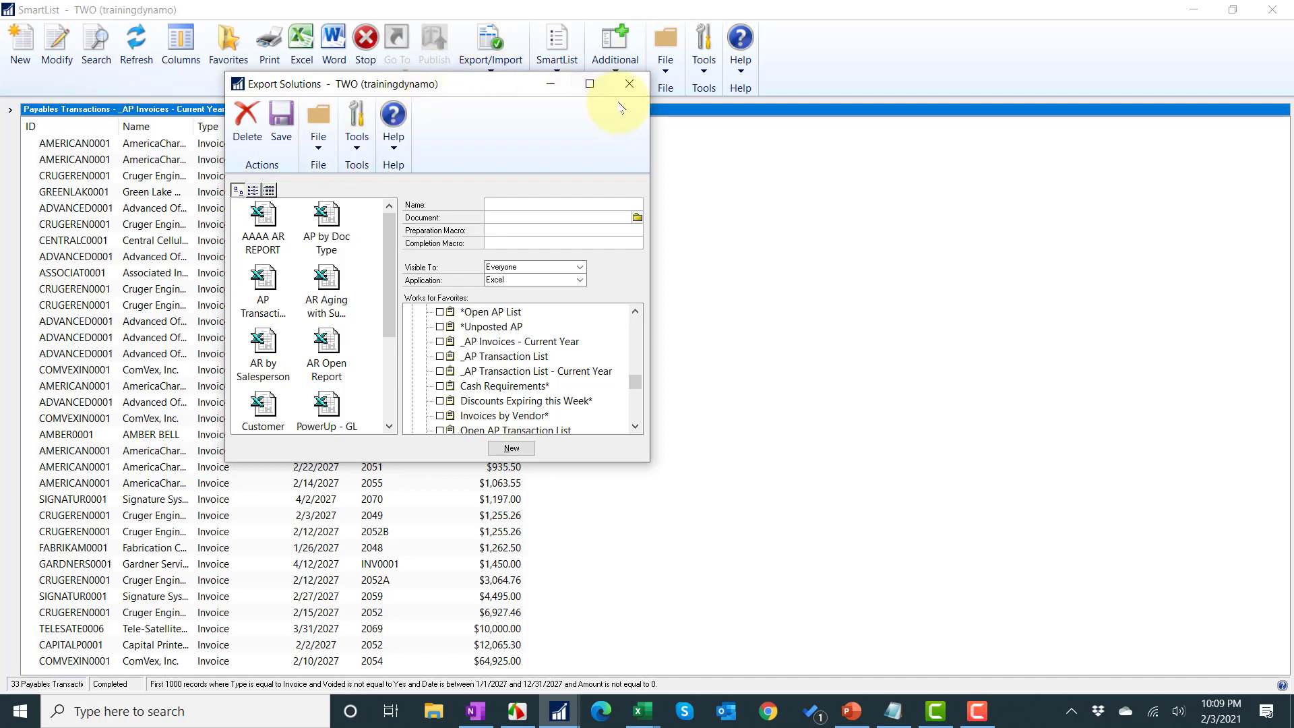
Close Export Solutions, reload _AP Invoices - Current Year and export it via Excel > AP Invoice Report 2021.
click(628, 84)
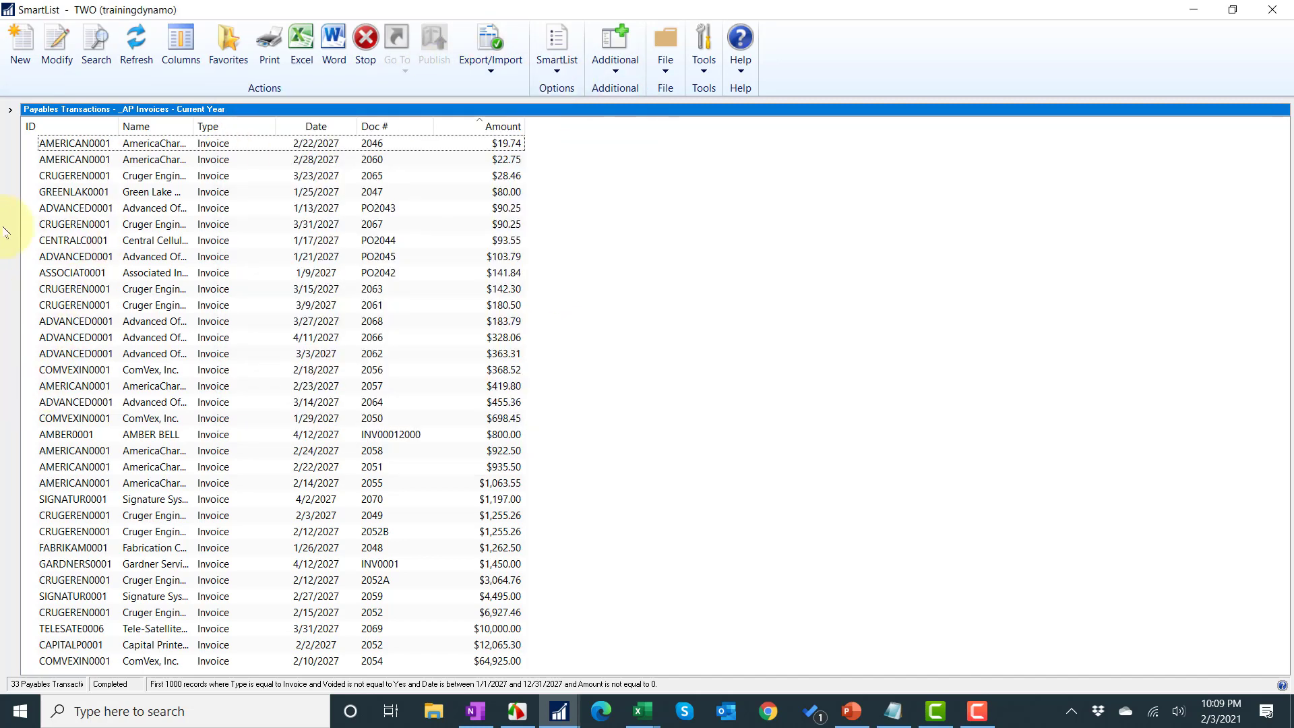
click(8, 108)
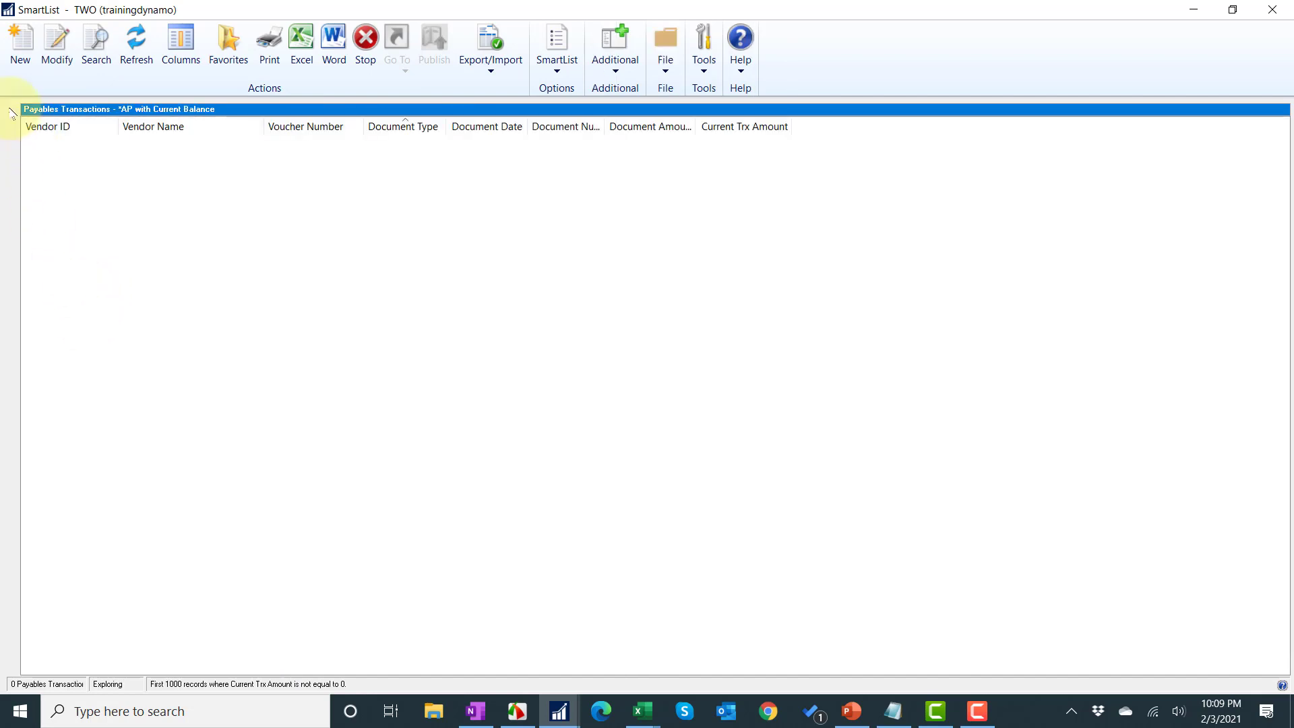
click(12, 108)
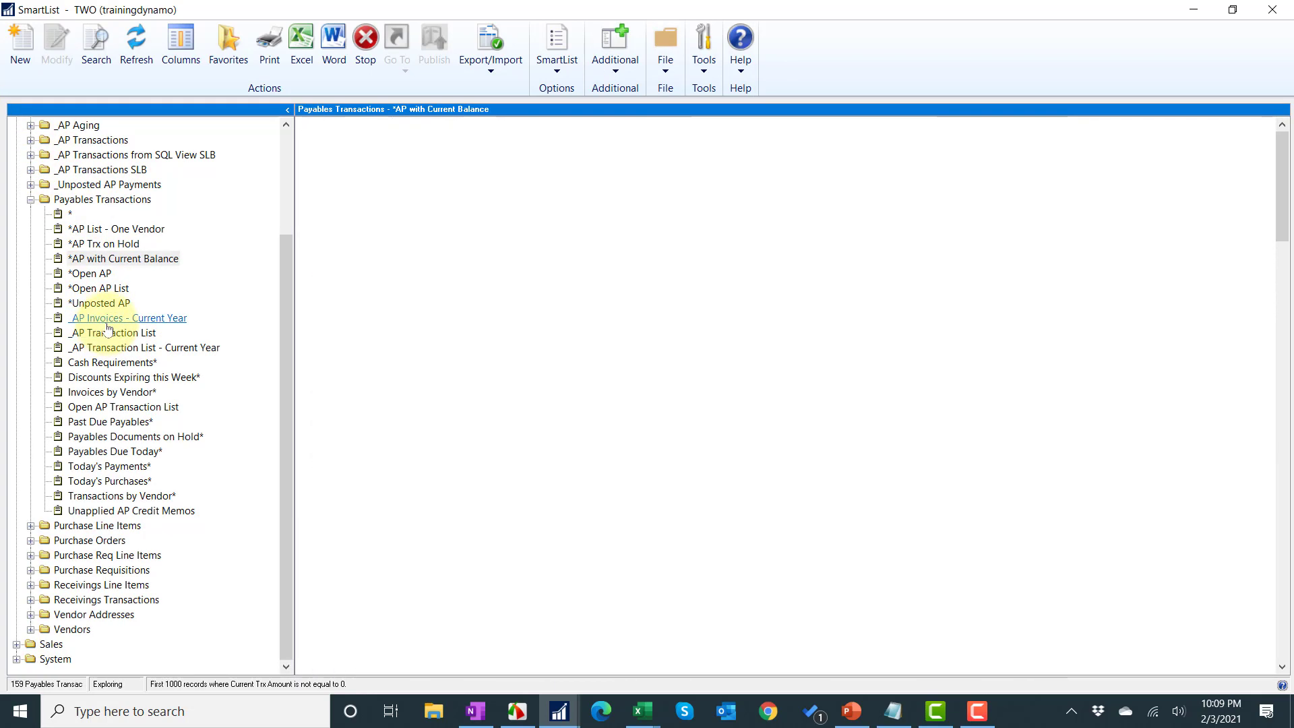
click(130, 318)
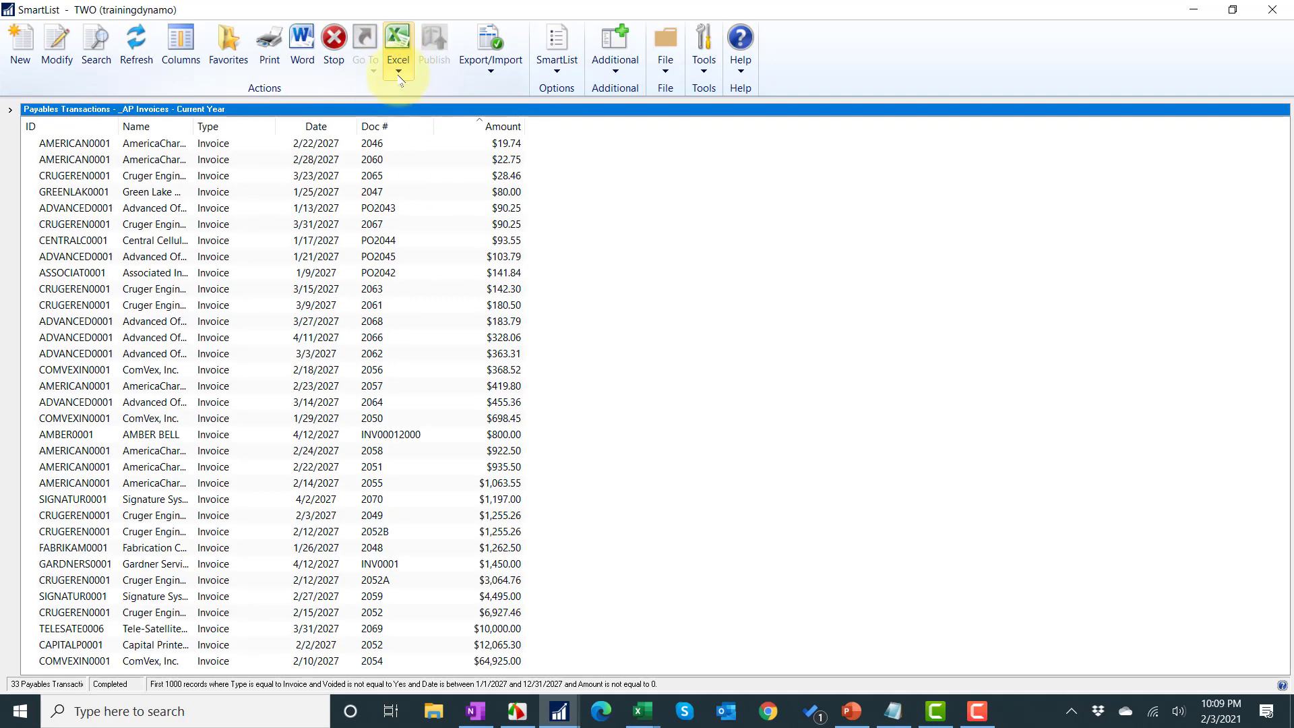
click(398, 66)
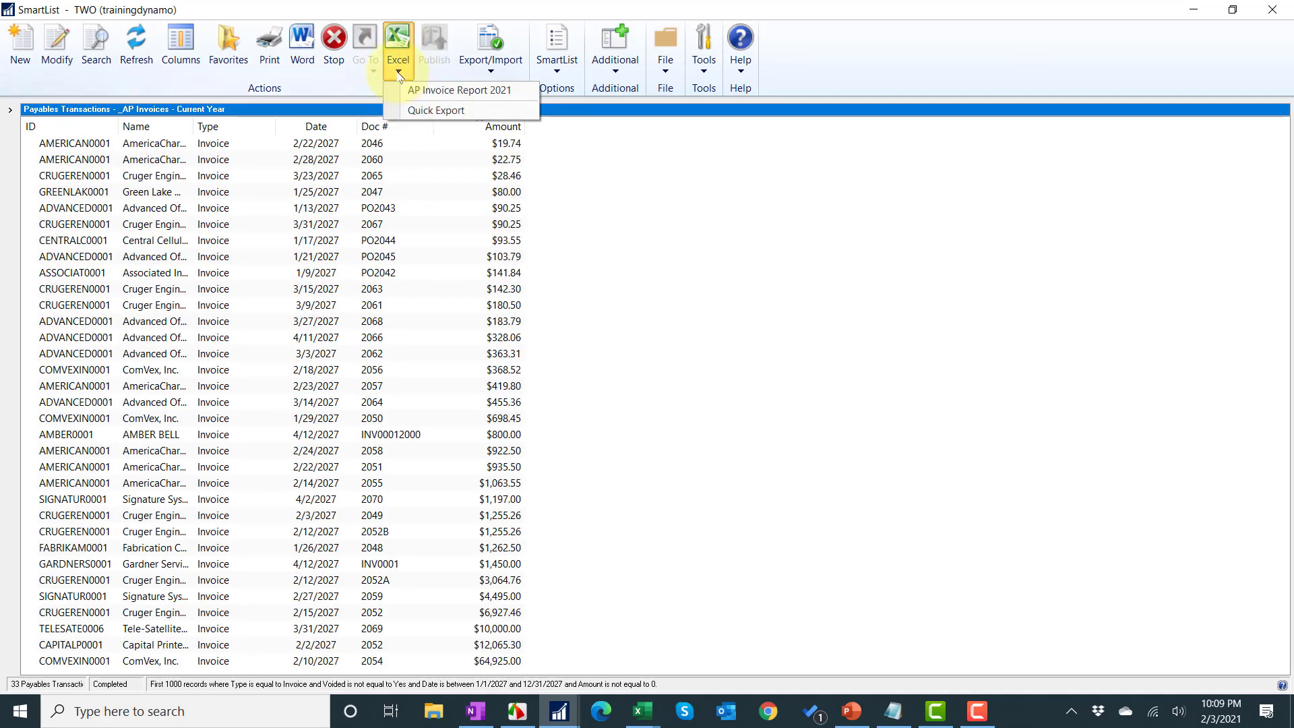
mouse_move(461, 90)
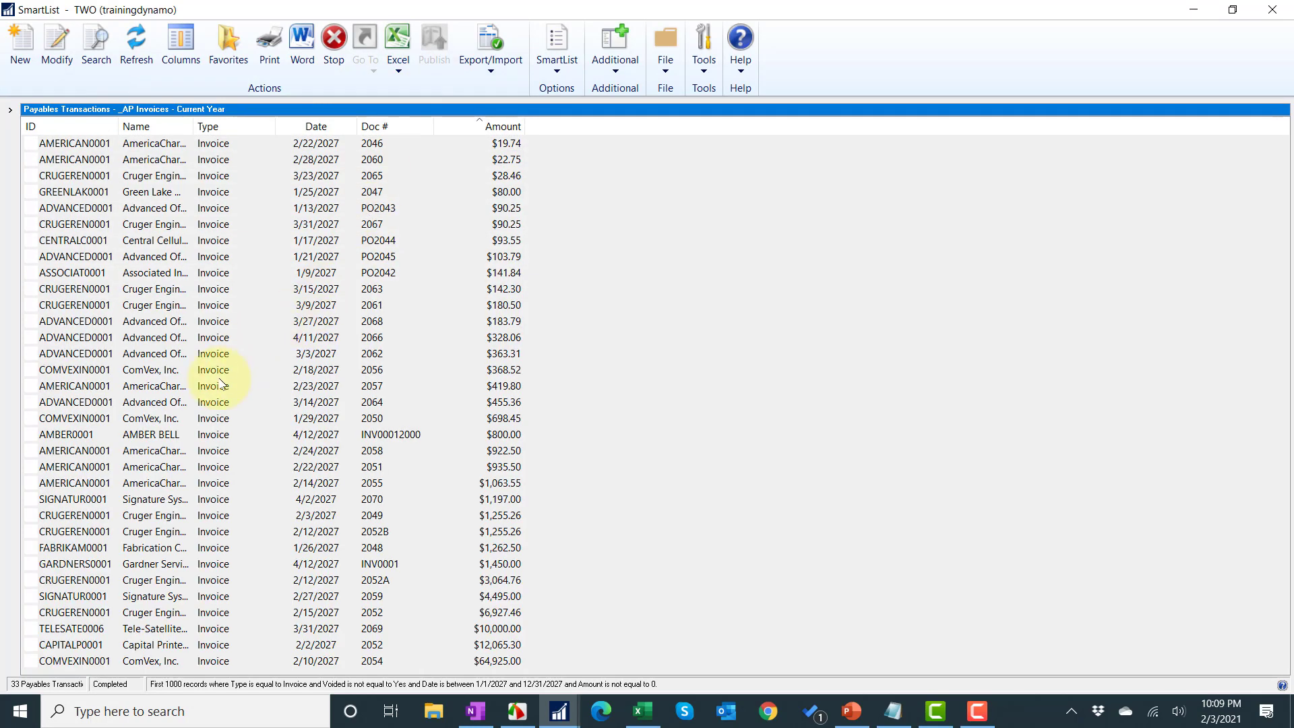
click(396, 42)
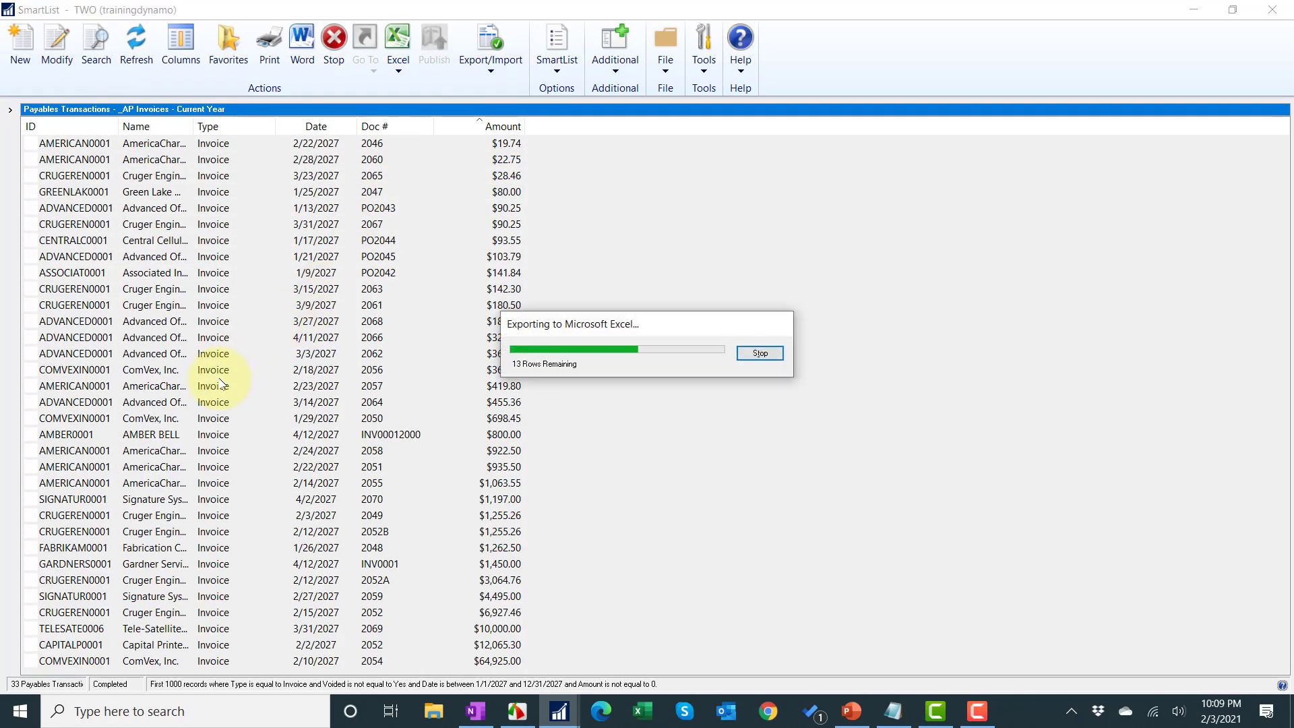